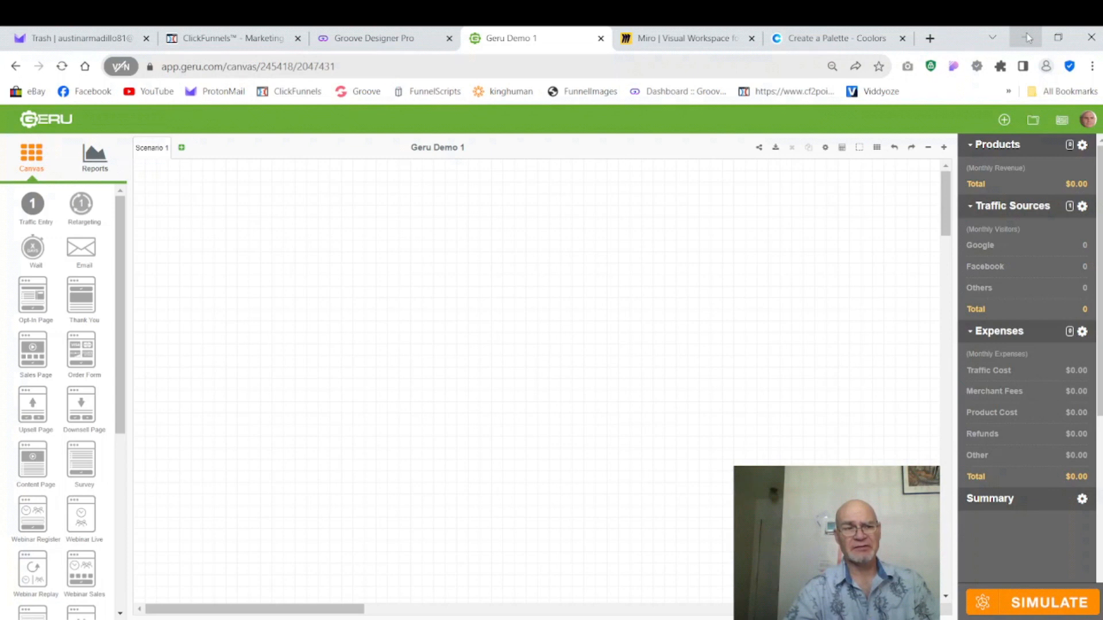
mouse_move(317, 193)
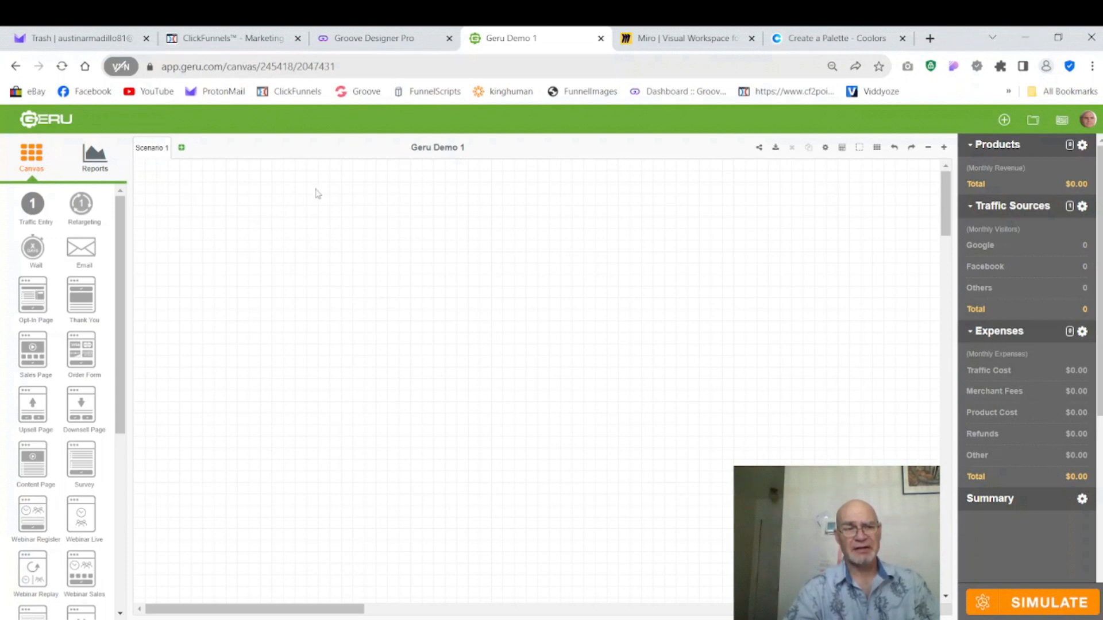
mouse_move(497, 319)
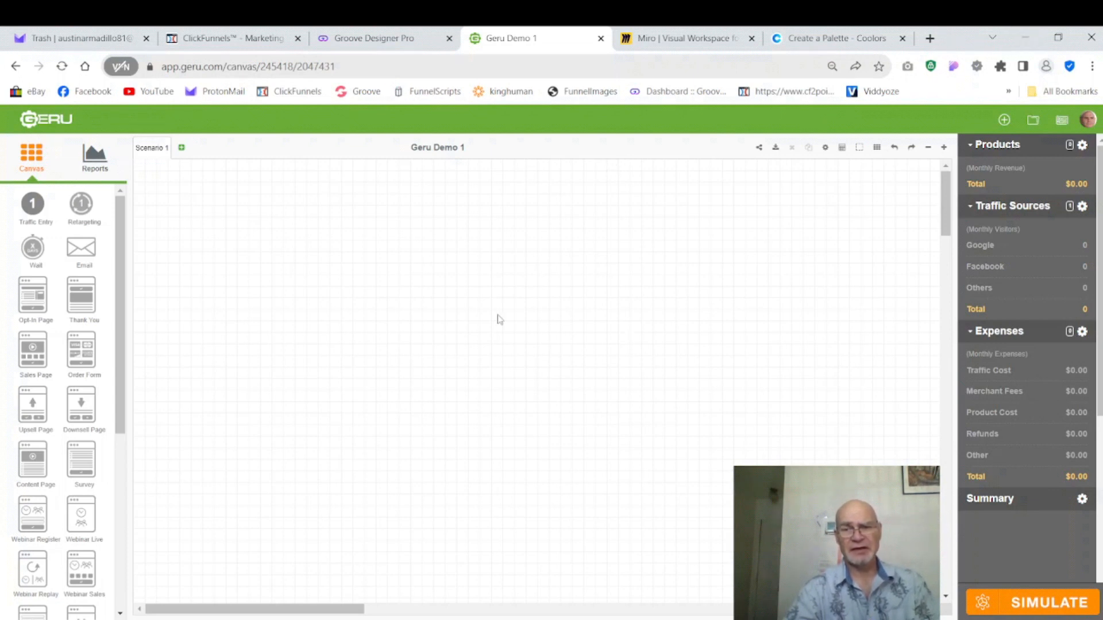
mouse_move(1042, 230)
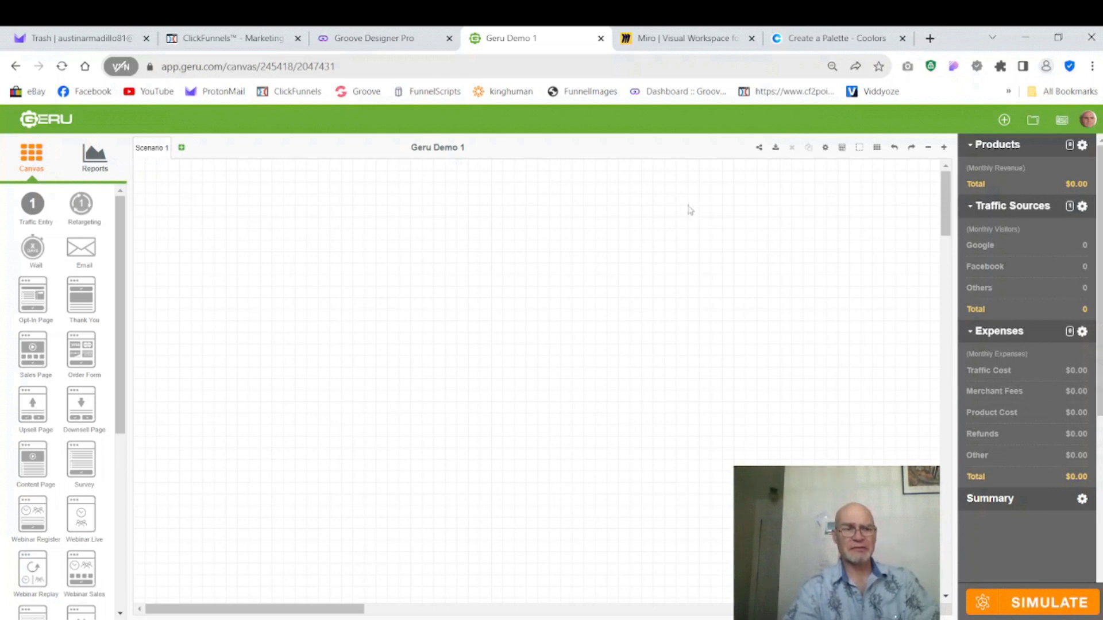
mouse_move(370, 237)
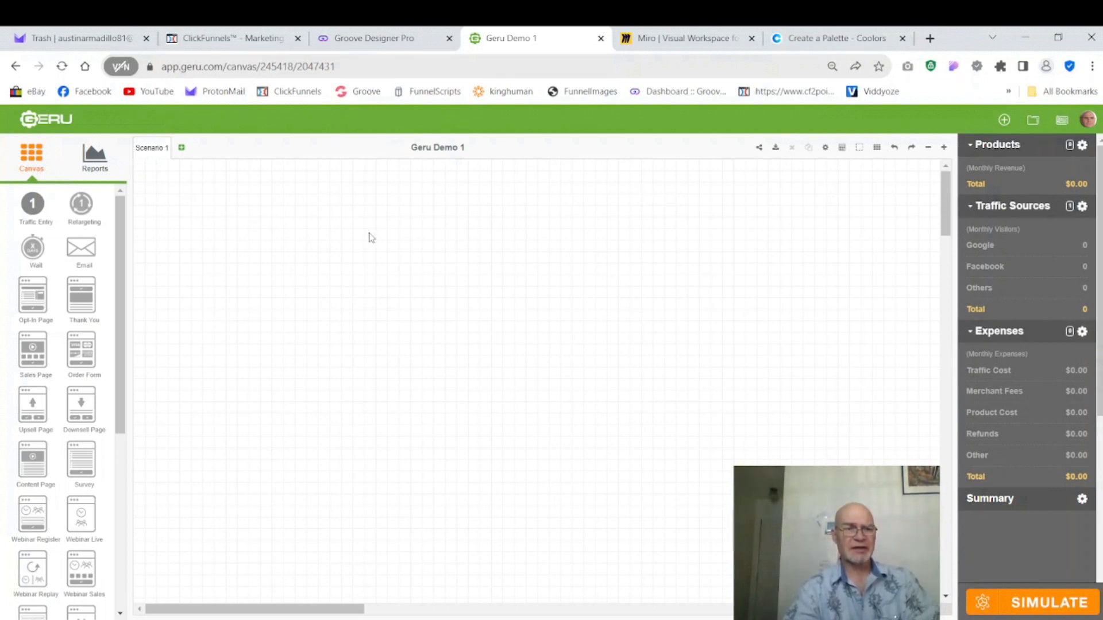
mouse_move(884, 316)
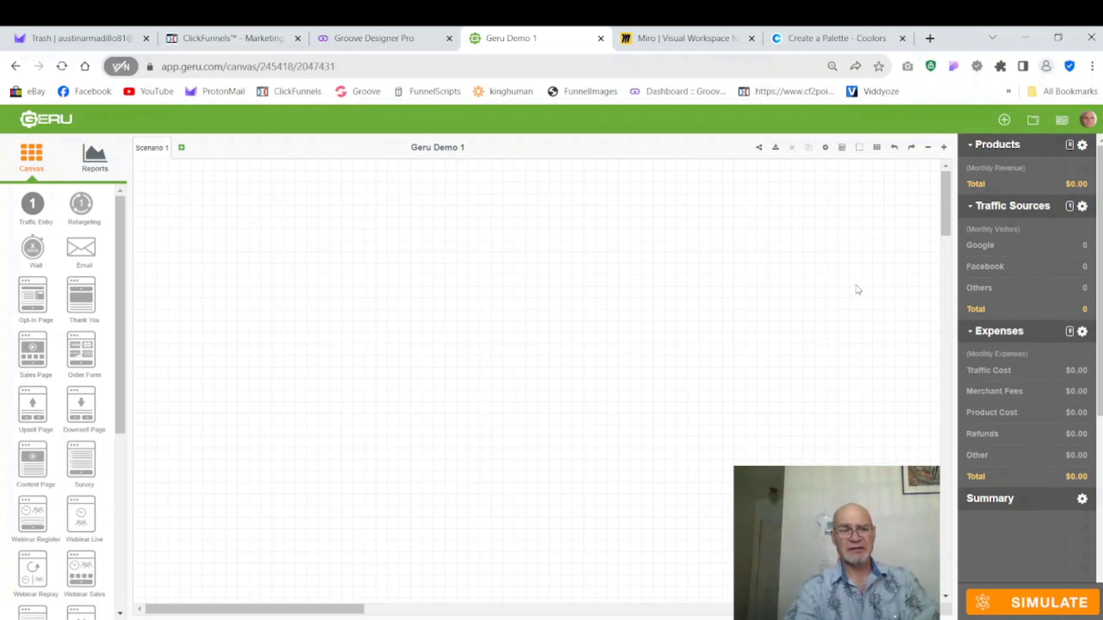
mouse_move(812, 279)
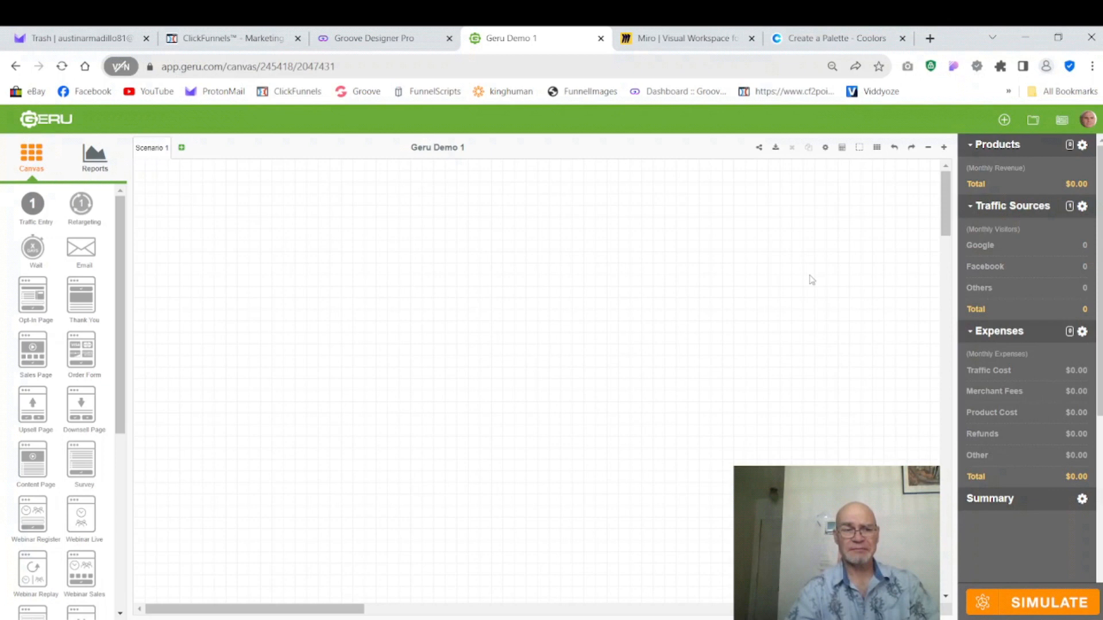
mouse_move(674, 276)
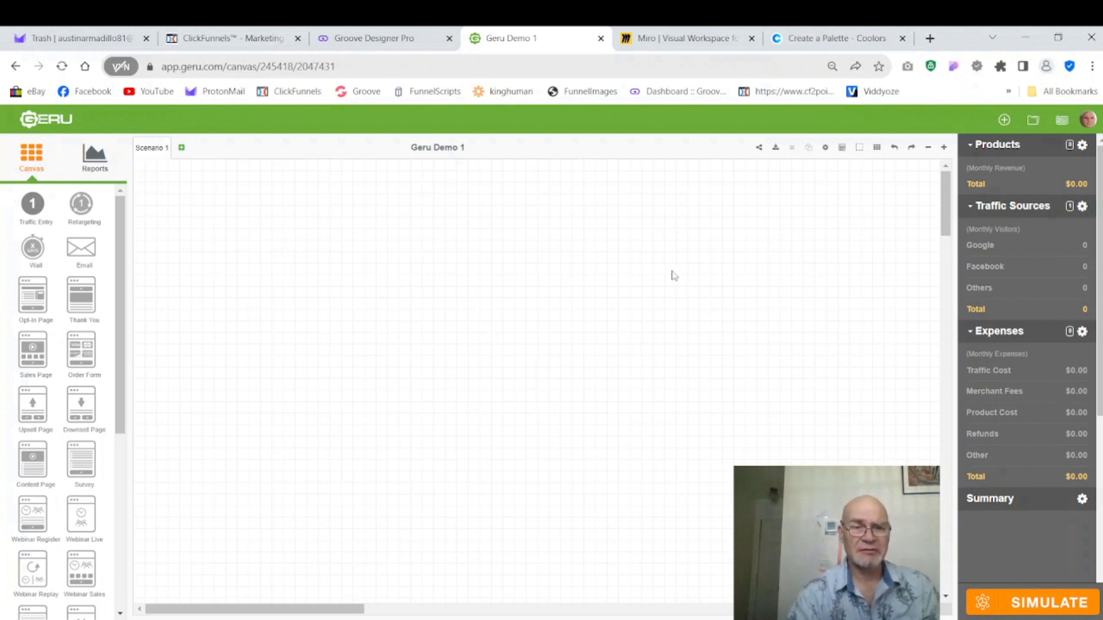
mouse_move(160, 283)
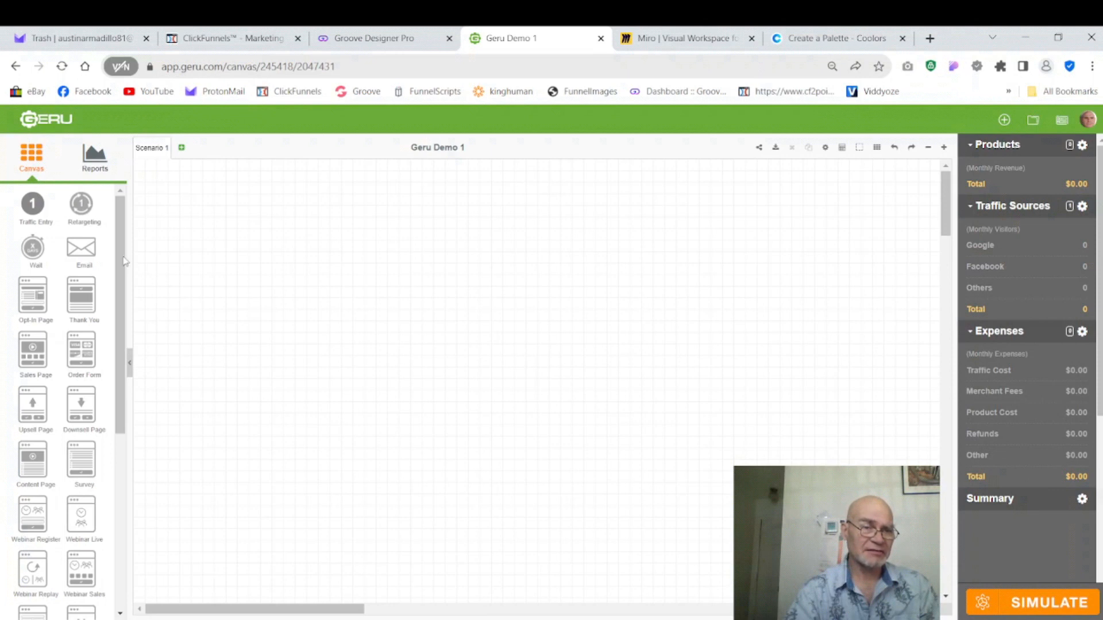
Place an Opt-in Page from the palette onto the canvas
scroll("down", 3)
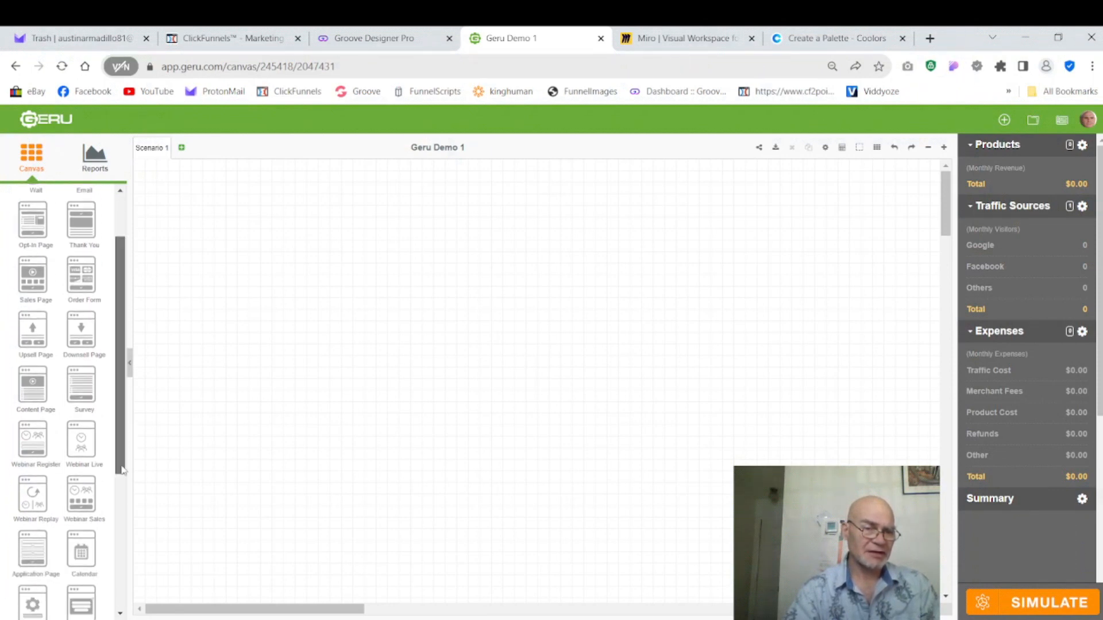
scroll("down", 3)
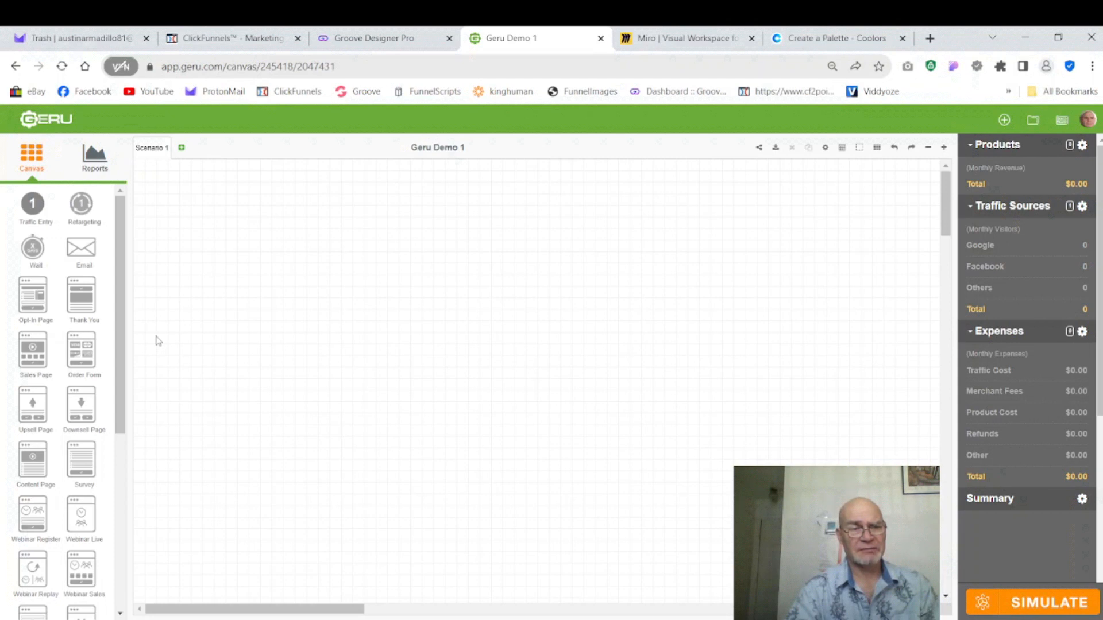
mouse_move(161, 327)
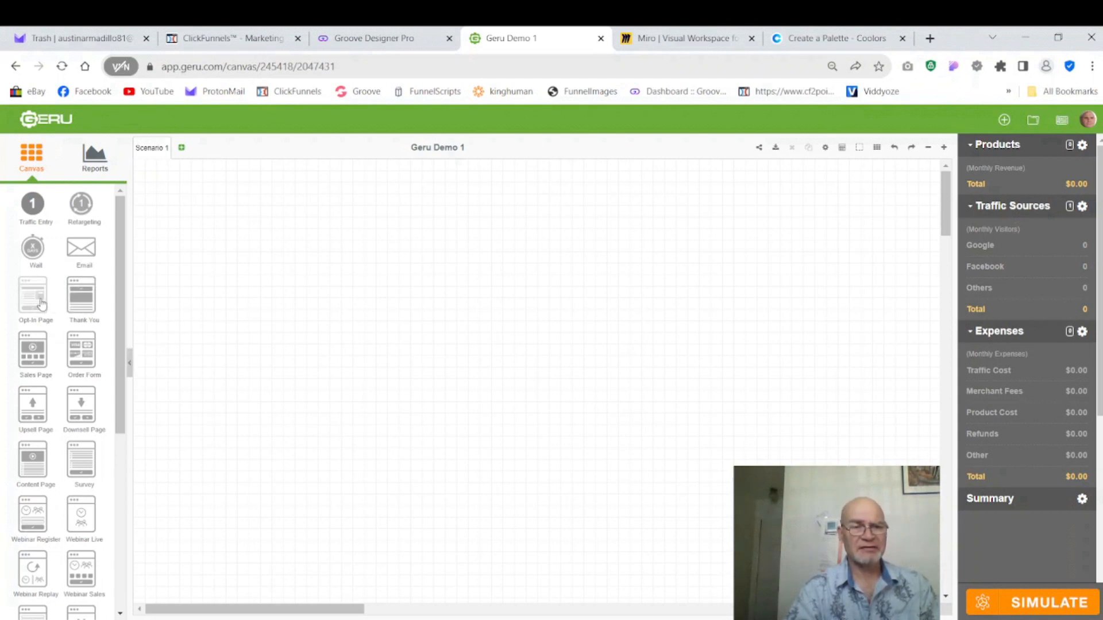
left_click_drag(36, 295, 386, 348)
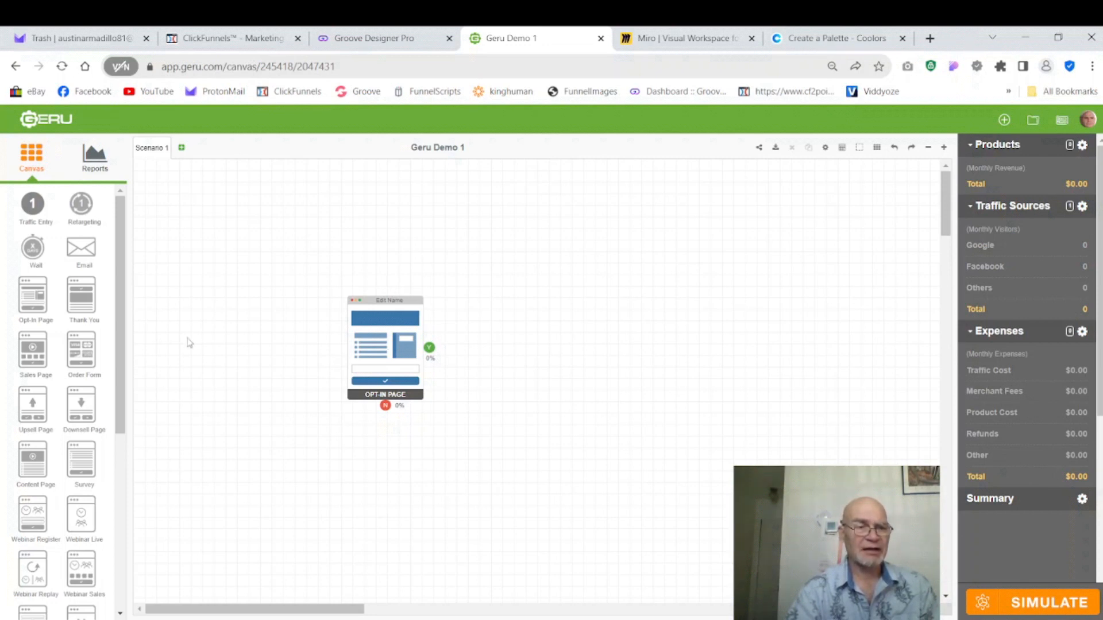
mouse_move(403, 350)
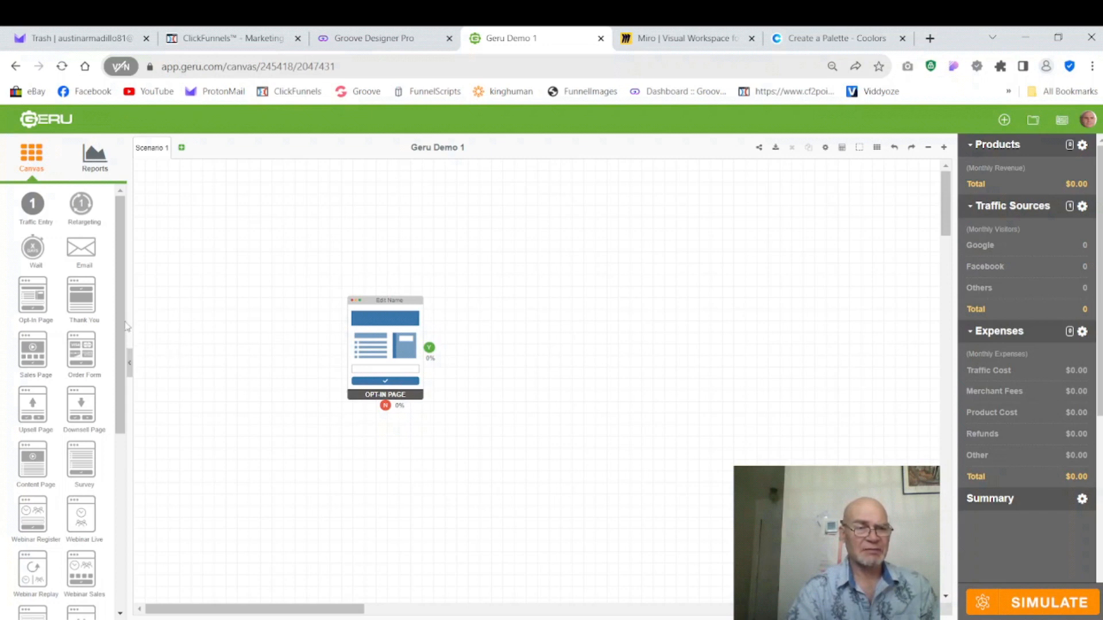
Add a Pop-up beside the opt-in page so an arrow connects them
scroll("down", 3)
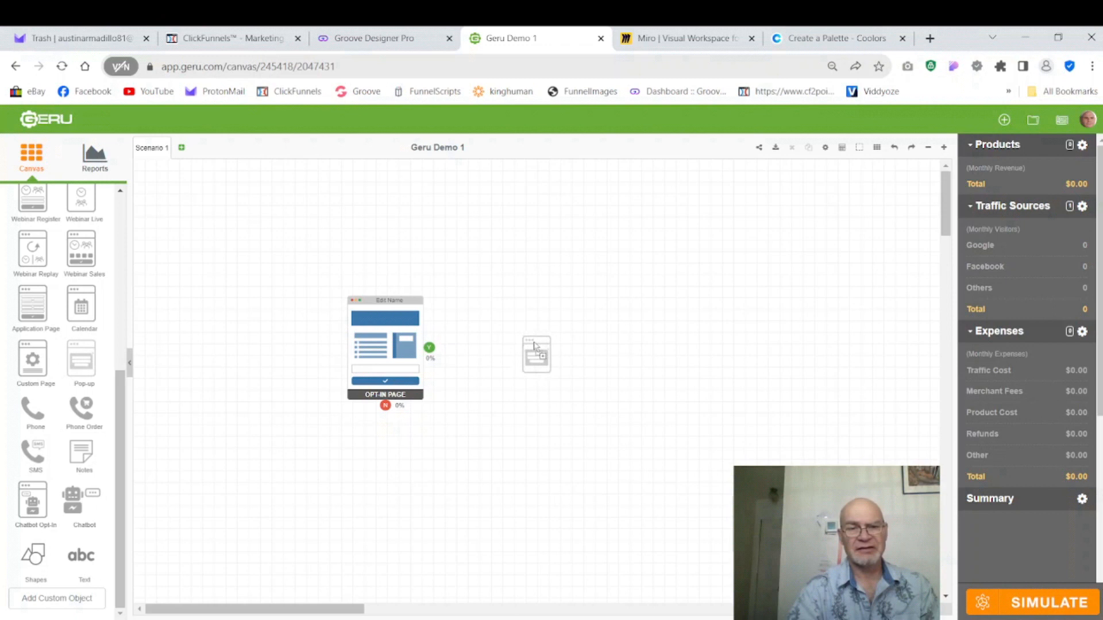
left_click_drag(536, 354, 494, 331)
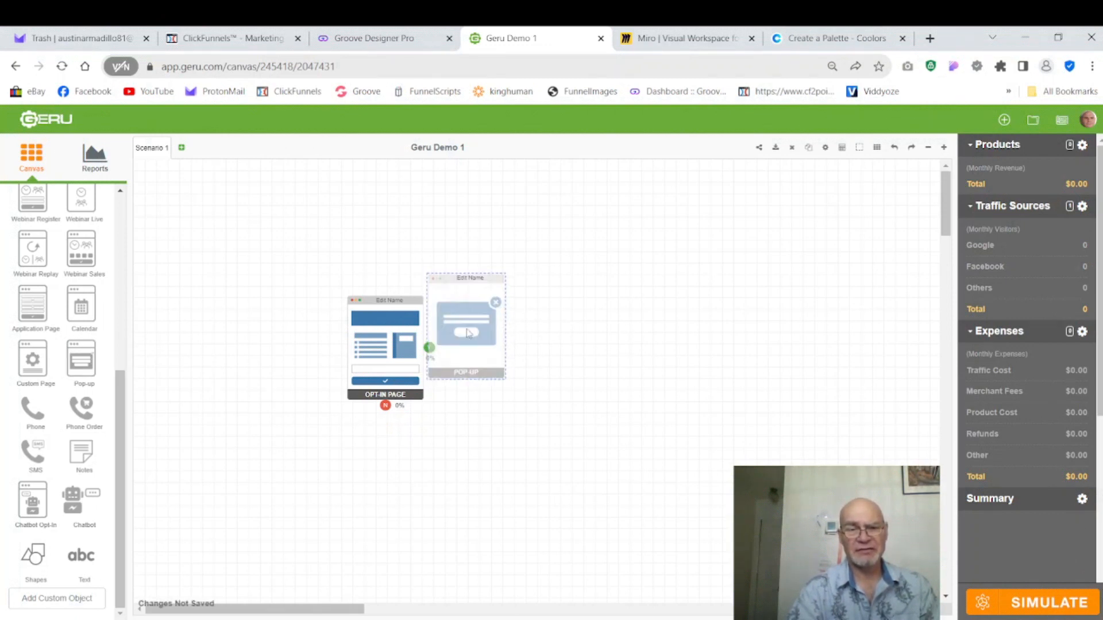
left_click_drag(465, 324, 468, 348)
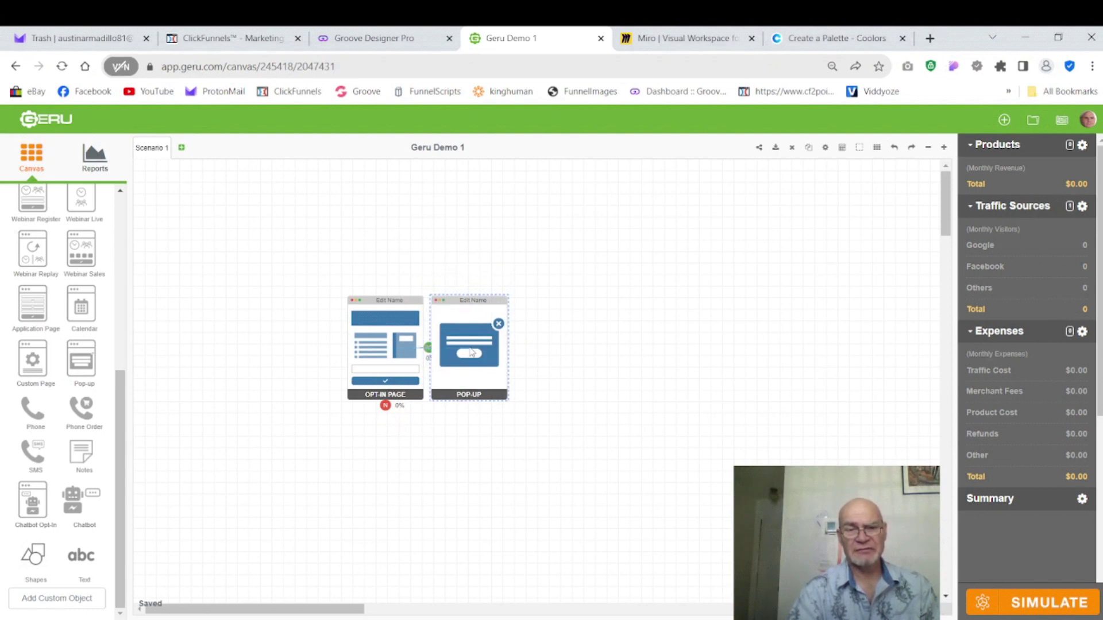
left_click_drag(467, 348, 507, 348)
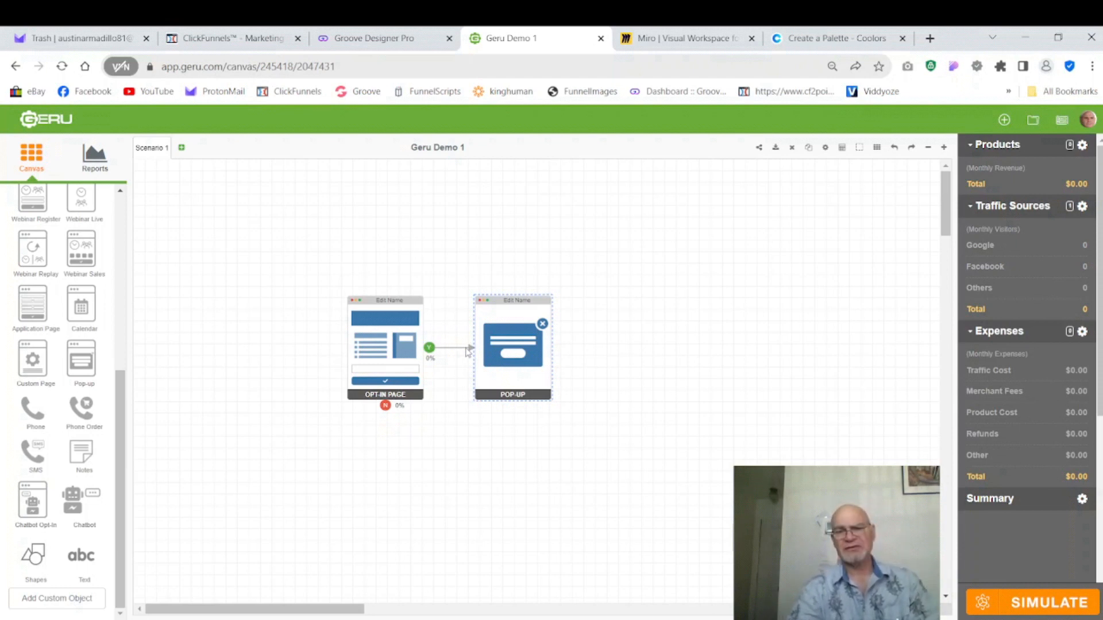
left_click_drag(512, 347, 516, 347)
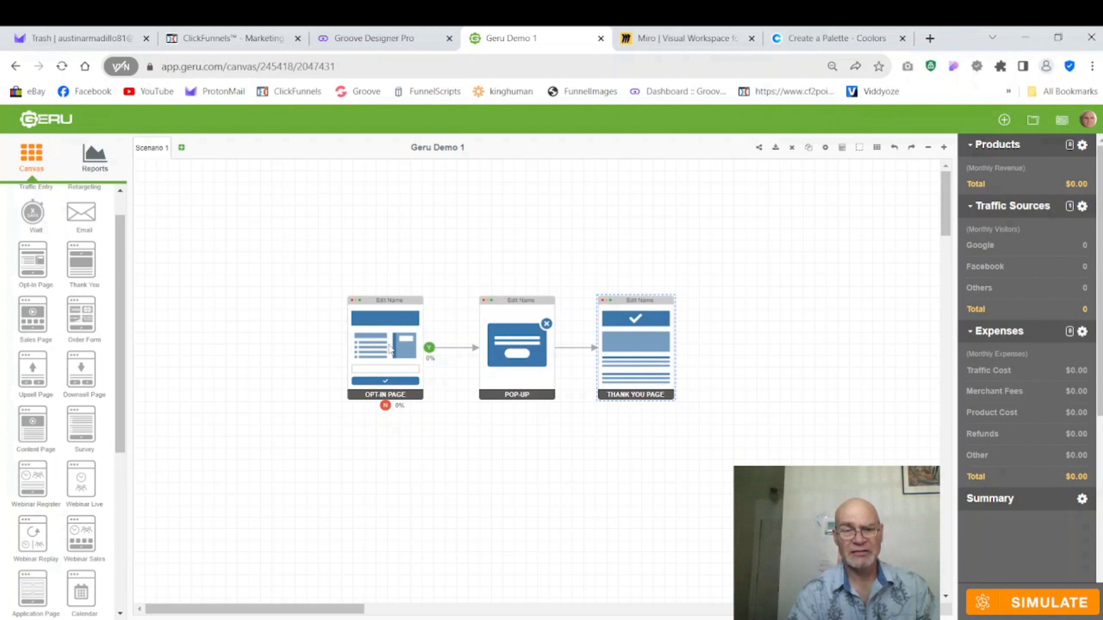
mouse_move(513, 345)
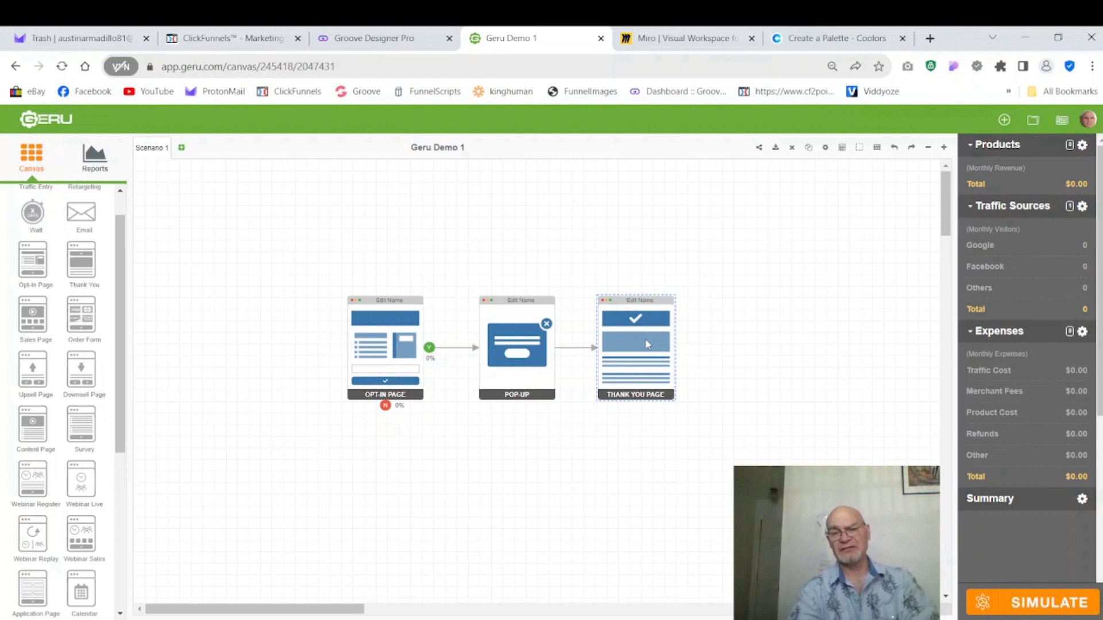
mouse_move(329, 219)
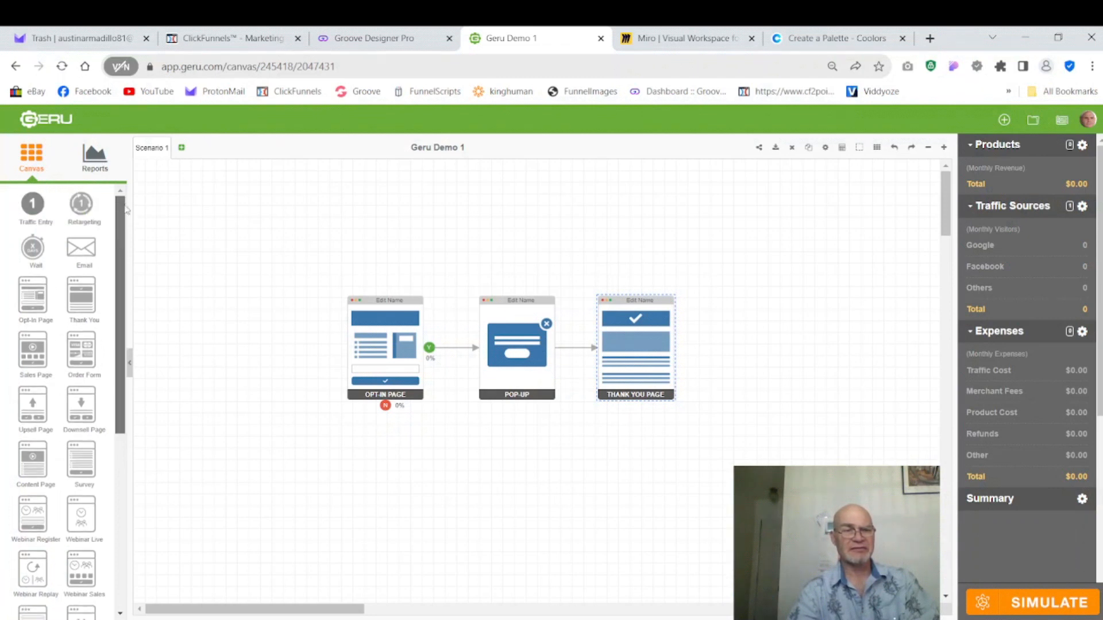
mouse_move(32, 204)
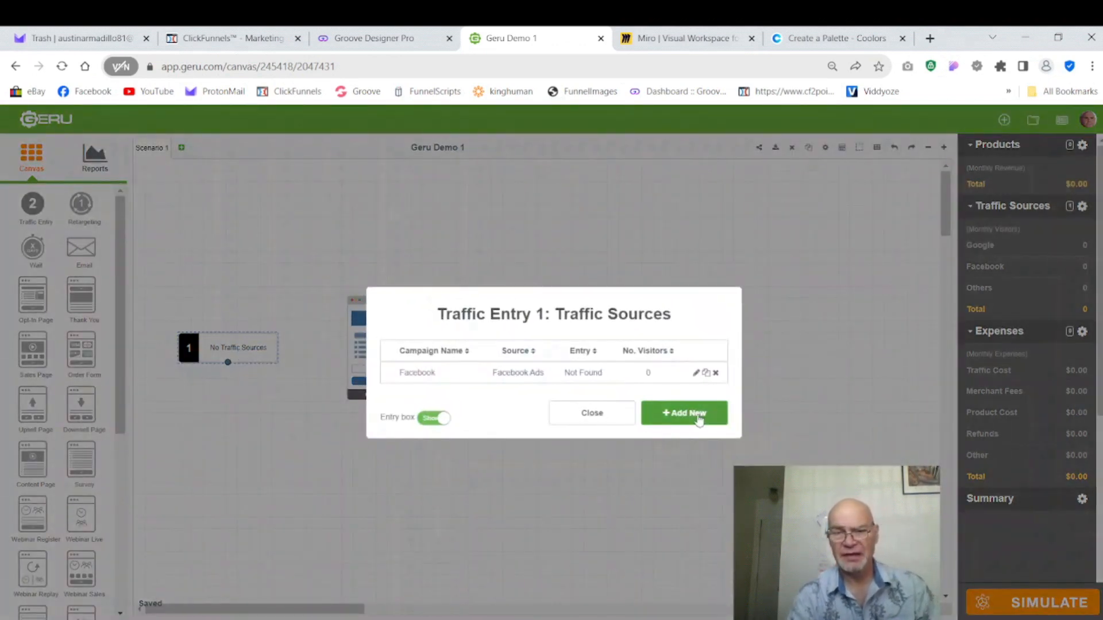
Add a new traffic source named Facebook of type Facebook Ads and save it
left_click(683, 413)
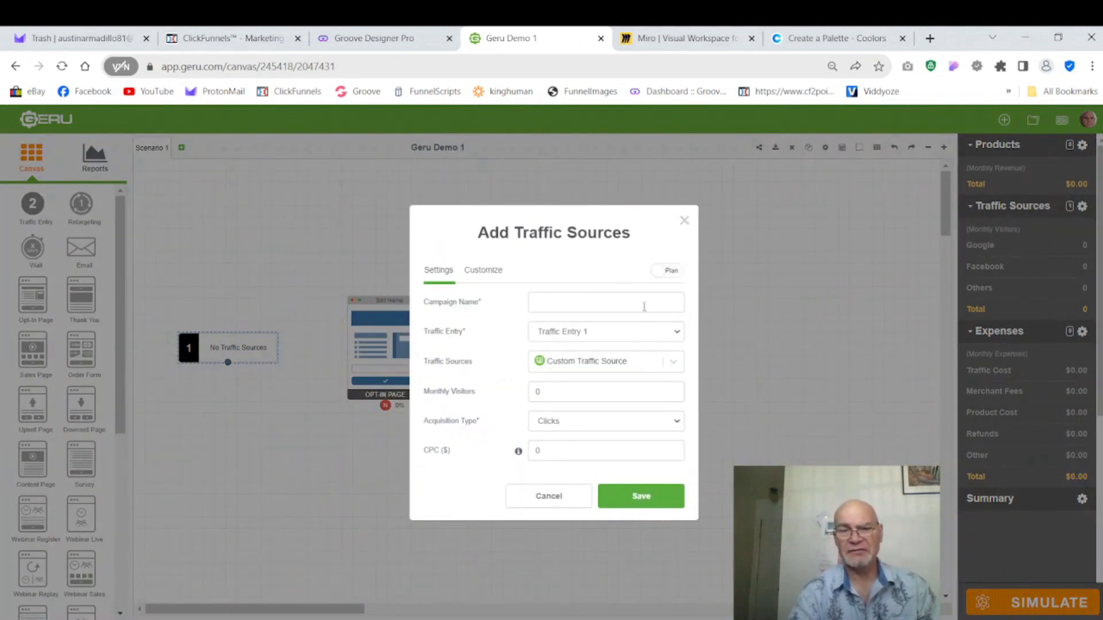
type("Facebook")
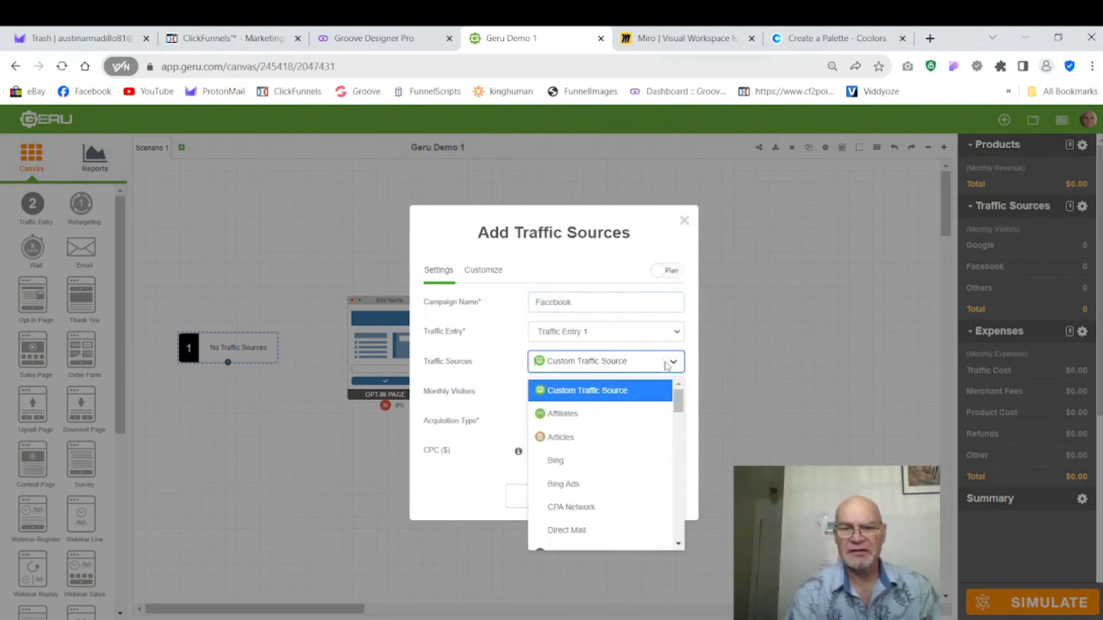
scroll("down", 3)
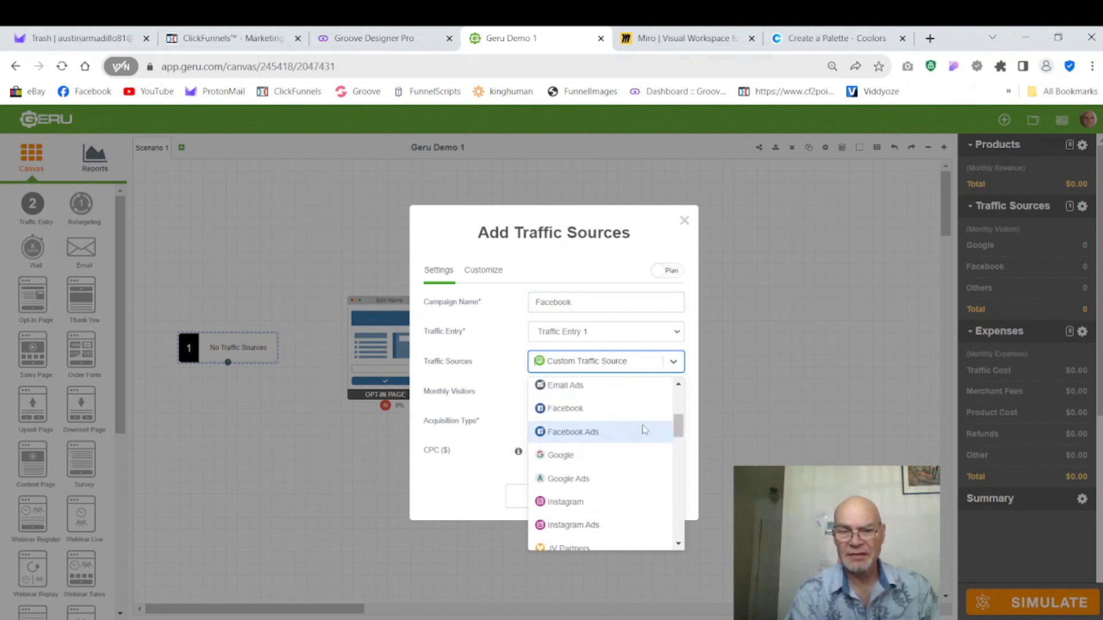
left_click(572, 432)
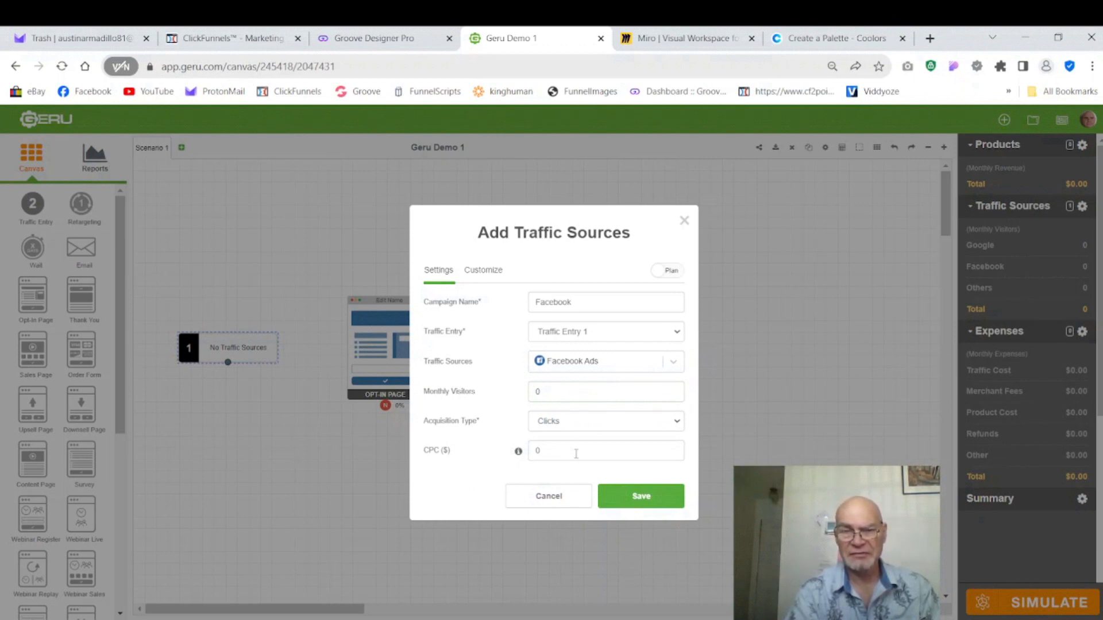
left_click(641, 496)
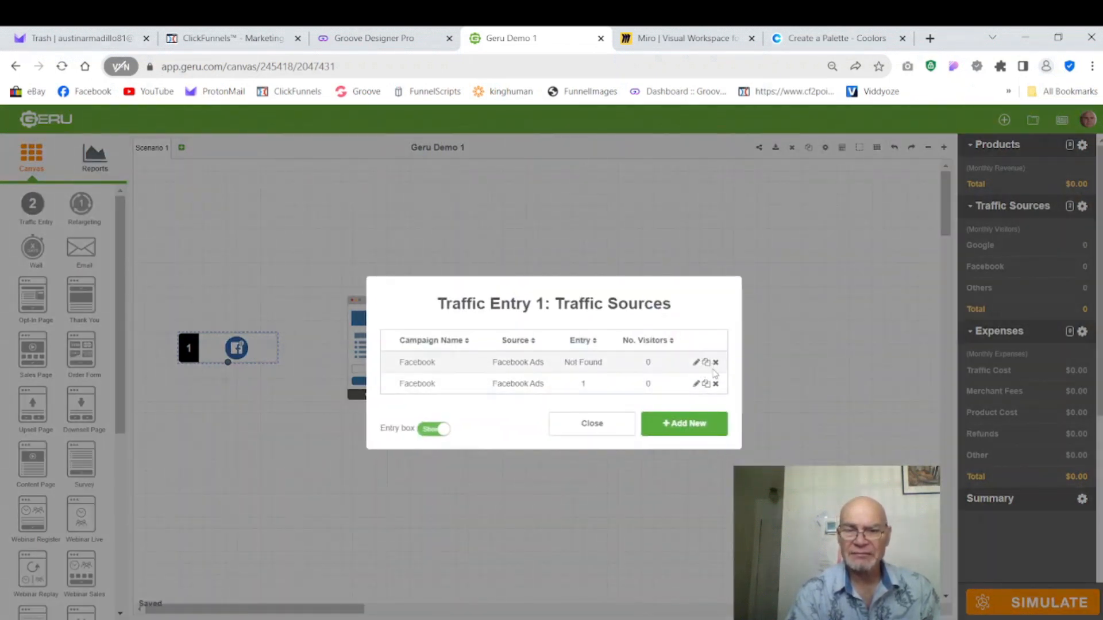
mouse_move(717, 364)
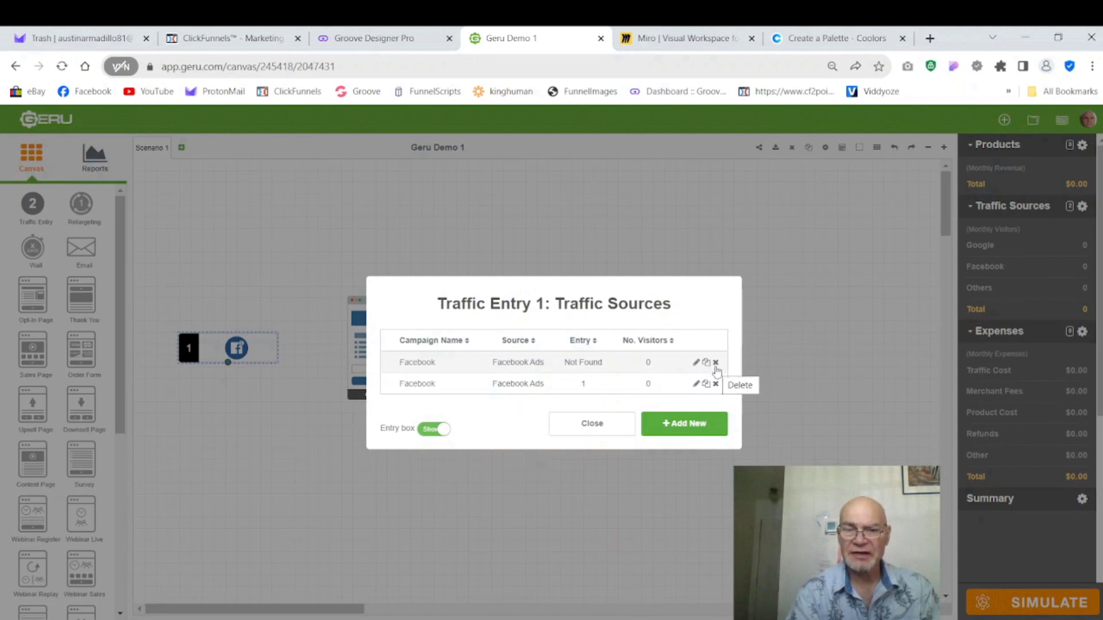
Delete the old unlinked Facebook source and close the Traffic Sources list
left_click(716, 362)
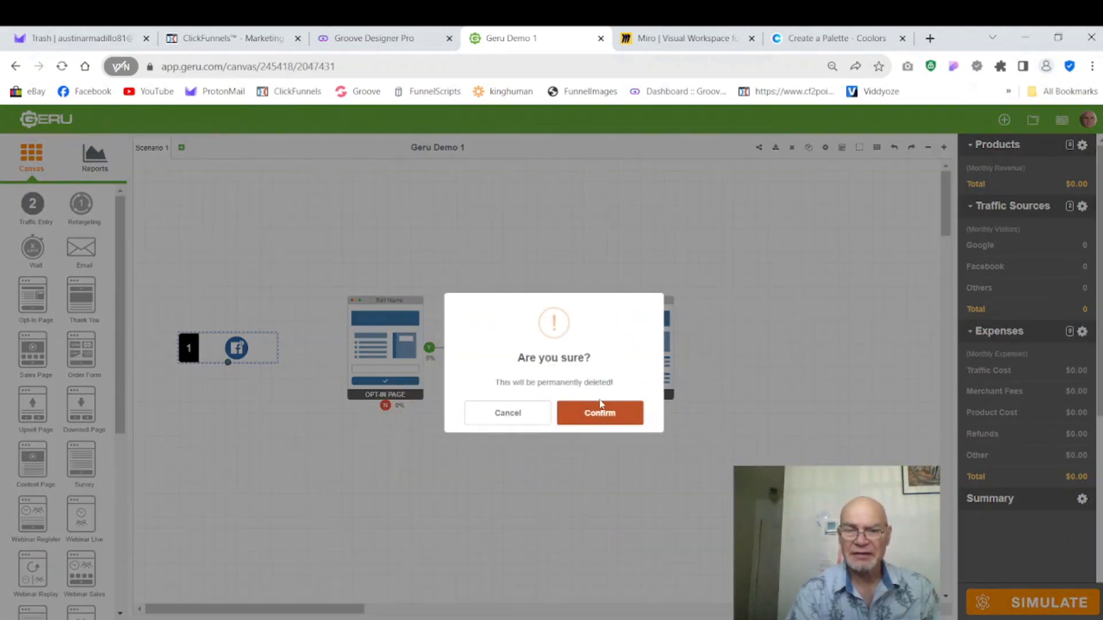
left_click(600, 413)
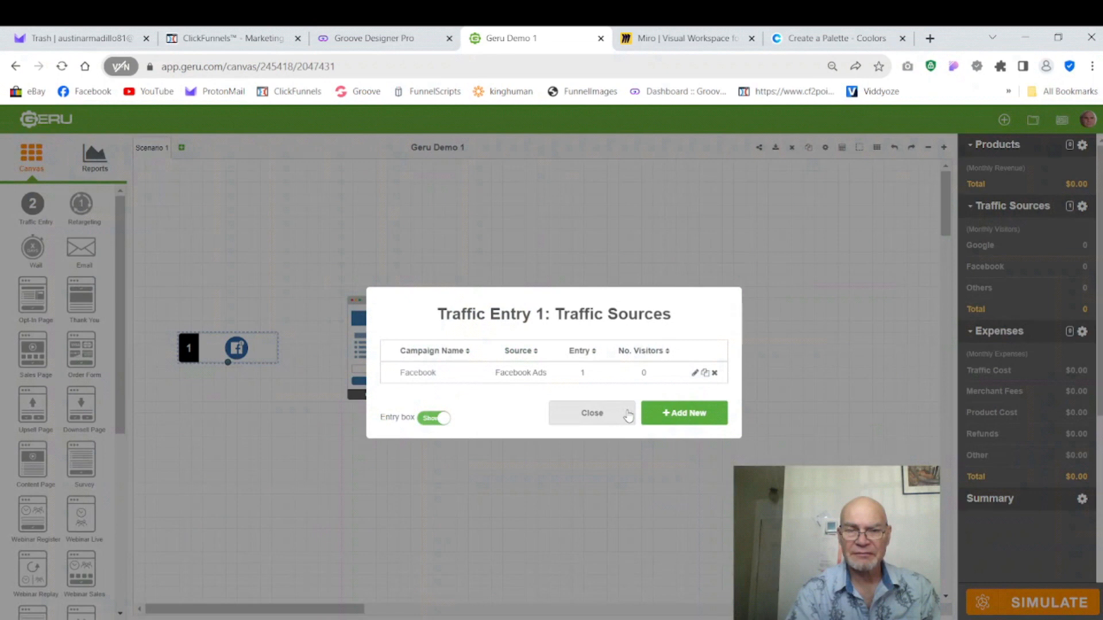
left_click(592, 412)
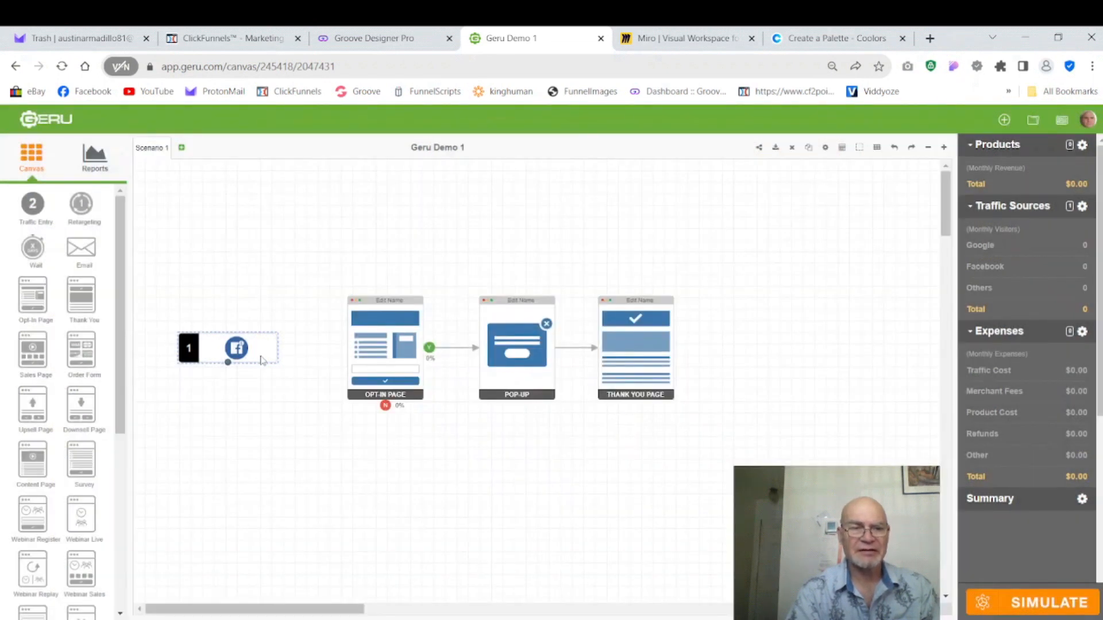
mouse_move(269, 356)
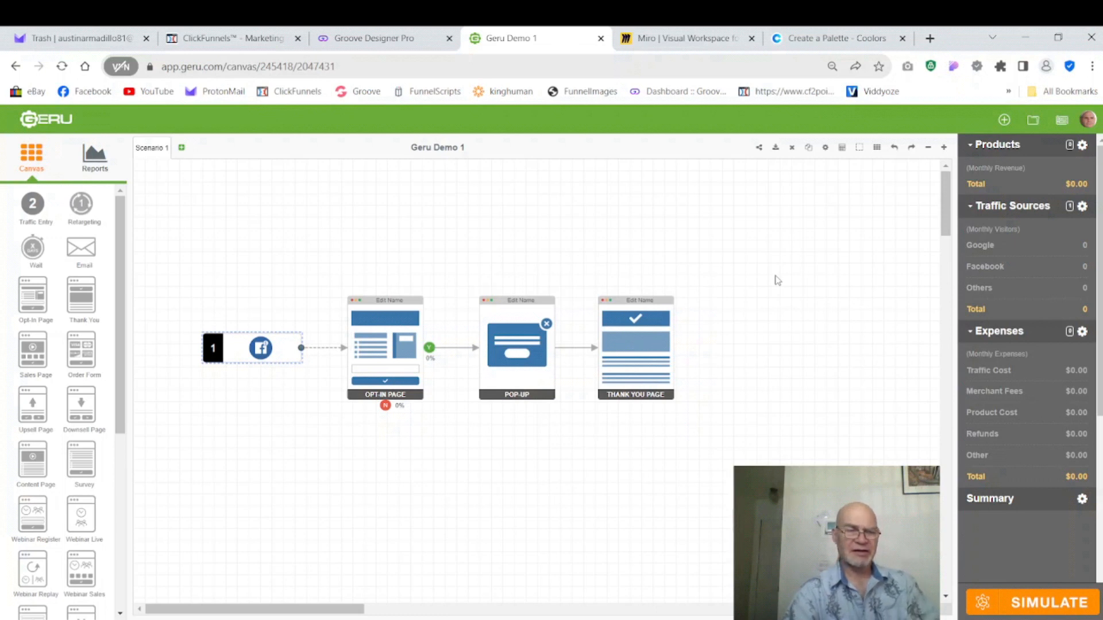
mouse_move(255, 265)
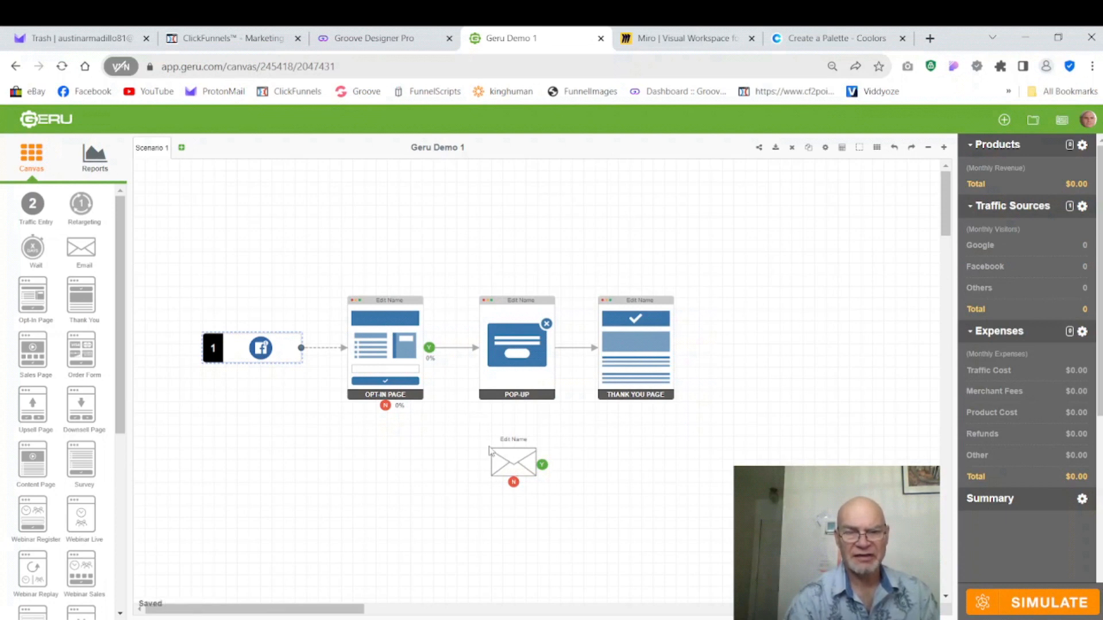
mouse_move(494, 421)
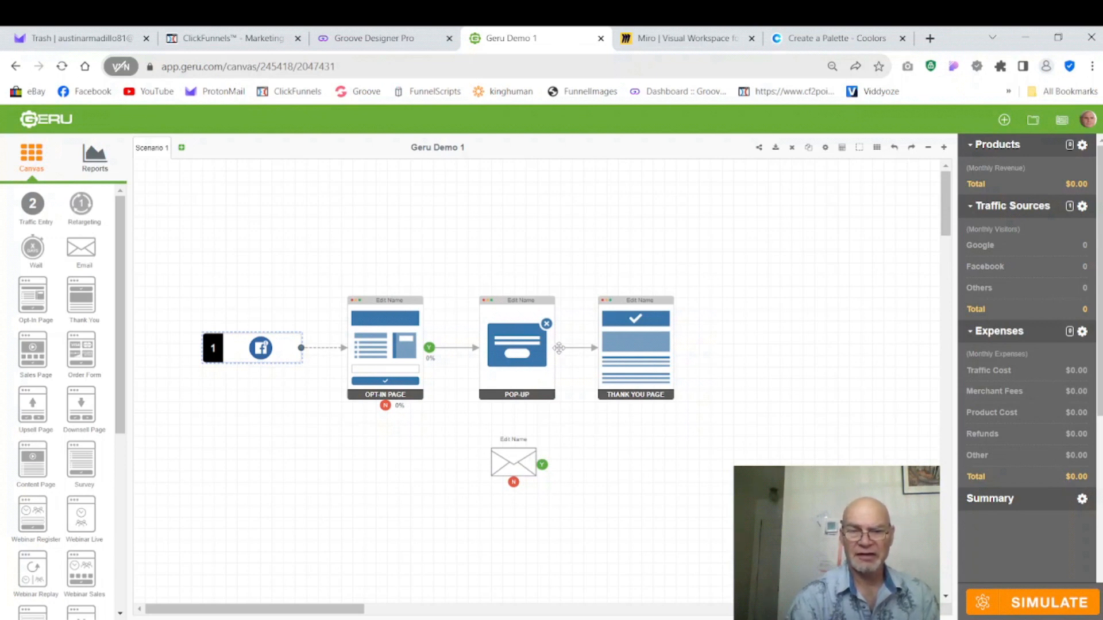
Turn the pop-up's Call-To-Action to Yes in its settings and save
left_click(517, 350)
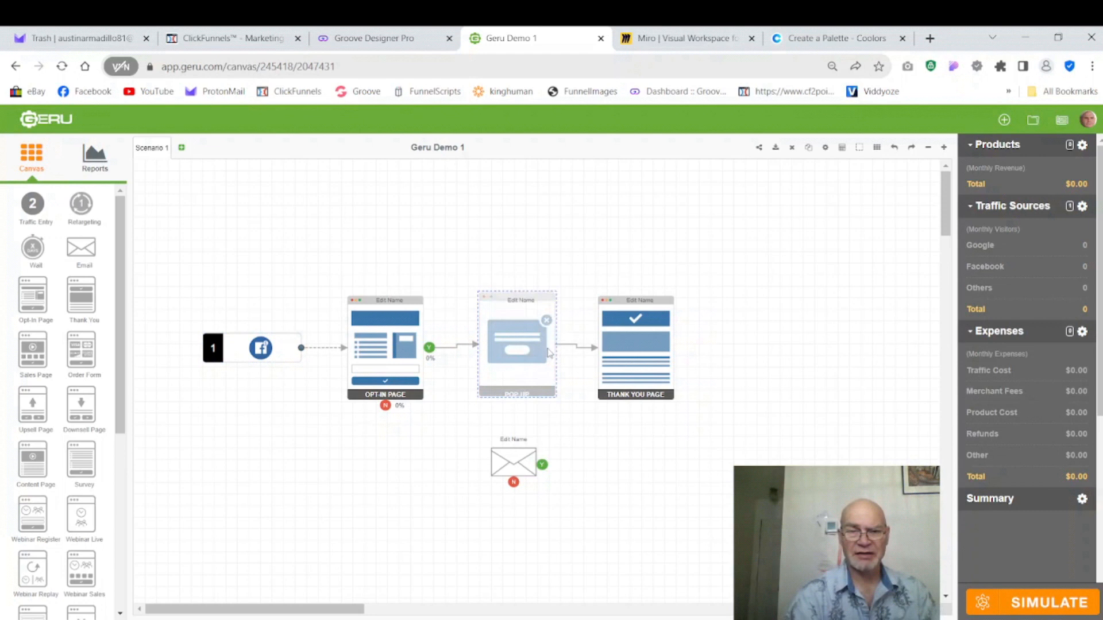
left_click(517, 345)
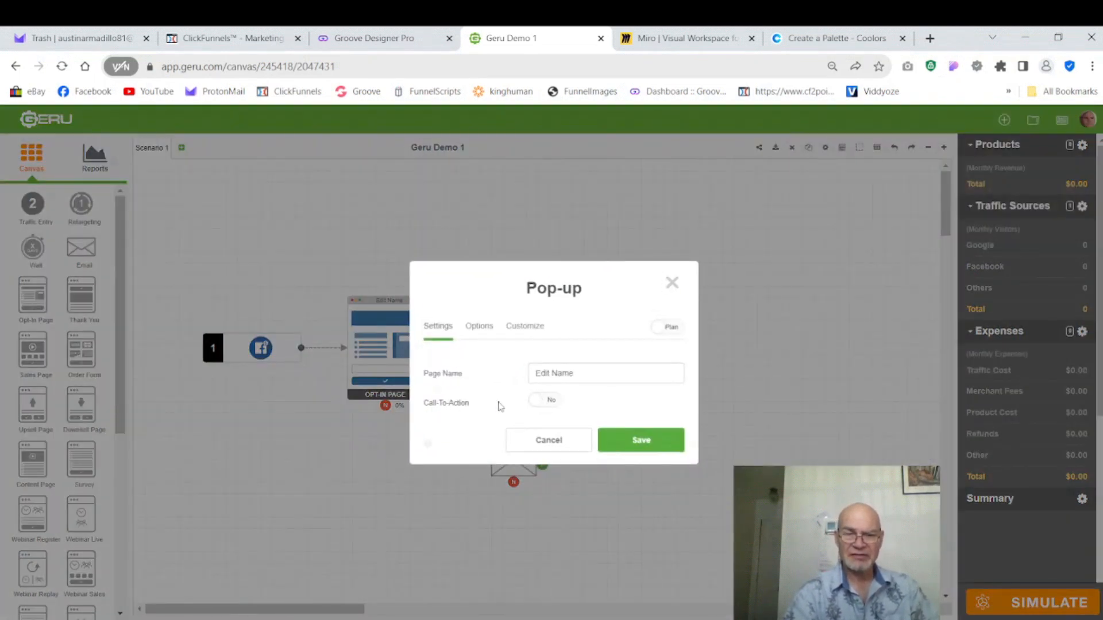
left_click(544, 400)
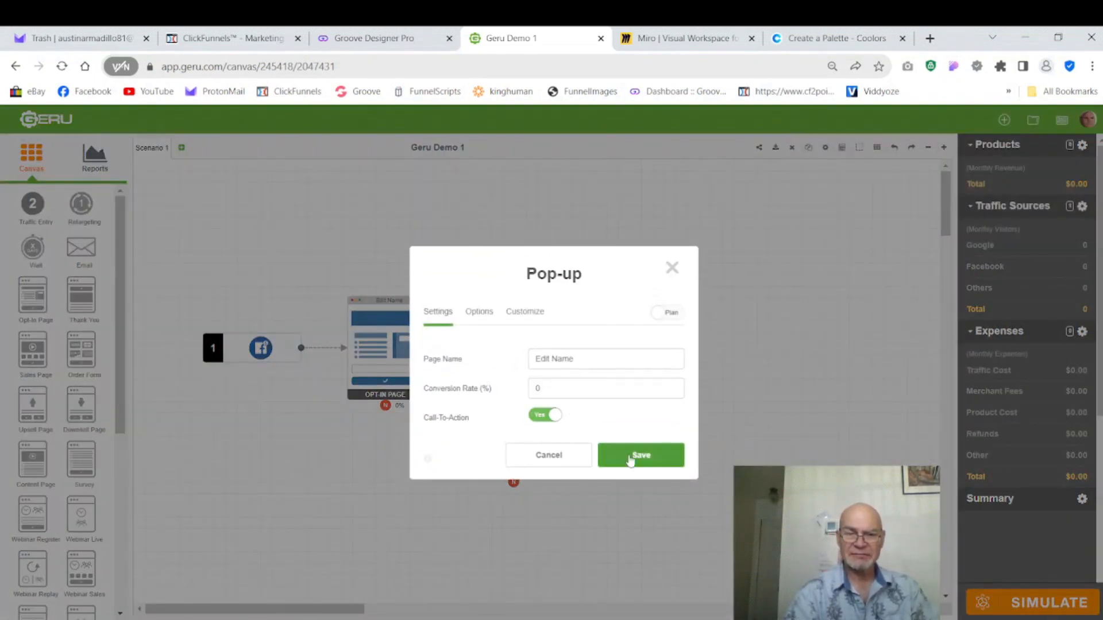
left_click(641, 455)
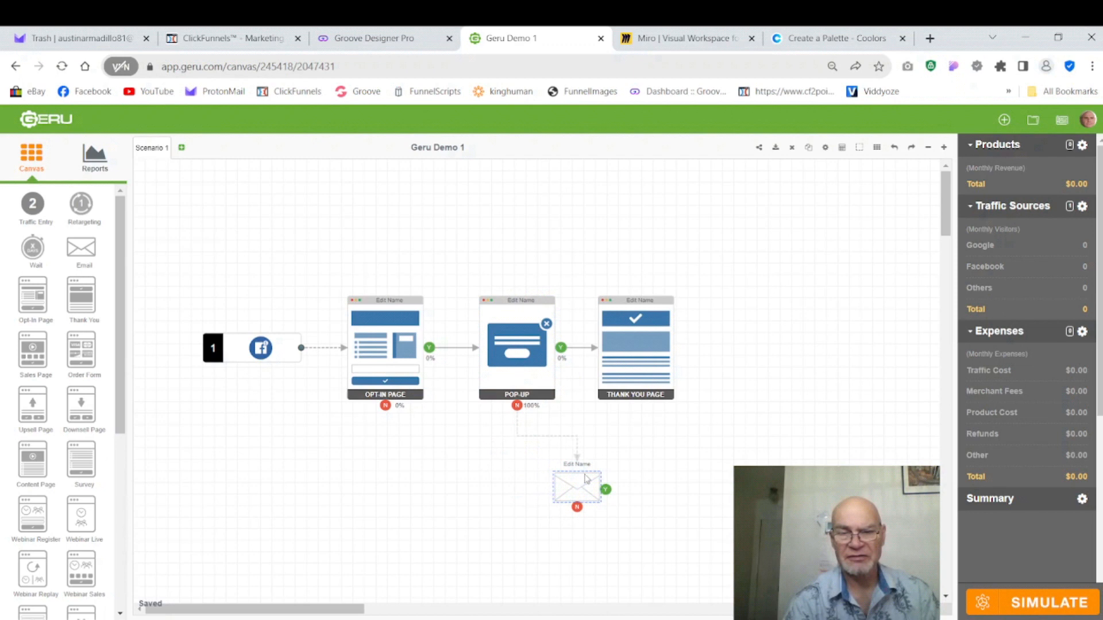
Link the pop-up's branch to the email step and add a second email step after it
left_click_drag(577, 487, 489, 529)
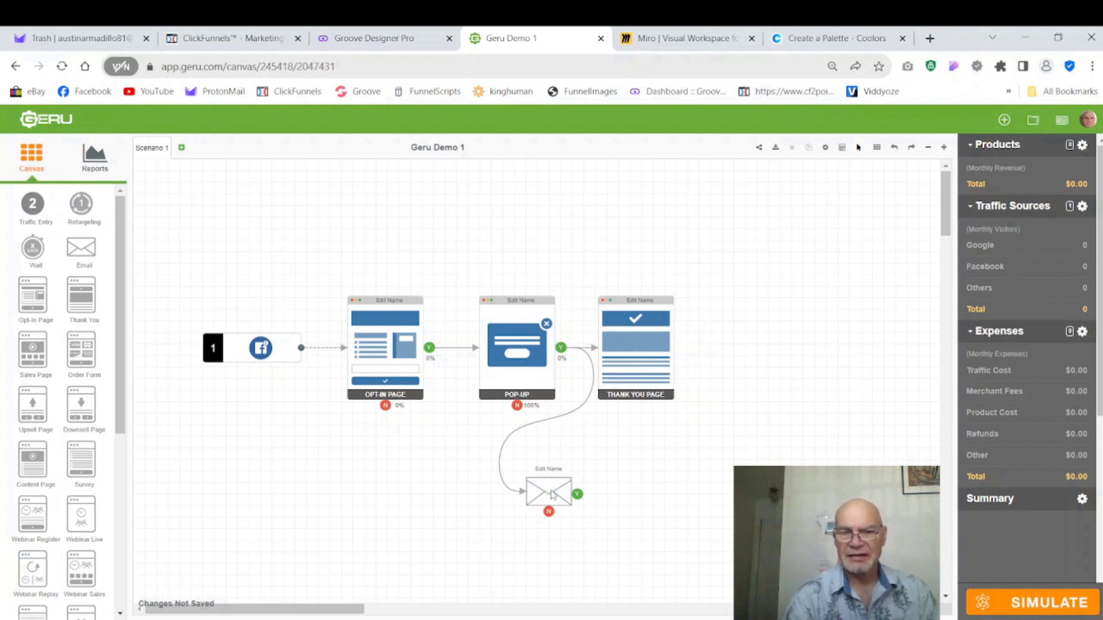
left_click_drag(549, 493, 617, 540)
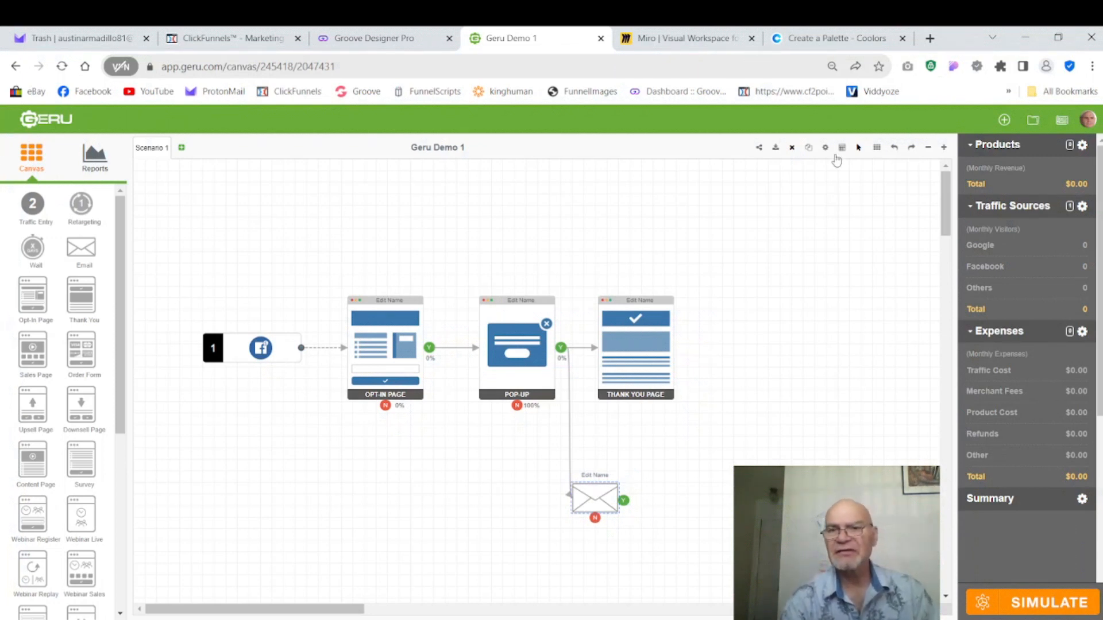
left_click_drag(594, 500, 601, 506)
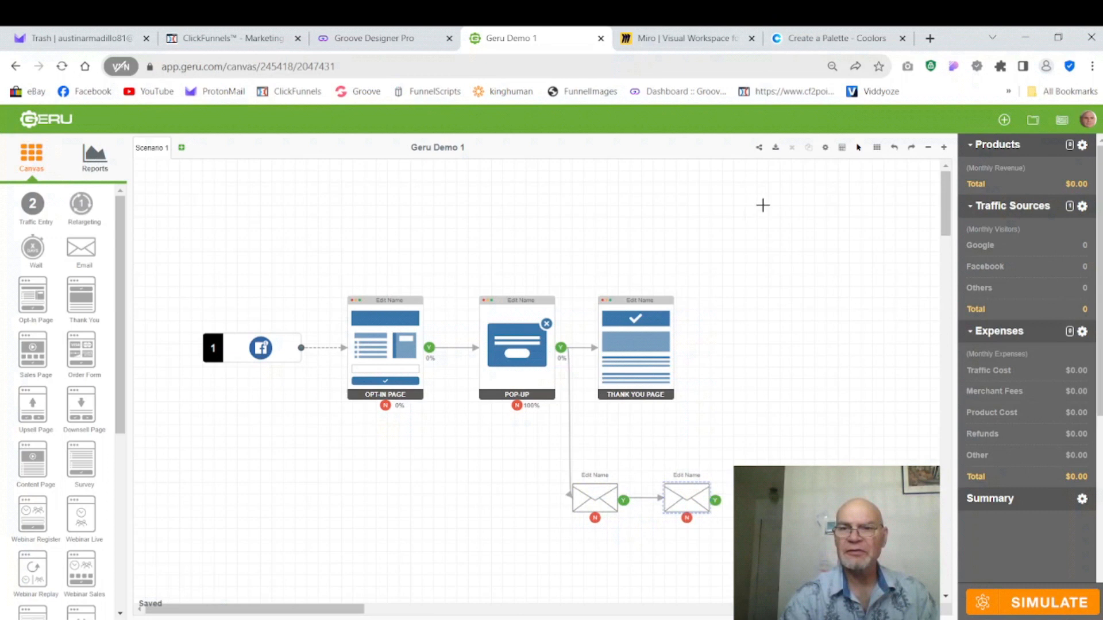
mouse_move(743, 343)
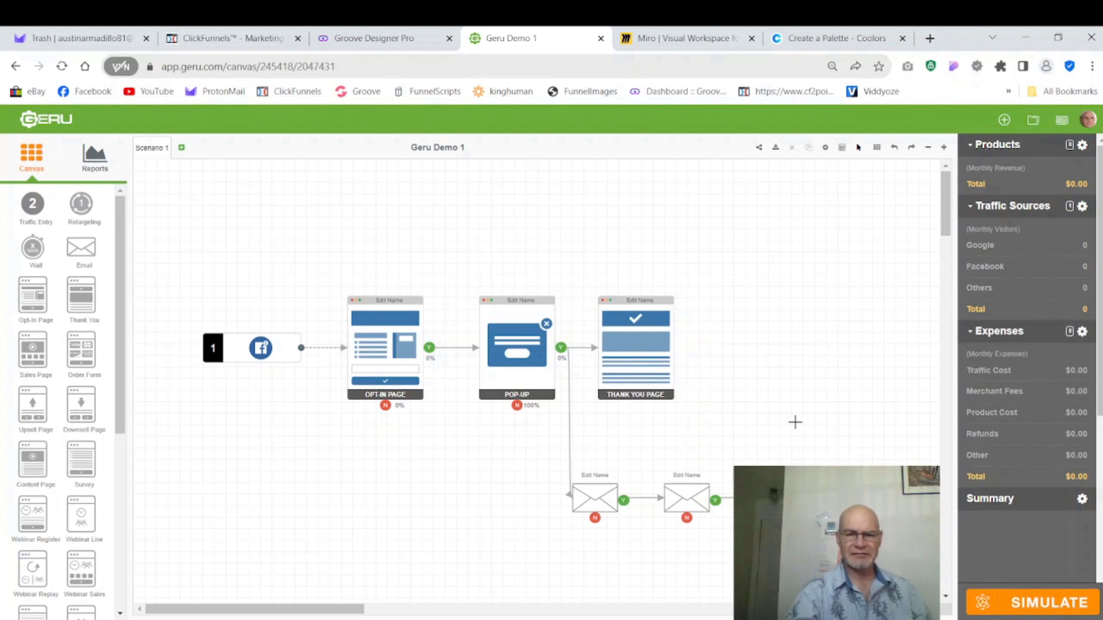
mouse_move(786, 367)
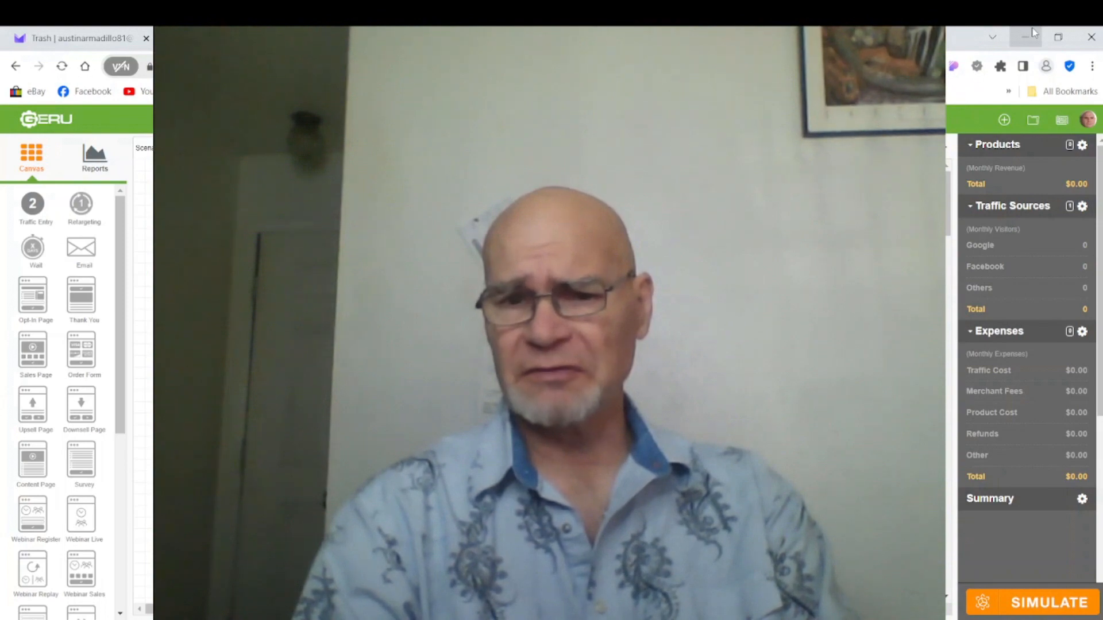
Switch to the Miro dashboard and create a new board
left_click(349, 38)
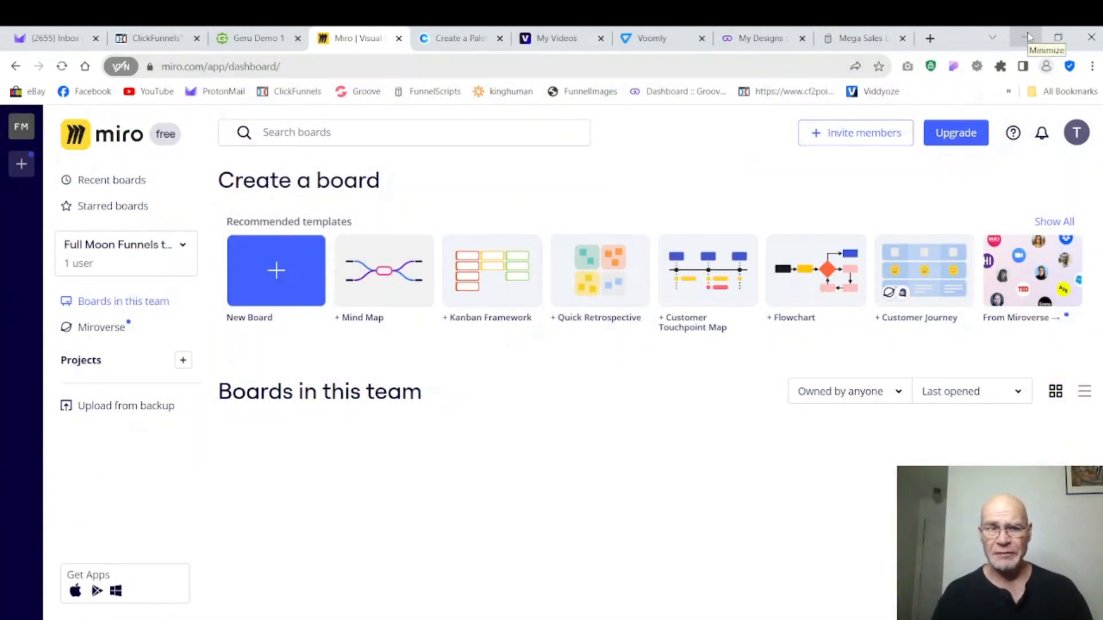
mouse_move(1029, 36)
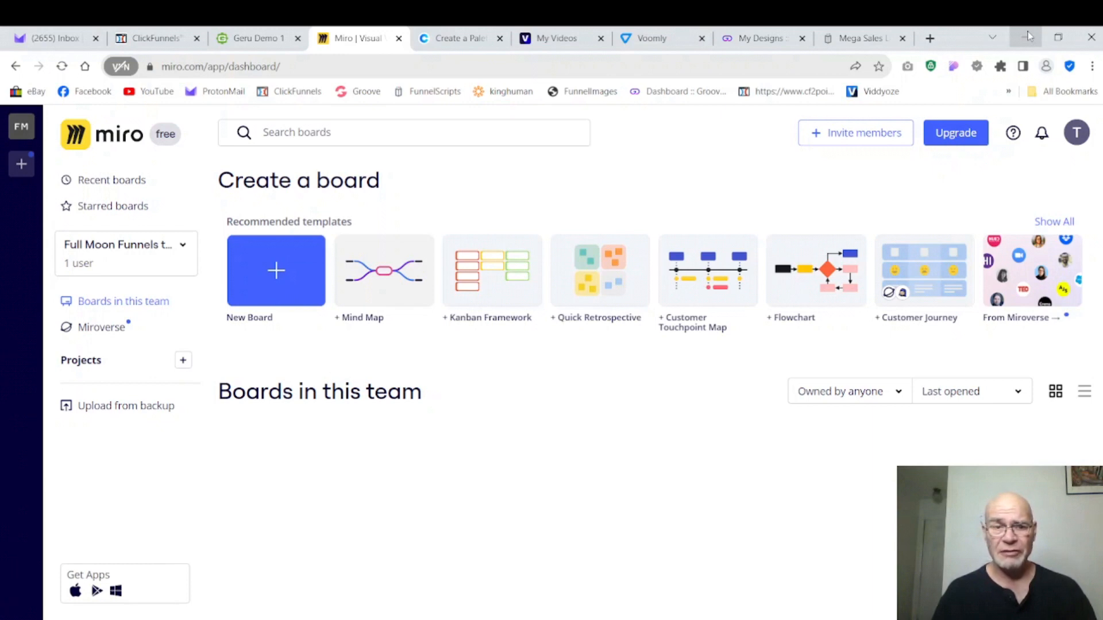
mouse_move(862, 171)
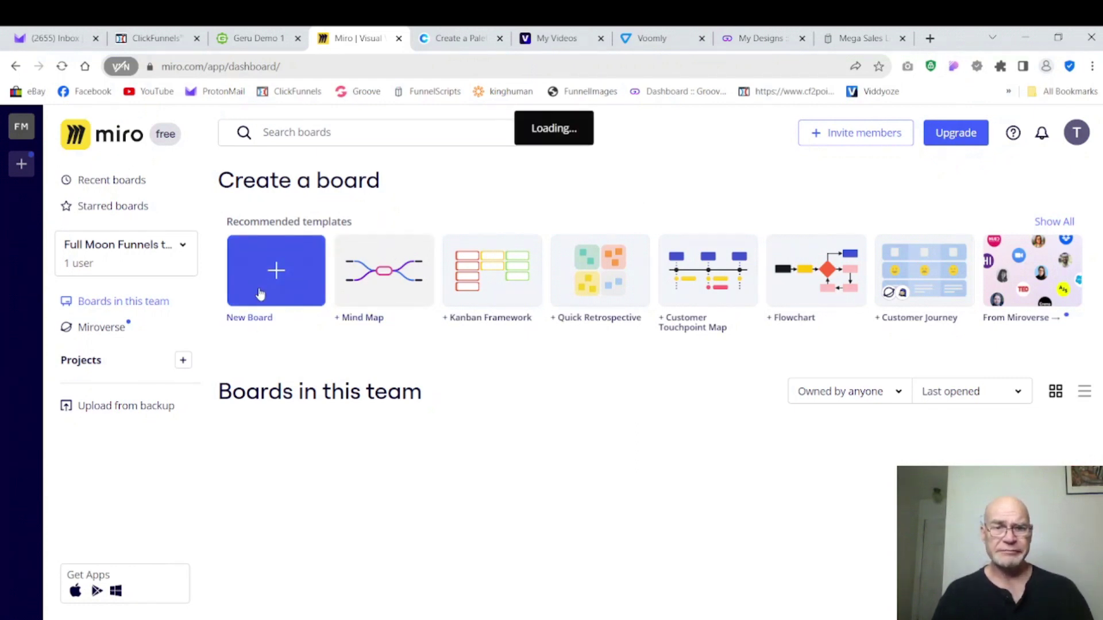
left_click(276, 270)
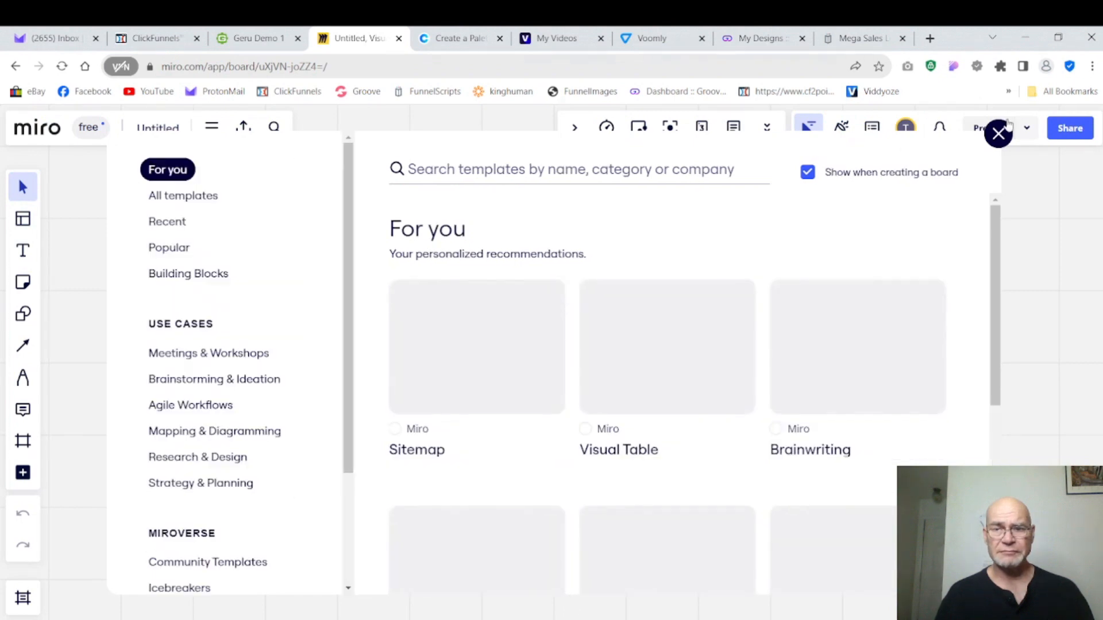
Dismiss the template picker and rename the Untitled board to Project 1
left_click(998, 133)
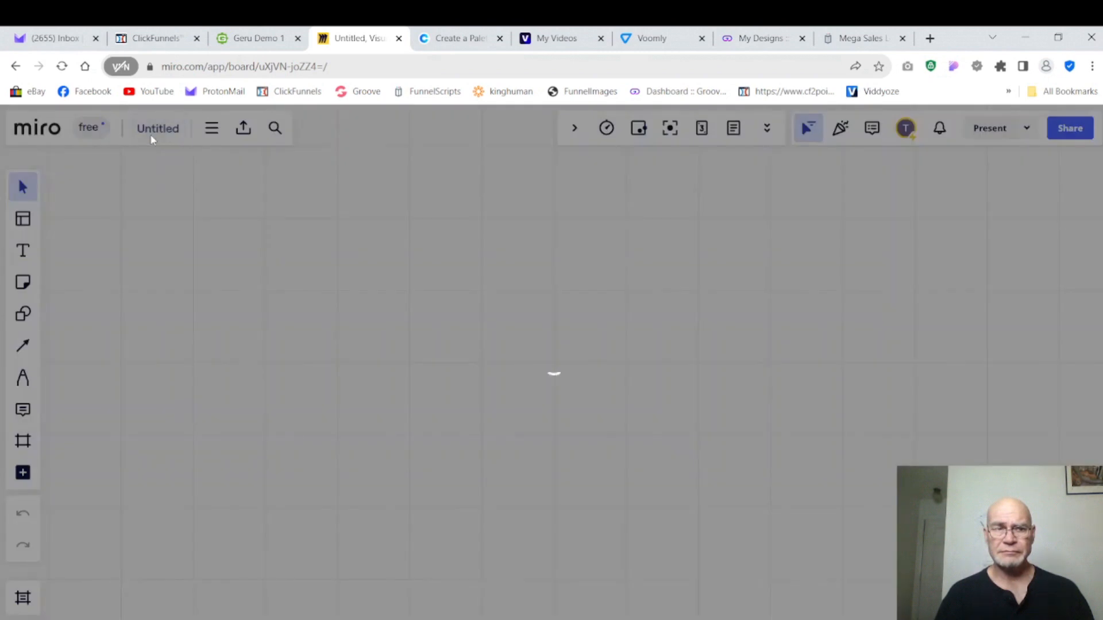
left_click(158, 129)
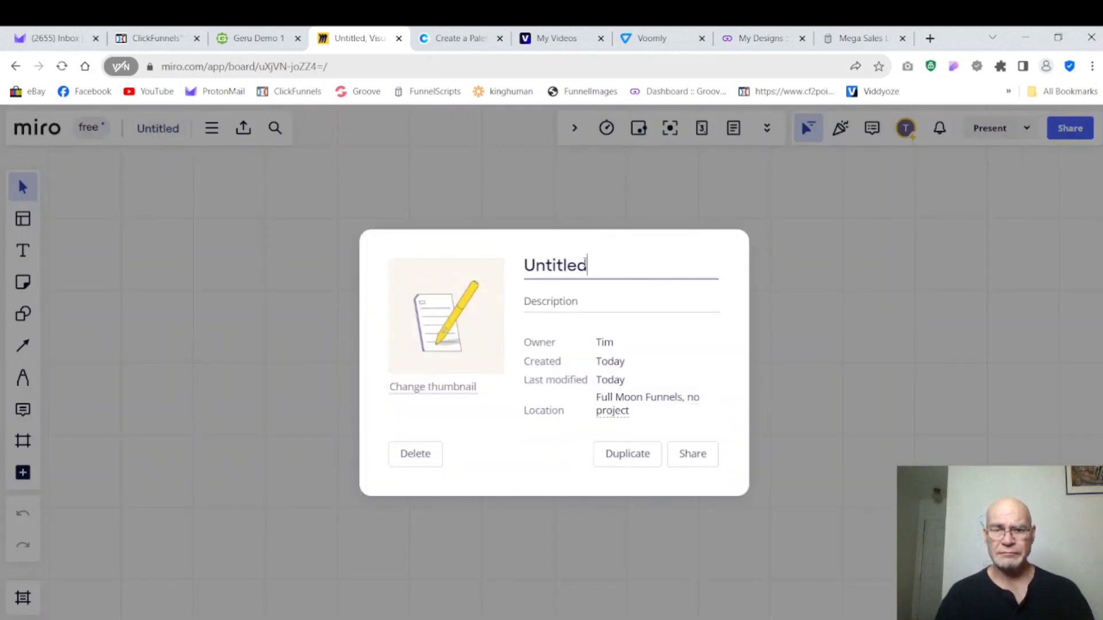
key("Backspace")
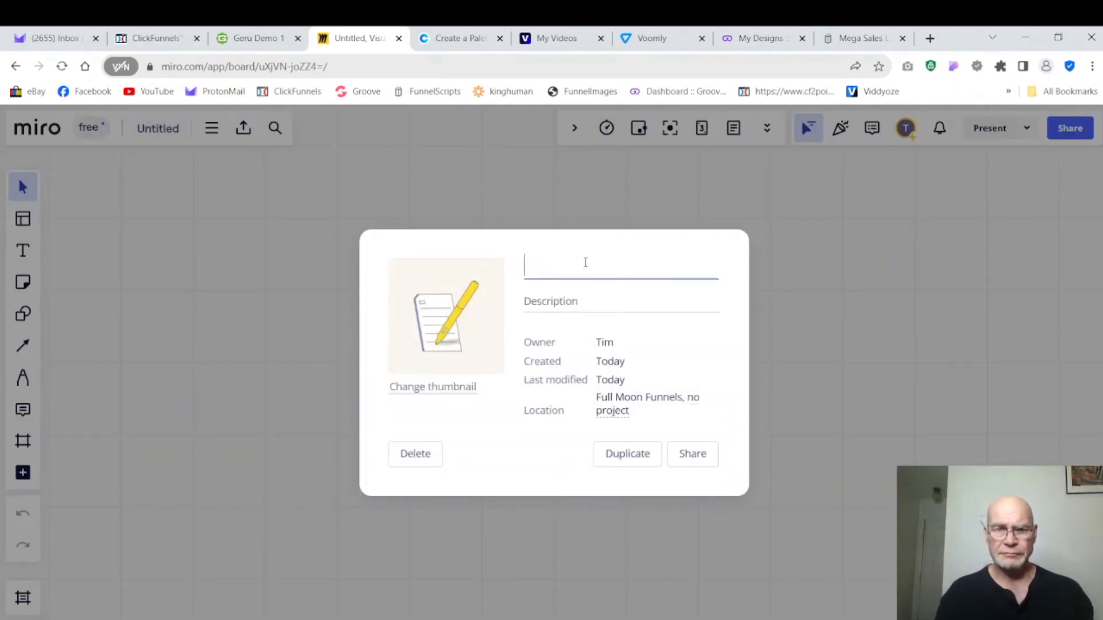
type("Project 1")
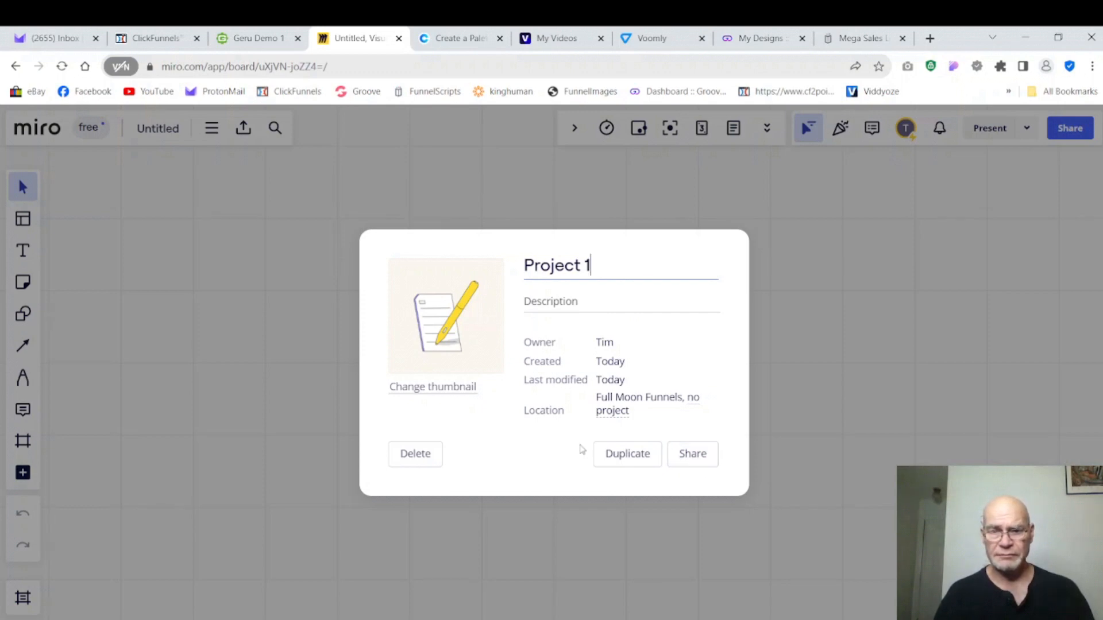
mouse_move(677, 378)
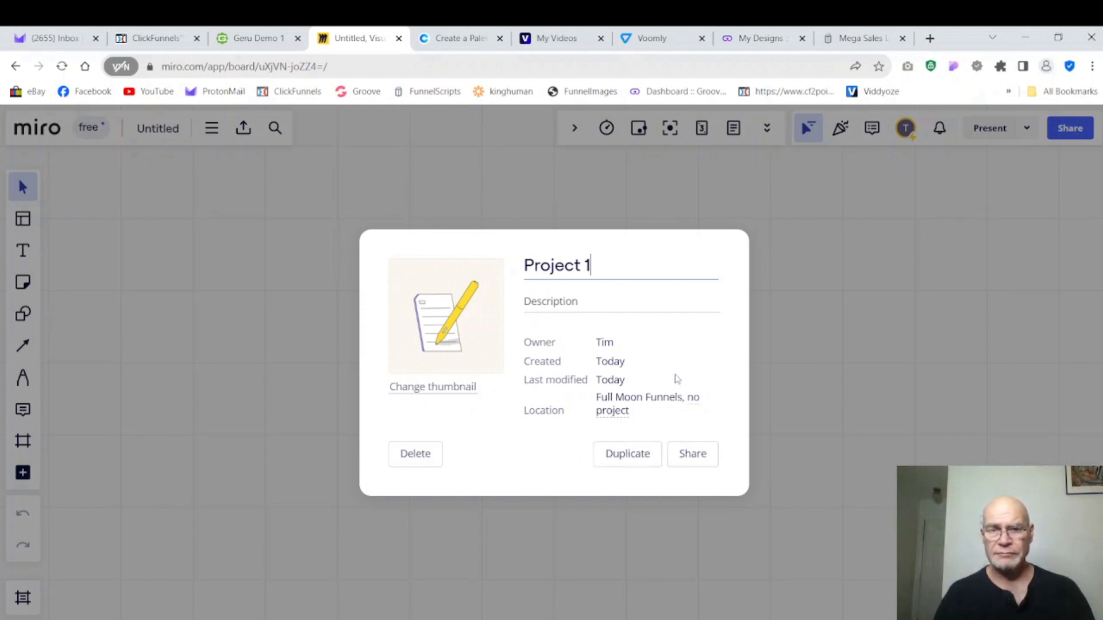
mouse_move(685, 458)
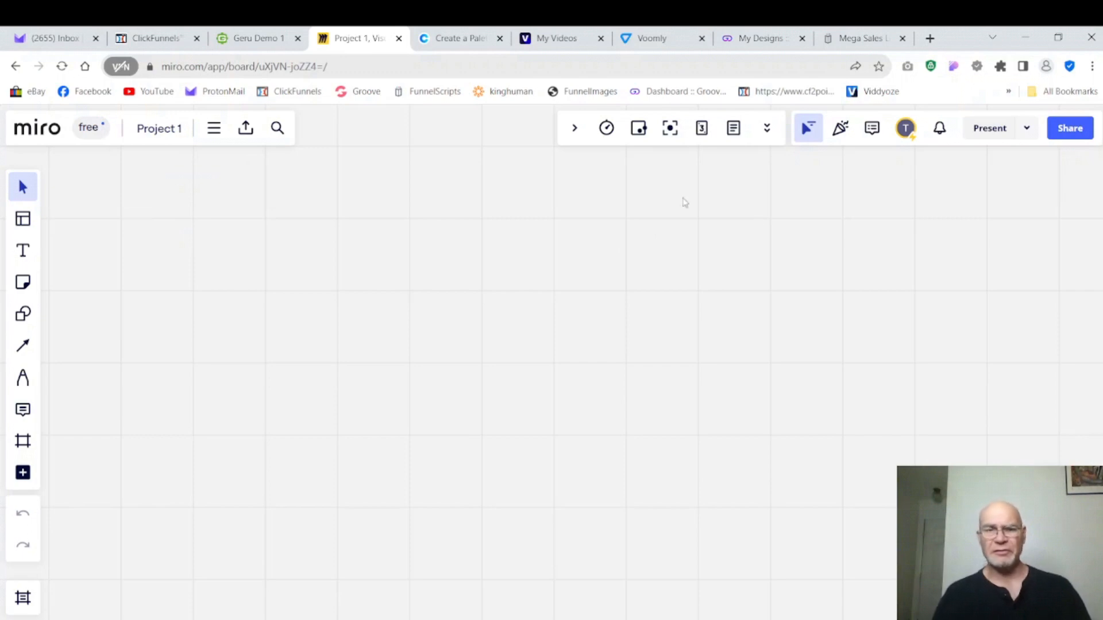
mouse_move(445, 167)
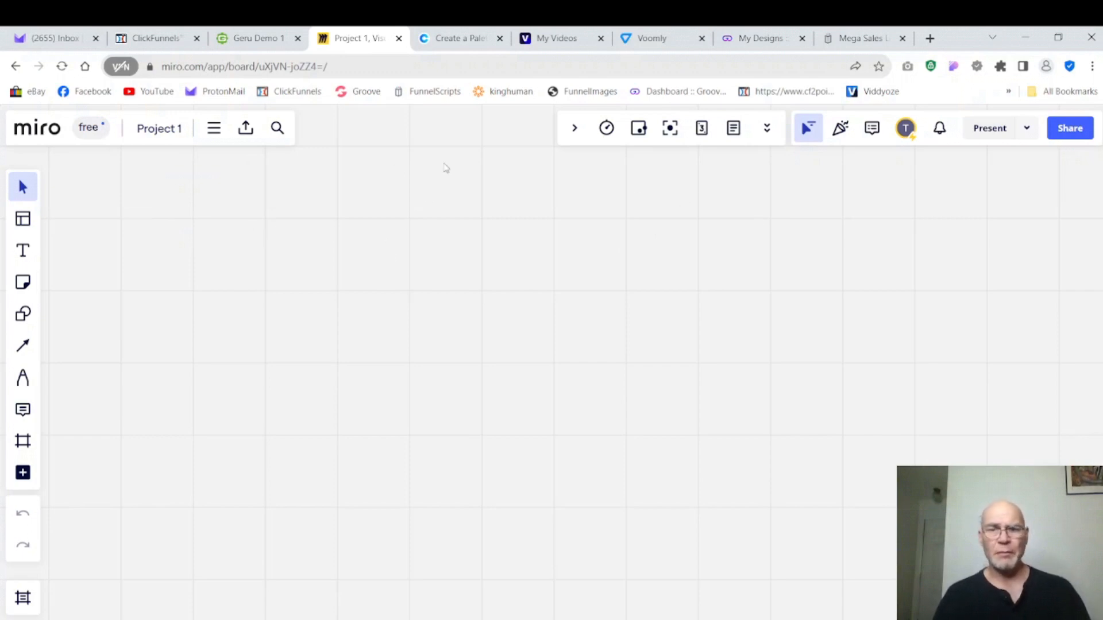
mouse_move(905, 129)
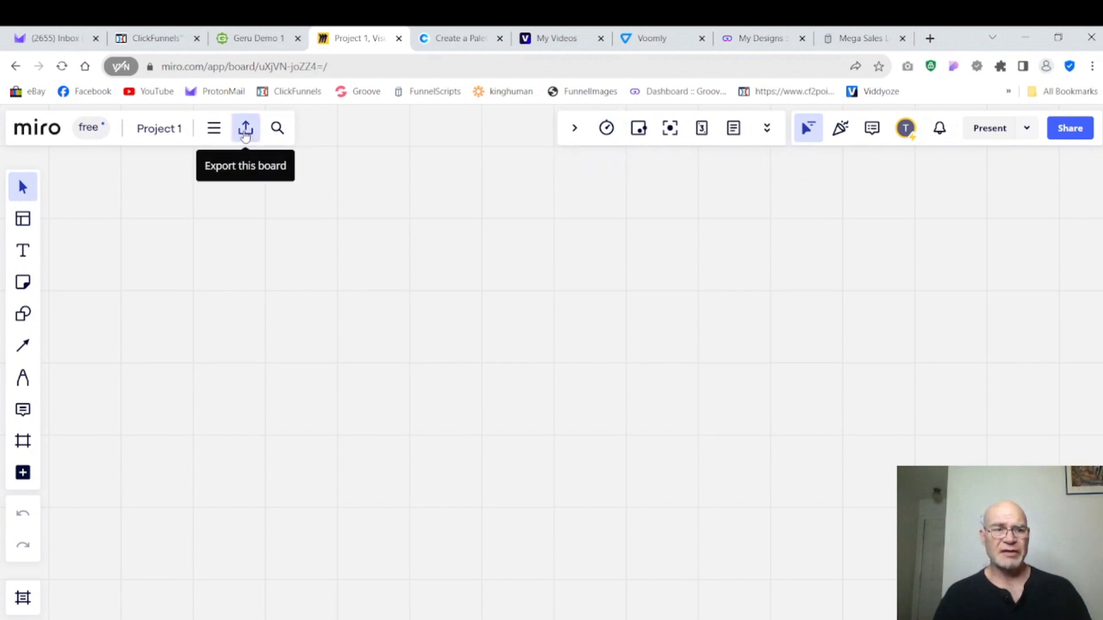
mouse_move(23, 219)
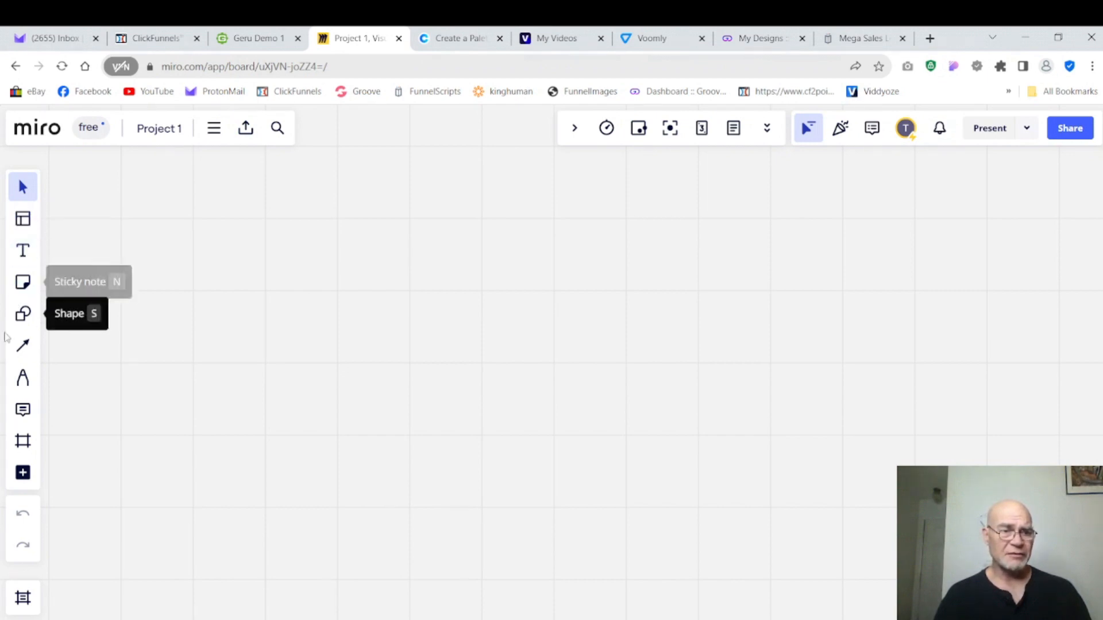
Draw a square rectangle in the upper left and label it Optin
left_click(22, 313)
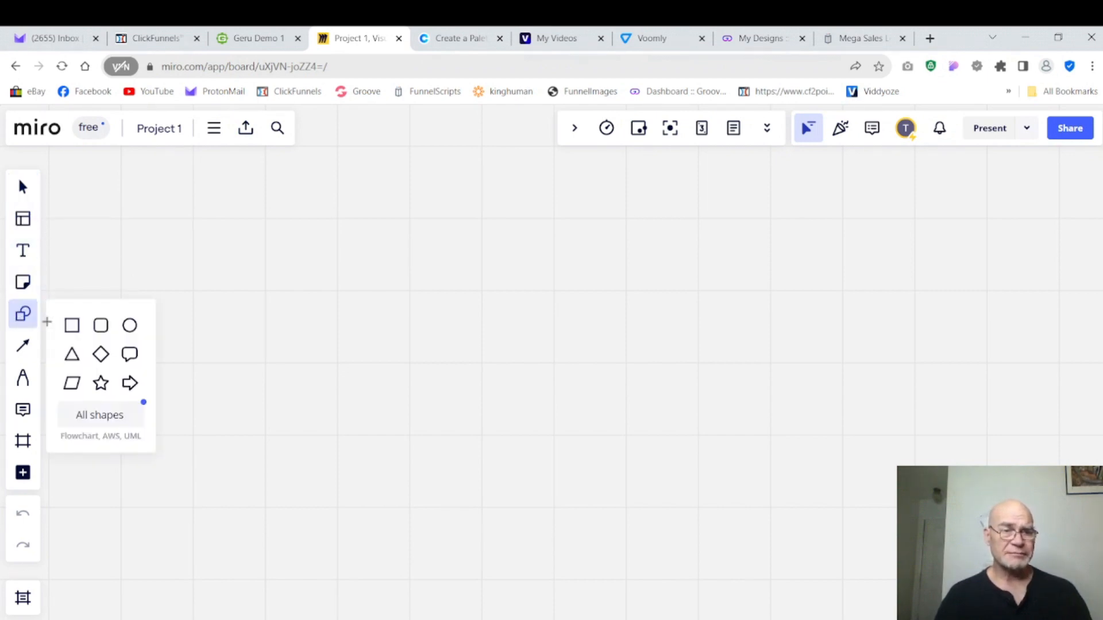
left_click(71, 325)
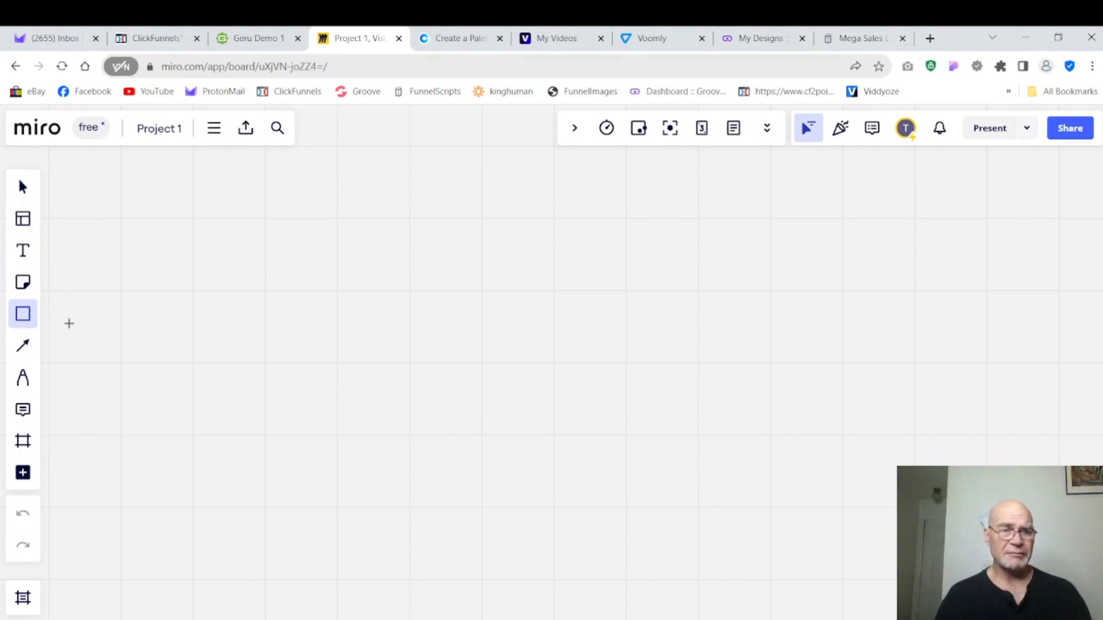
mouse_move(126, 222)
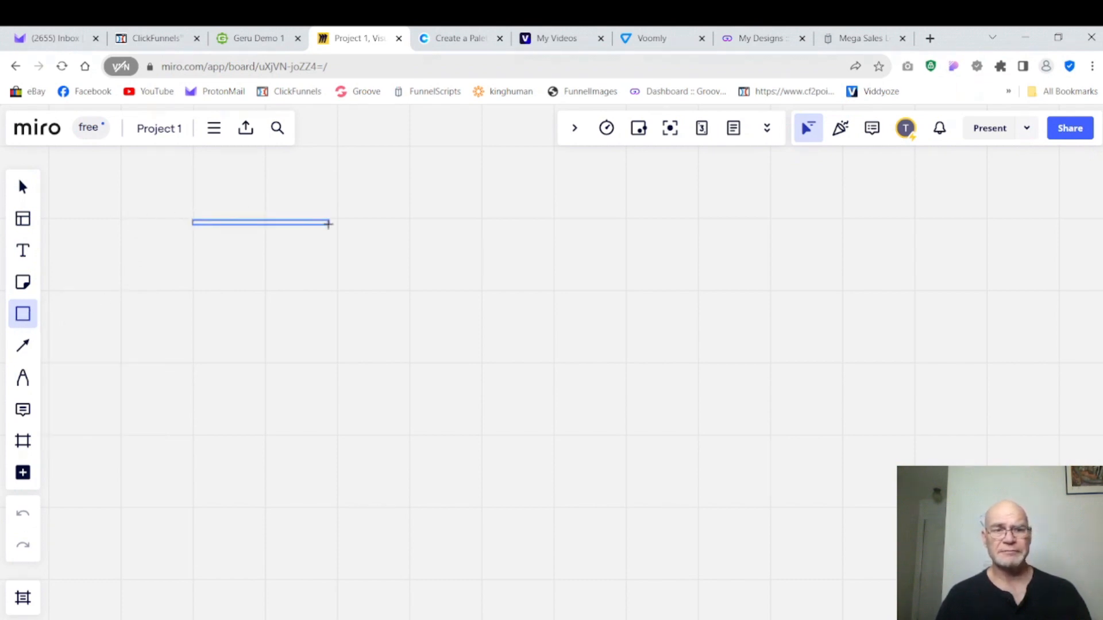
left_click_drag(192, 222, 336, 362)
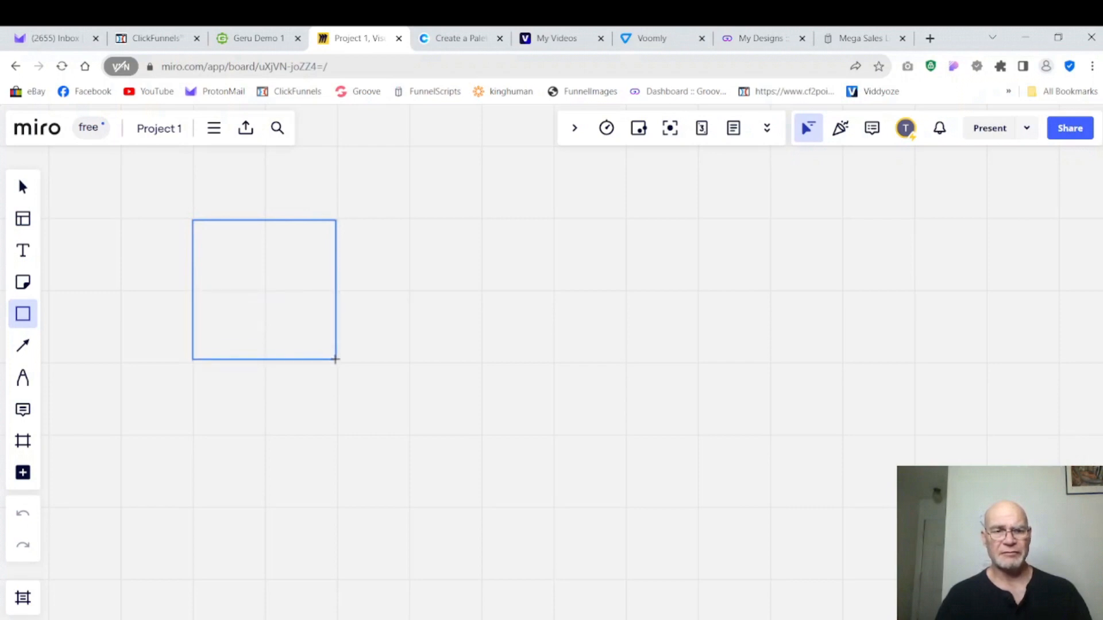
left_click(267, 290)
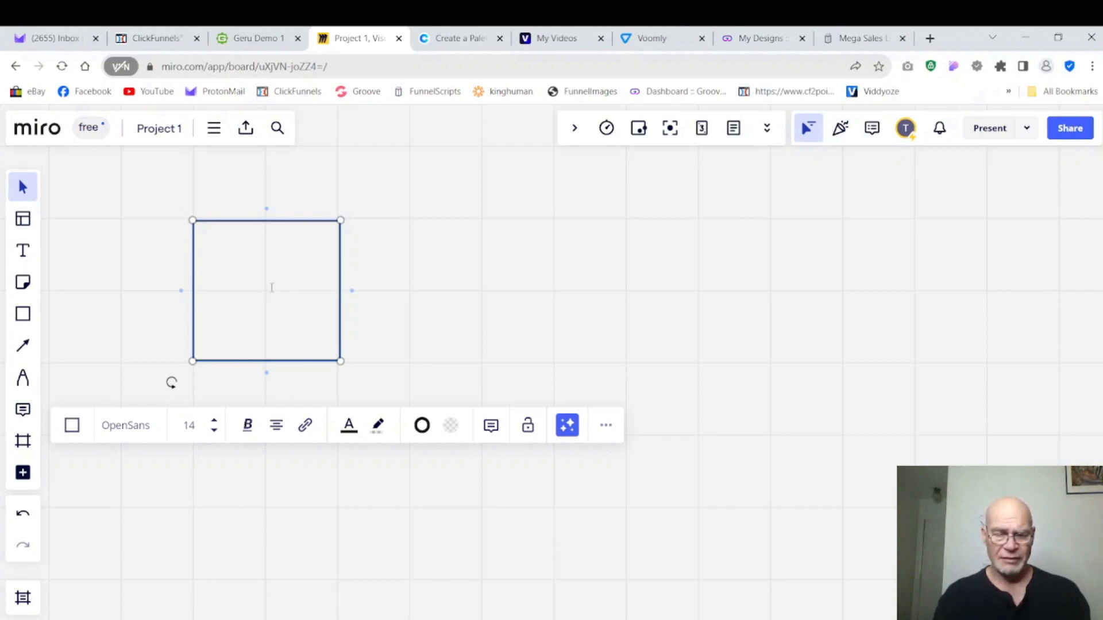
type("Optin")
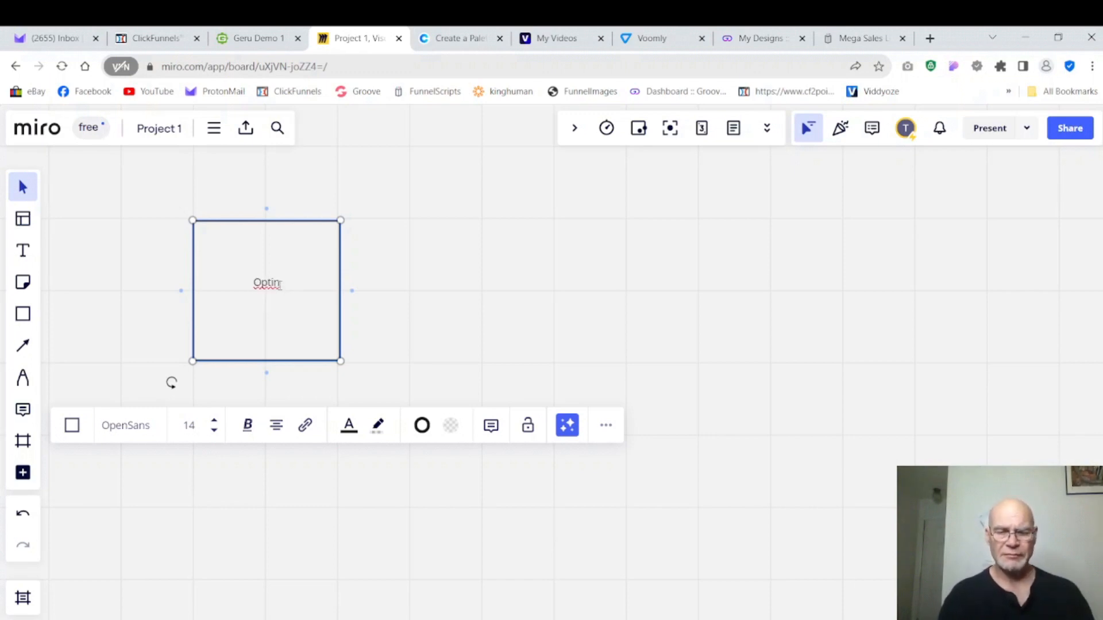
left_click(418, 294)
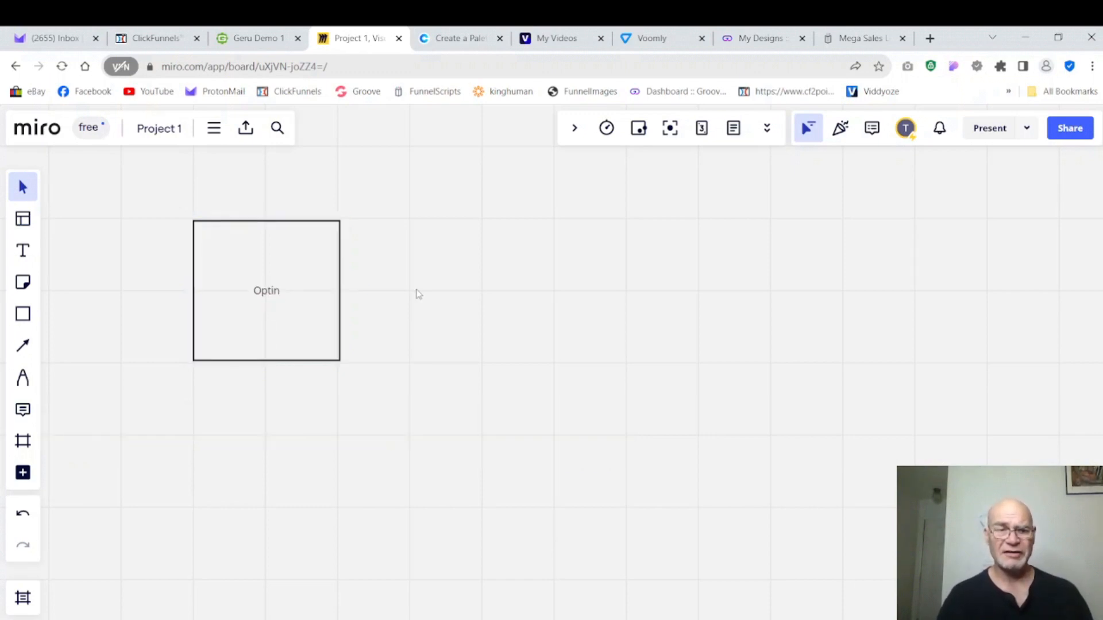
mouse_move(367, 296)
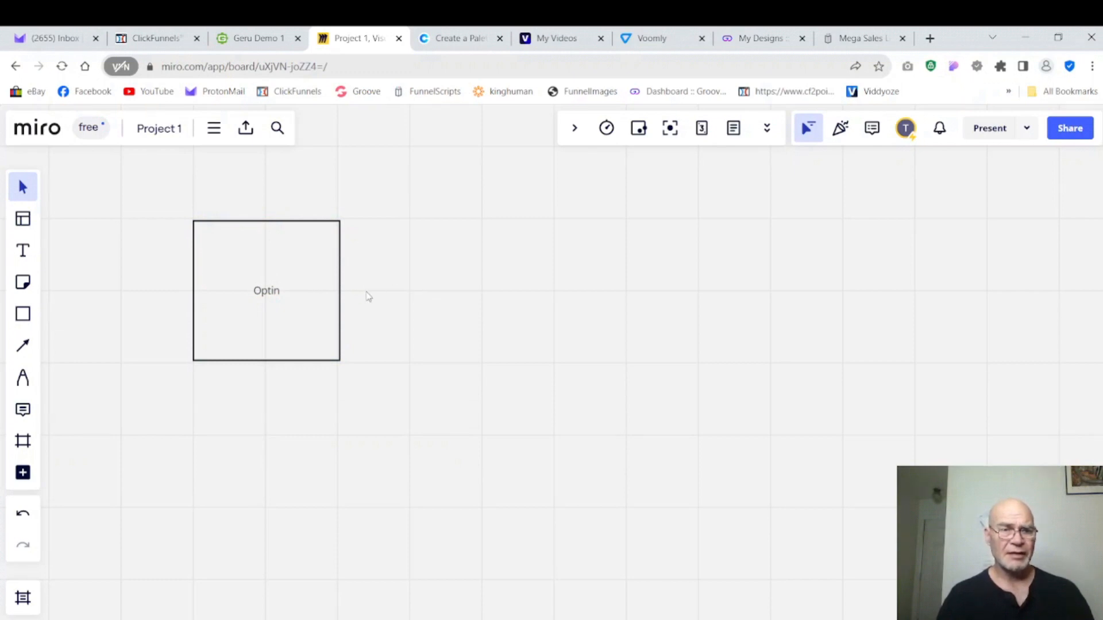
Duplicate the Optin box and move the copy to its right, level with it
left_click(267, 291)
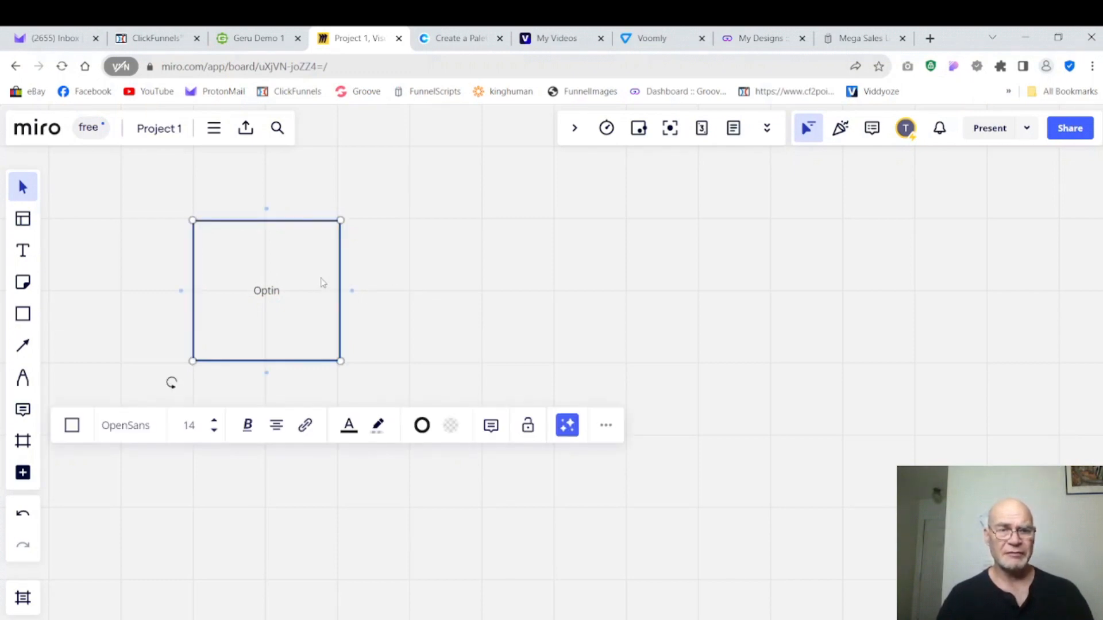
left_click(606, 425)
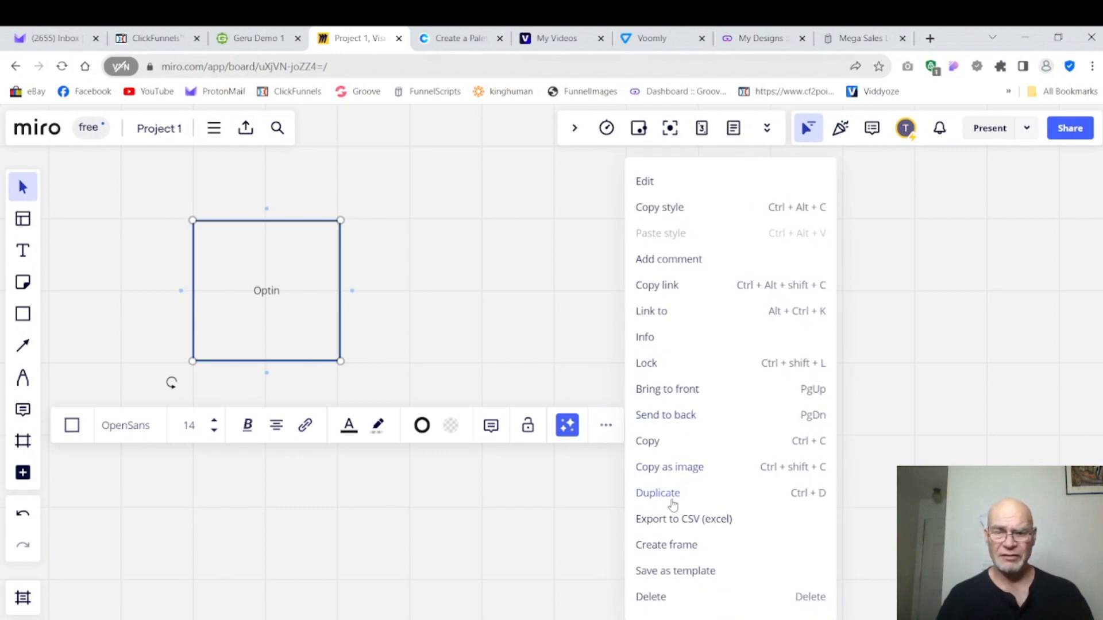
left_click(657, 493)
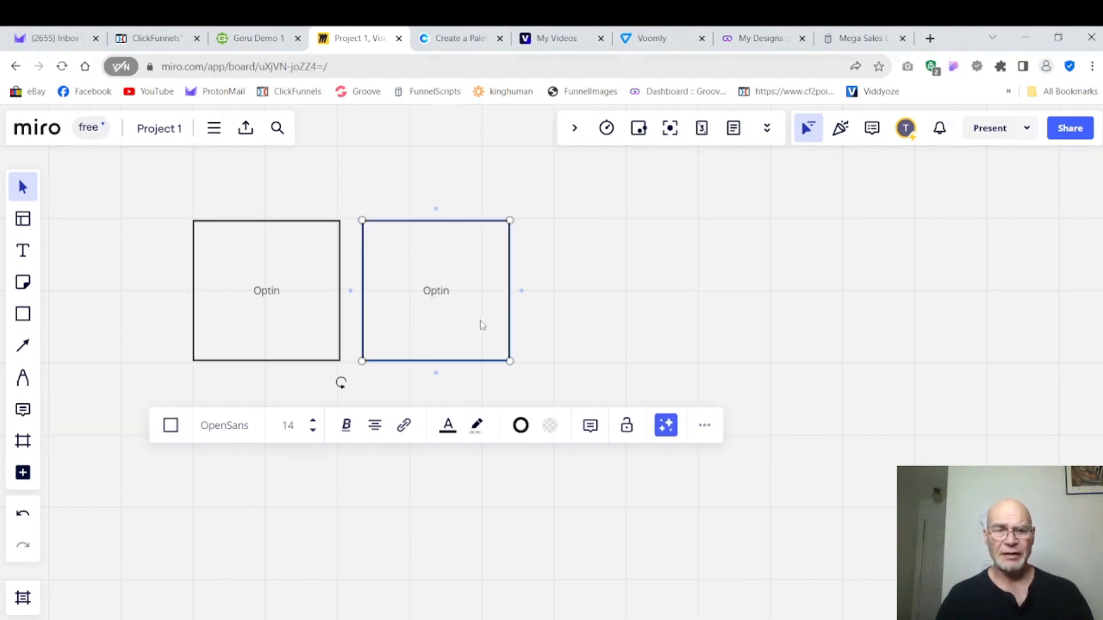
mouse_move(406, 299)
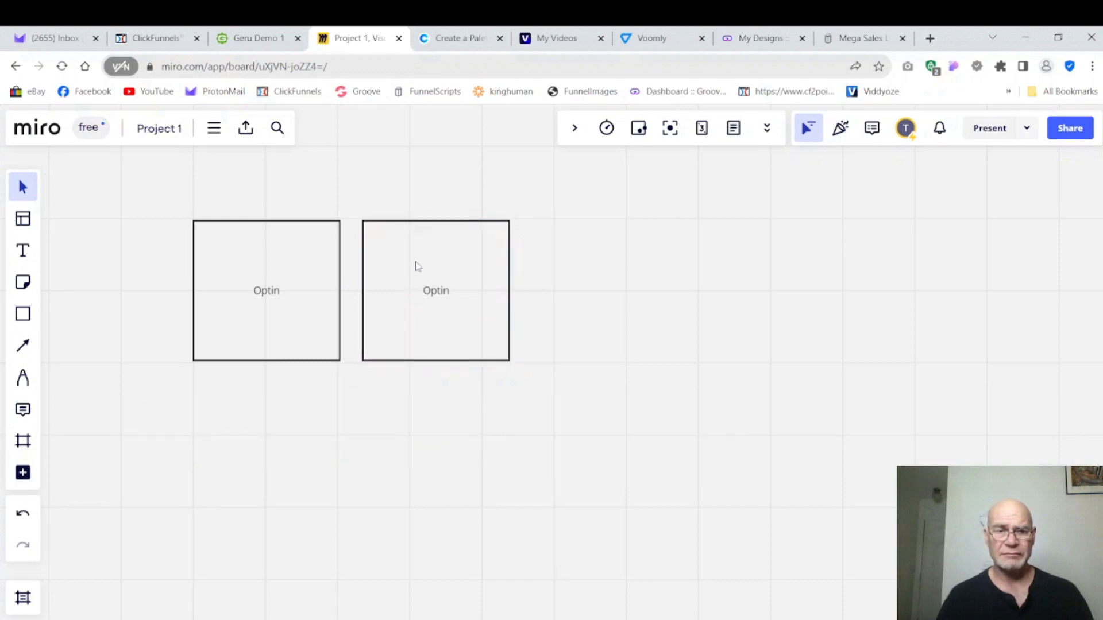
left_click_drag(435, 291, 546, 291)
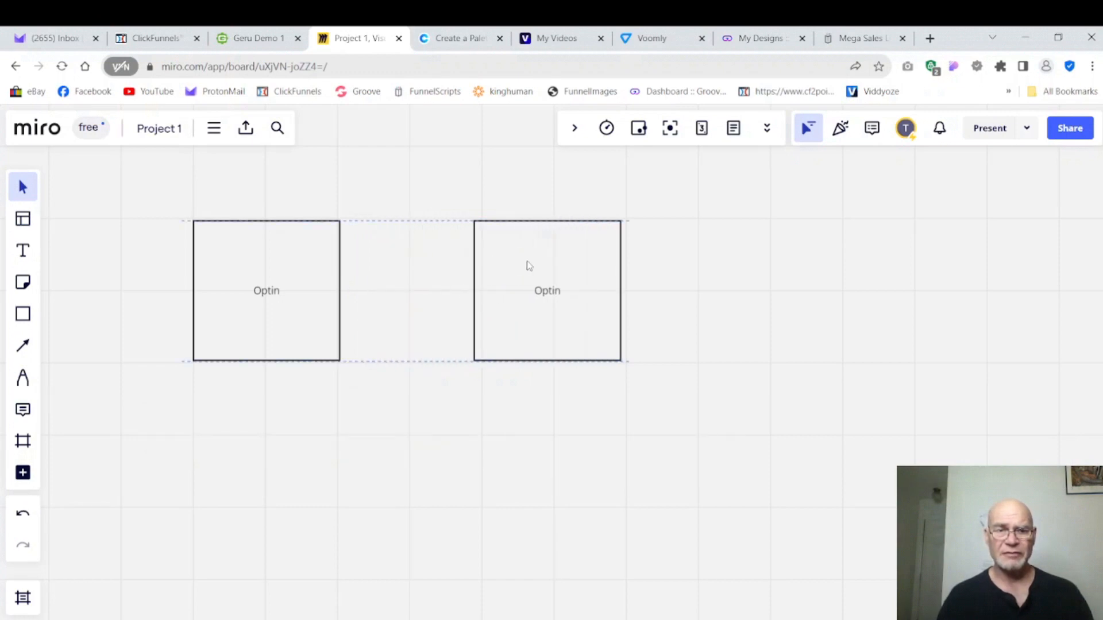
left_click_drag(547, 291, 494, 294)
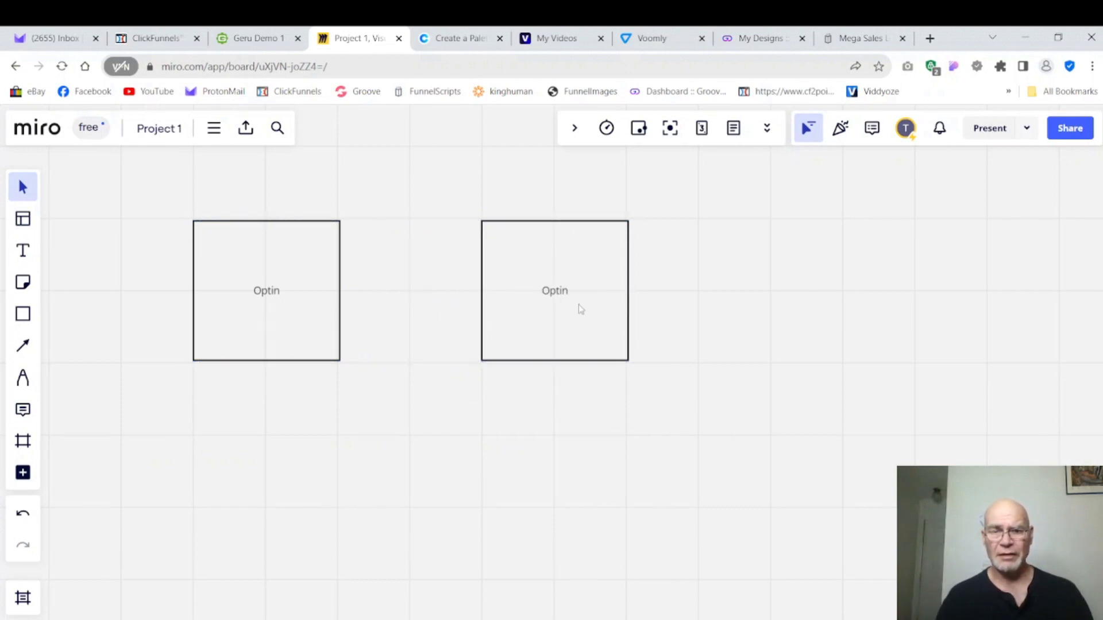
Relabel the copied box as Popup
left_click(555, 290)
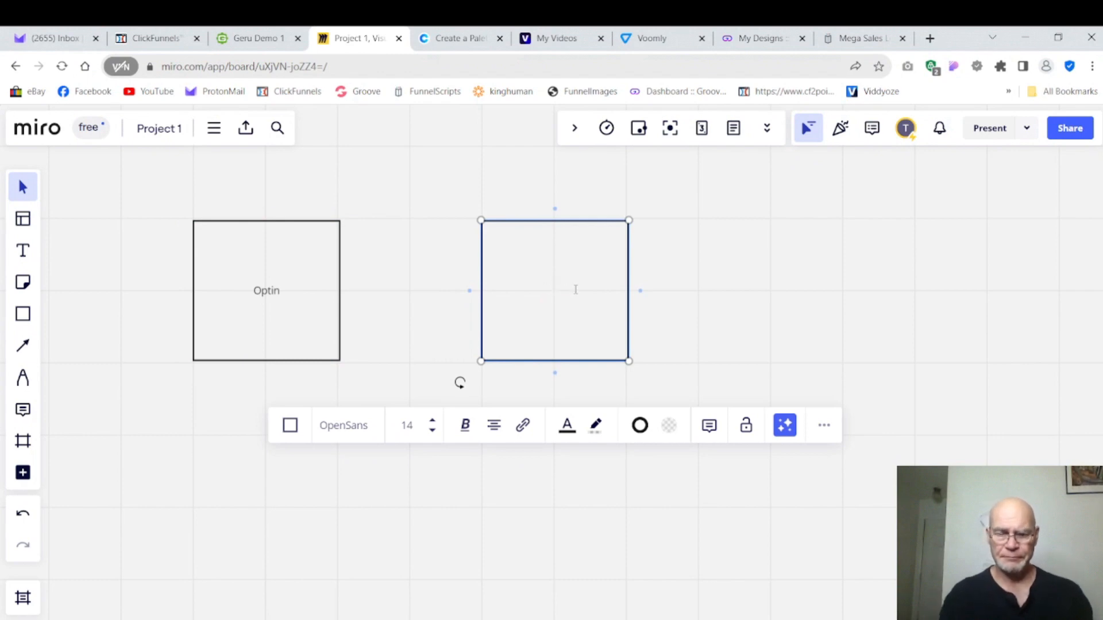
type("Popup")
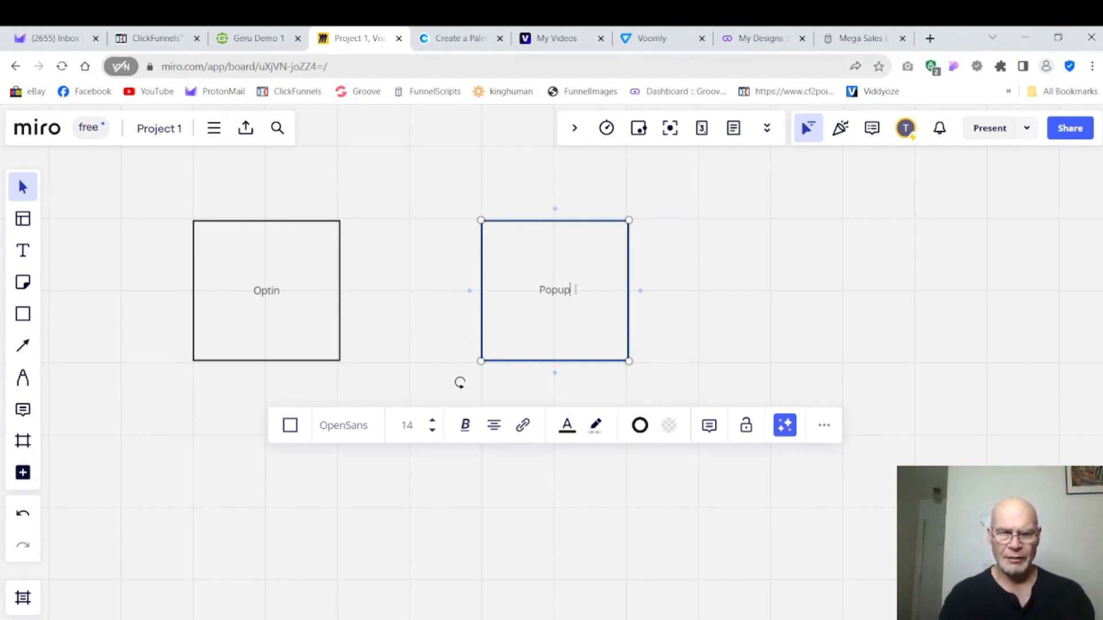
left_click(650, 345)
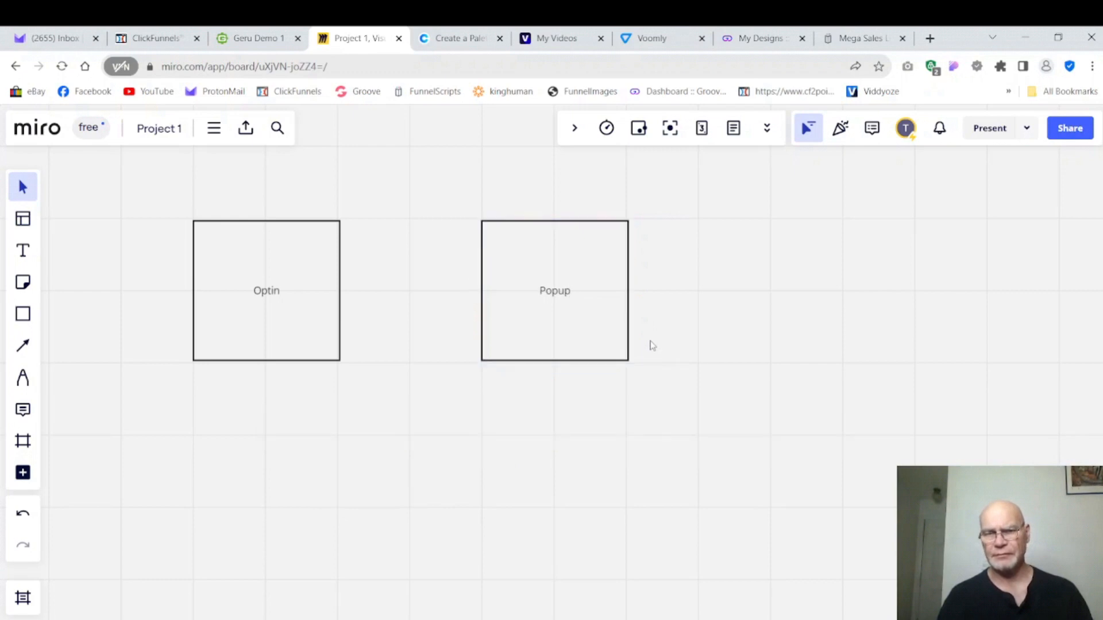
Duplicate Popup, move the copy right and relabel it Thank You
right_click(553, 289)
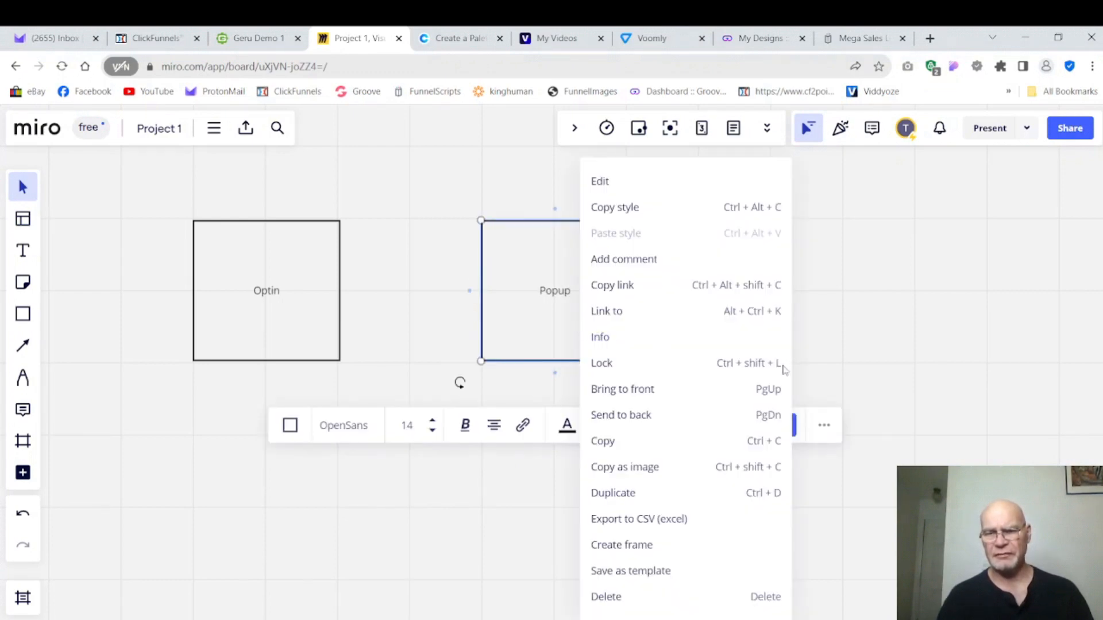
mouse_move(611, 505)
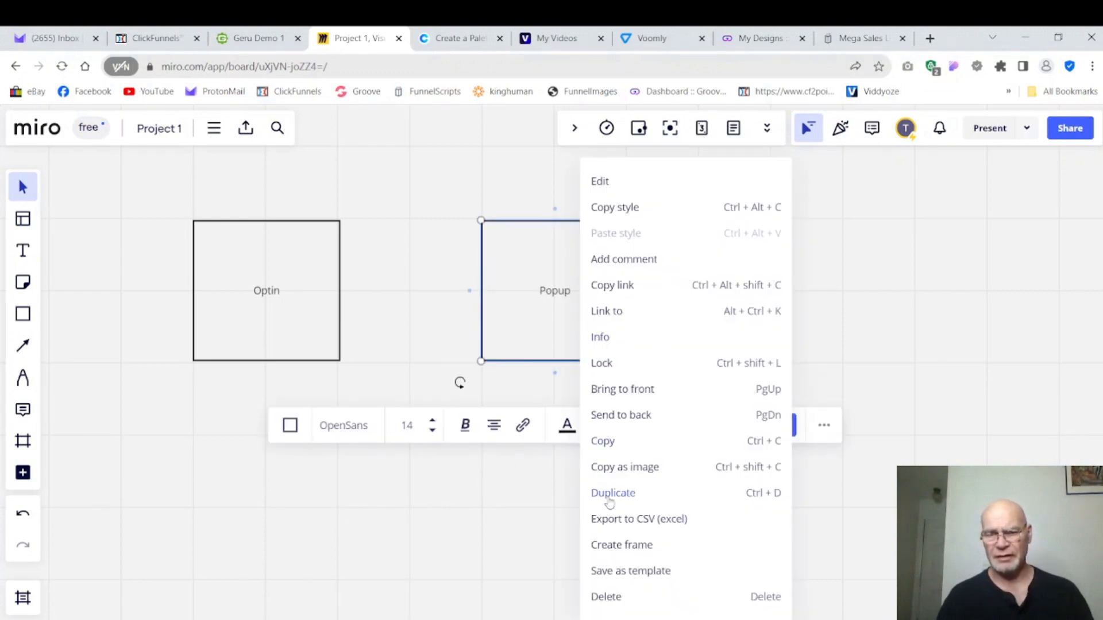
left_click(614, 493)
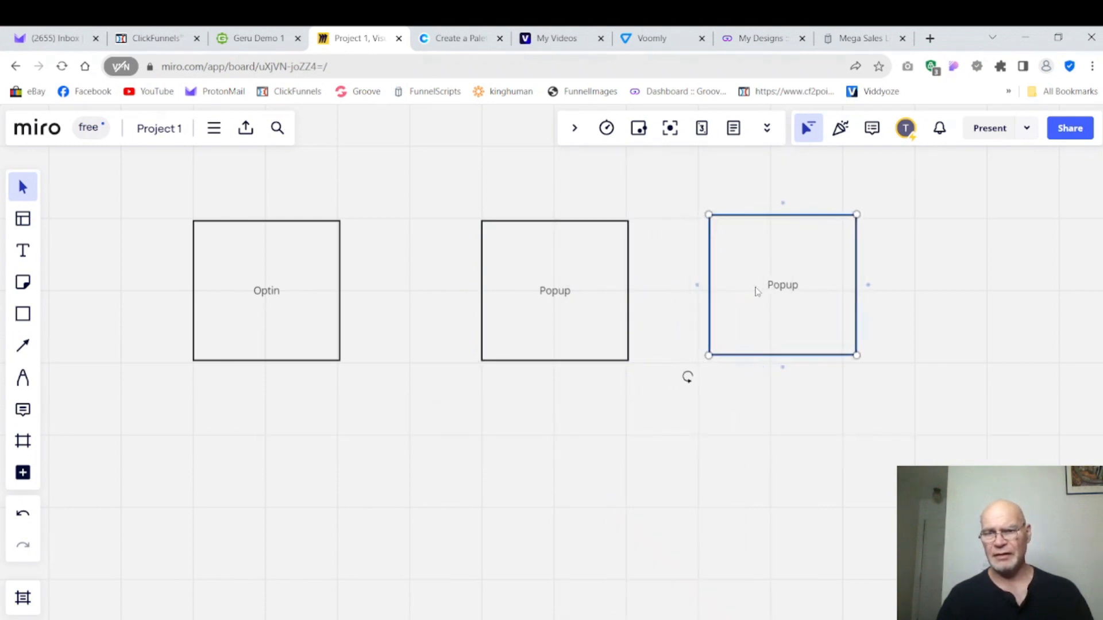
left_click_drag(783, 284, 842, 290)
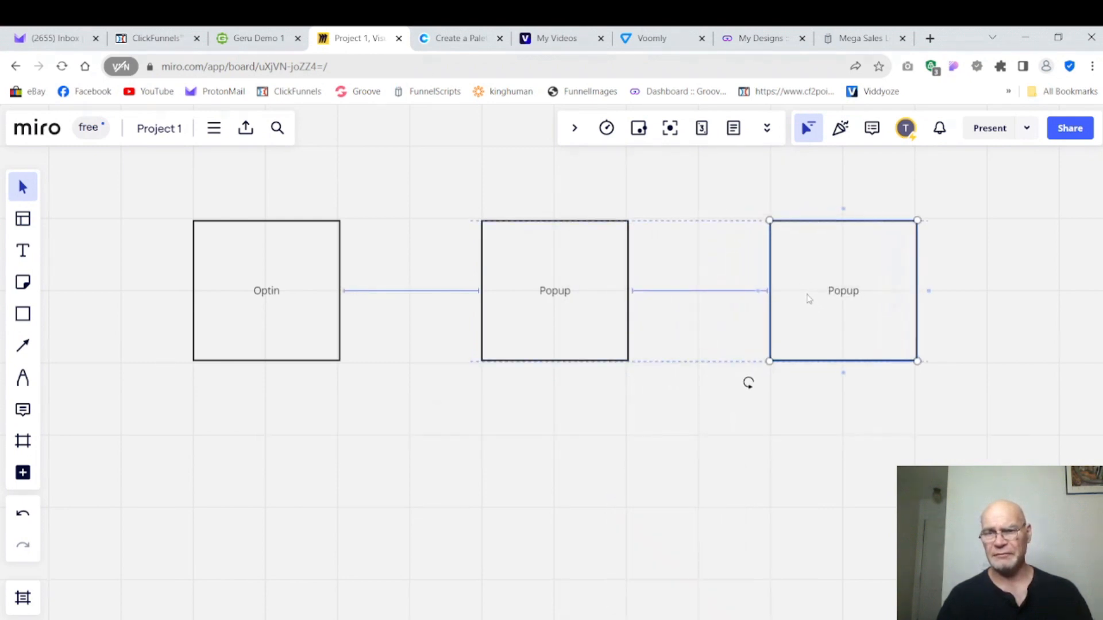
double_click(844, 291)
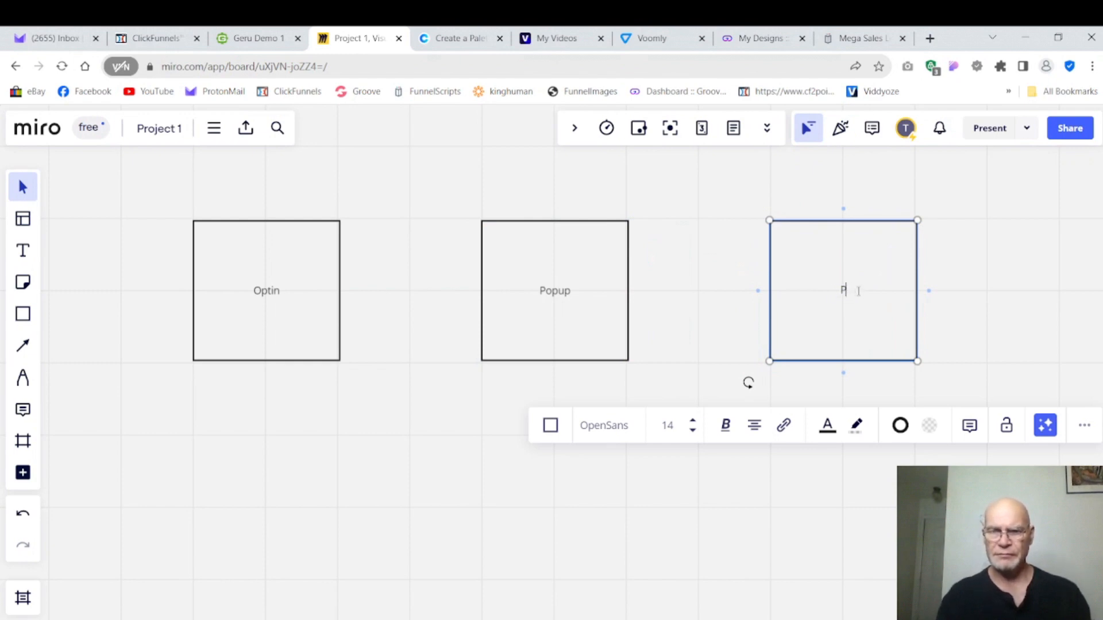
type("Thank You")
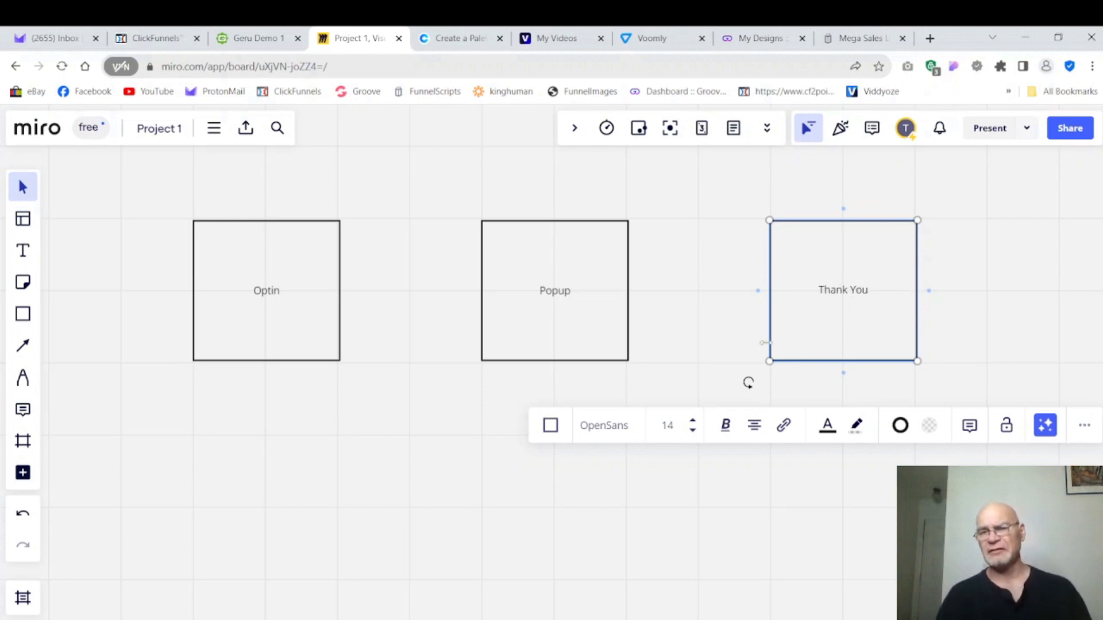
left_click(611, 383)
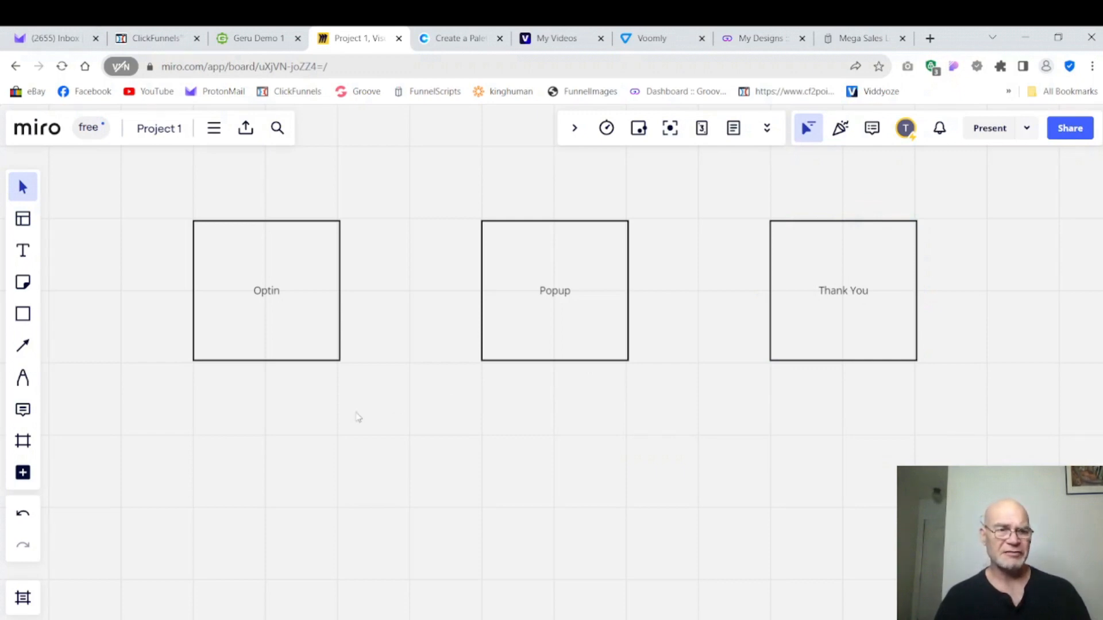
mouse_move(23, 345)
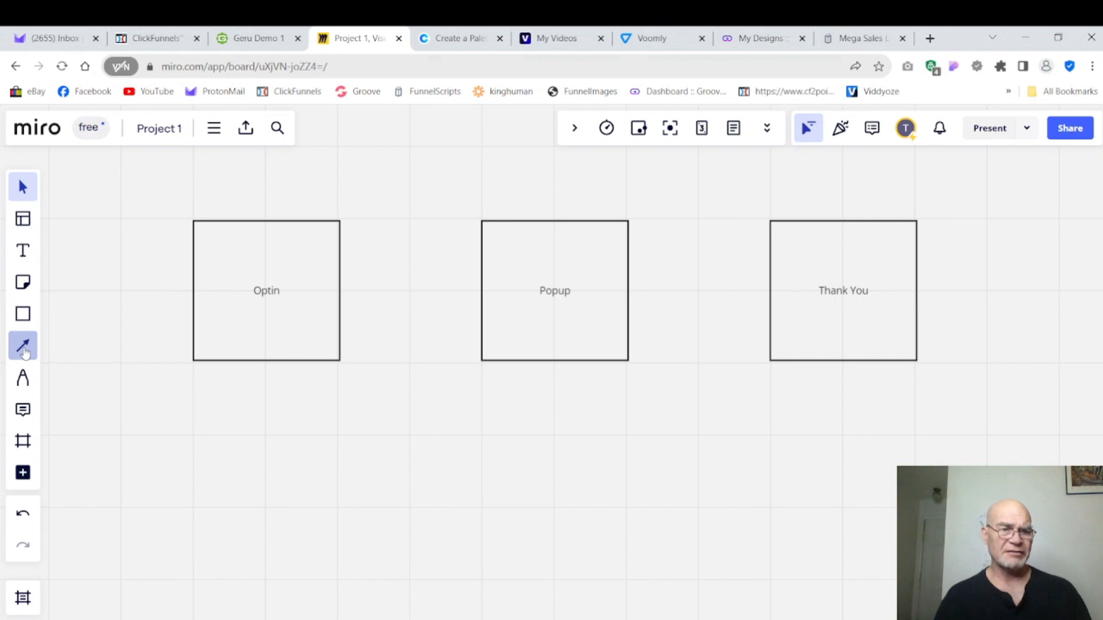
Connect Optin and Popup with a straight line and add an arrowhead at the Optin end
left_click(21, 347)
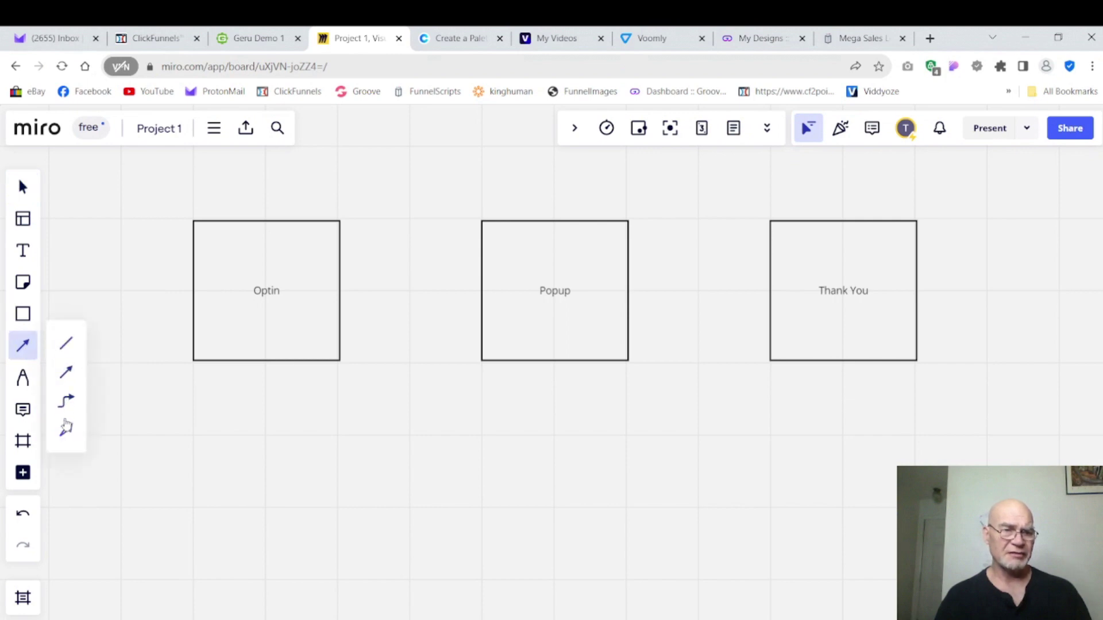
mouse_move(69, 389)
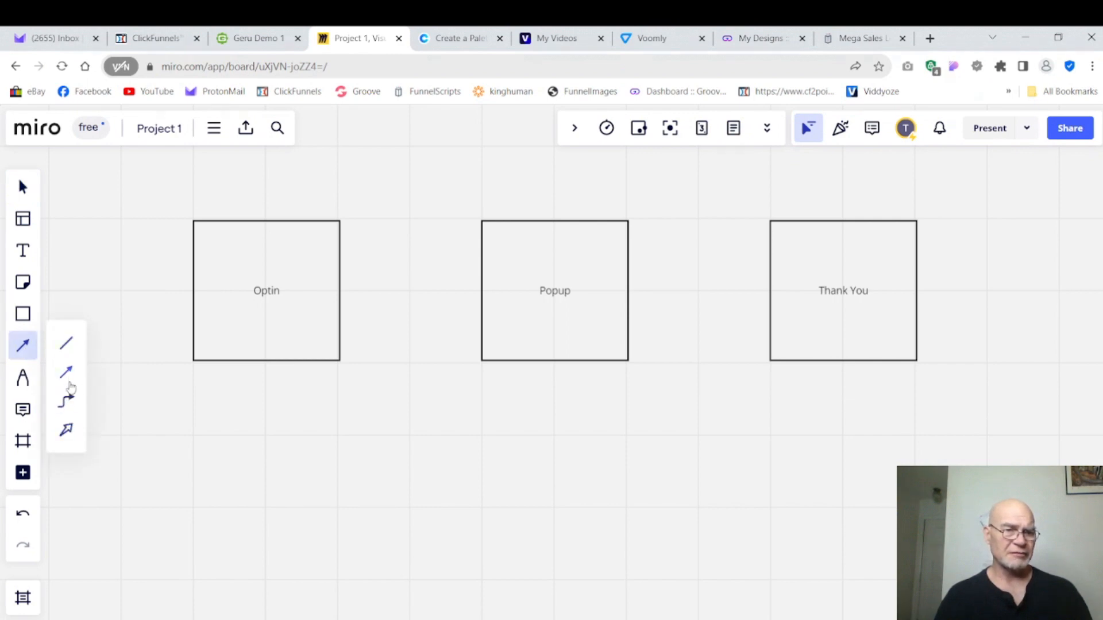
left_click(267, 290)
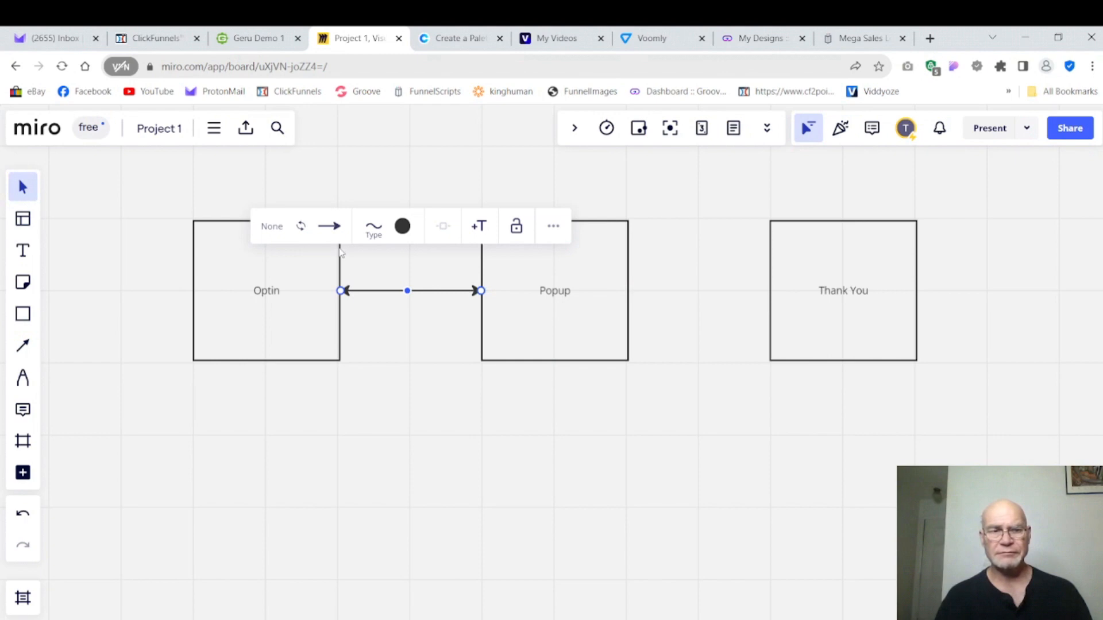
left_click(329, 226)
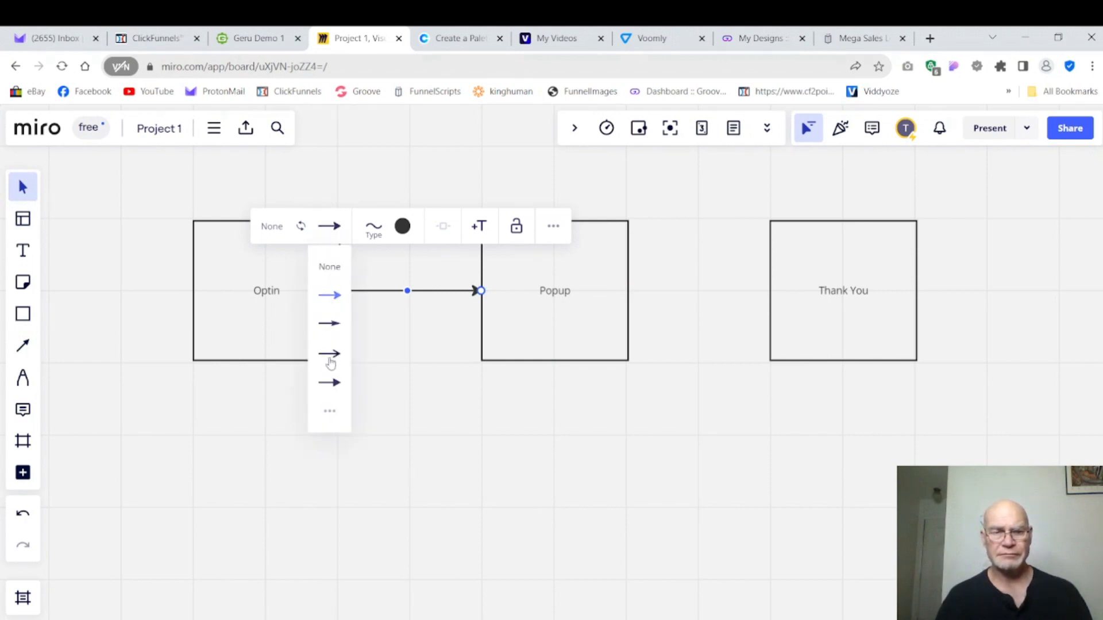
left_click(330, 352)
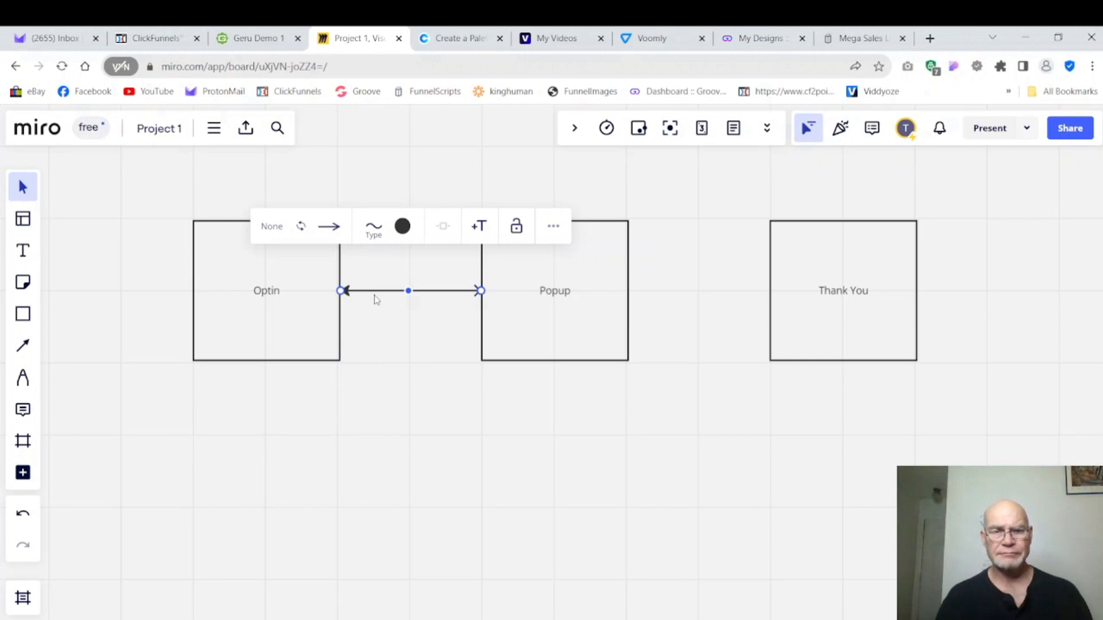
left_click(444, 320)
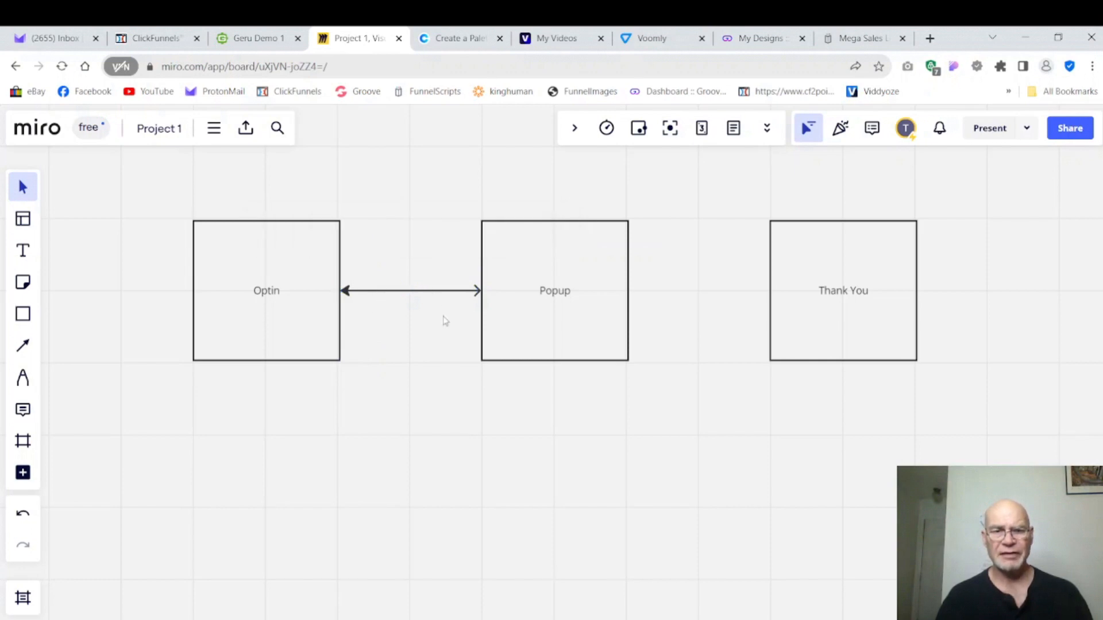
right_click(444, 321)
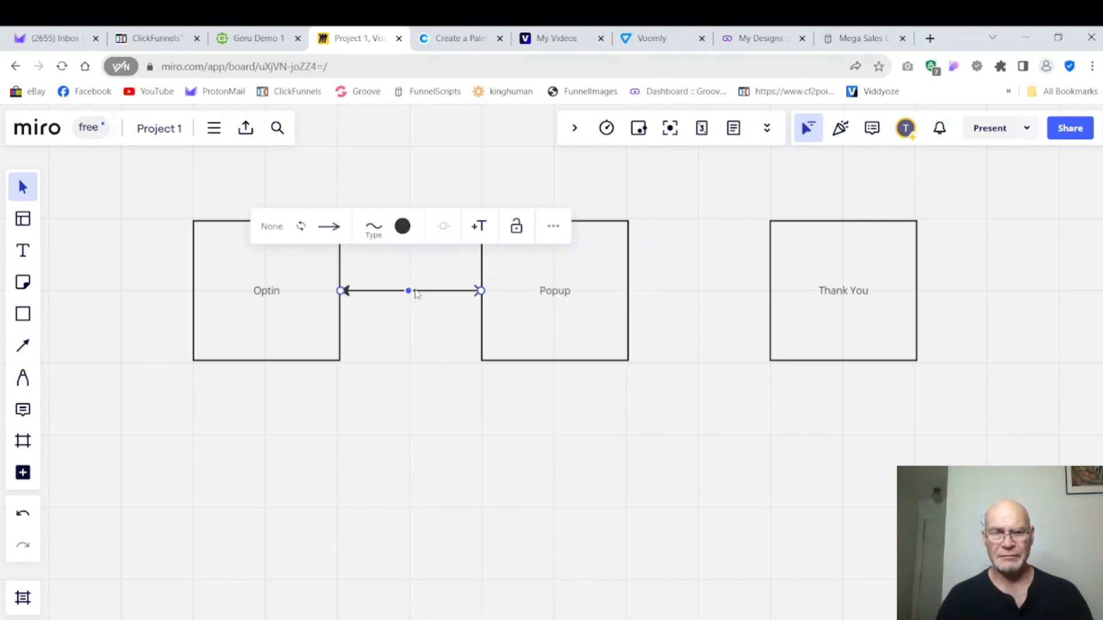
left_click(552, 226)
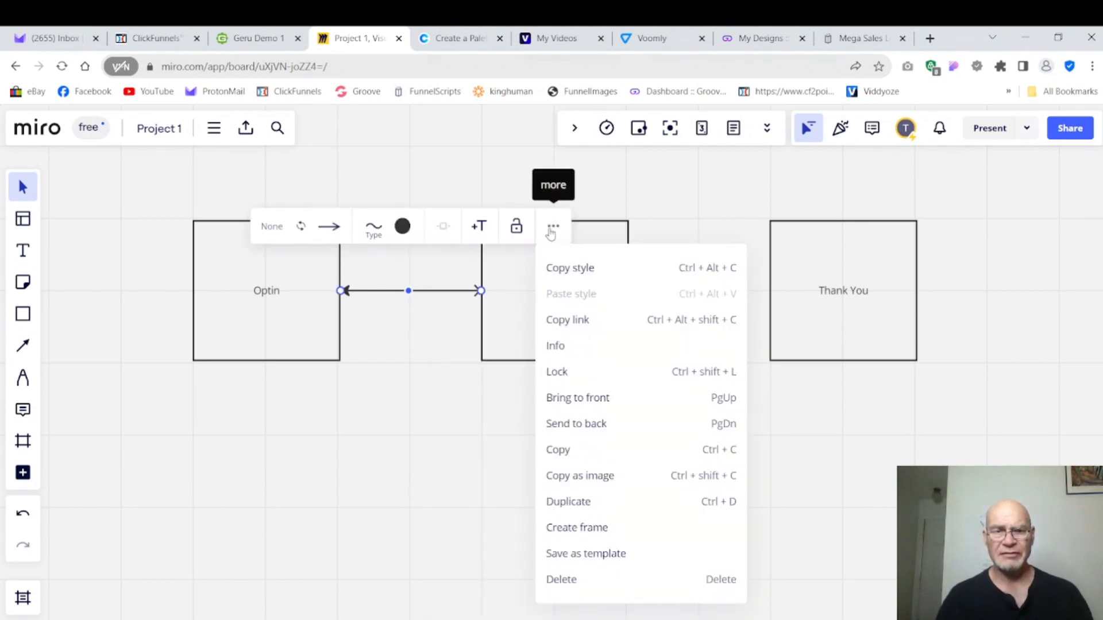
left_click(561, 579)
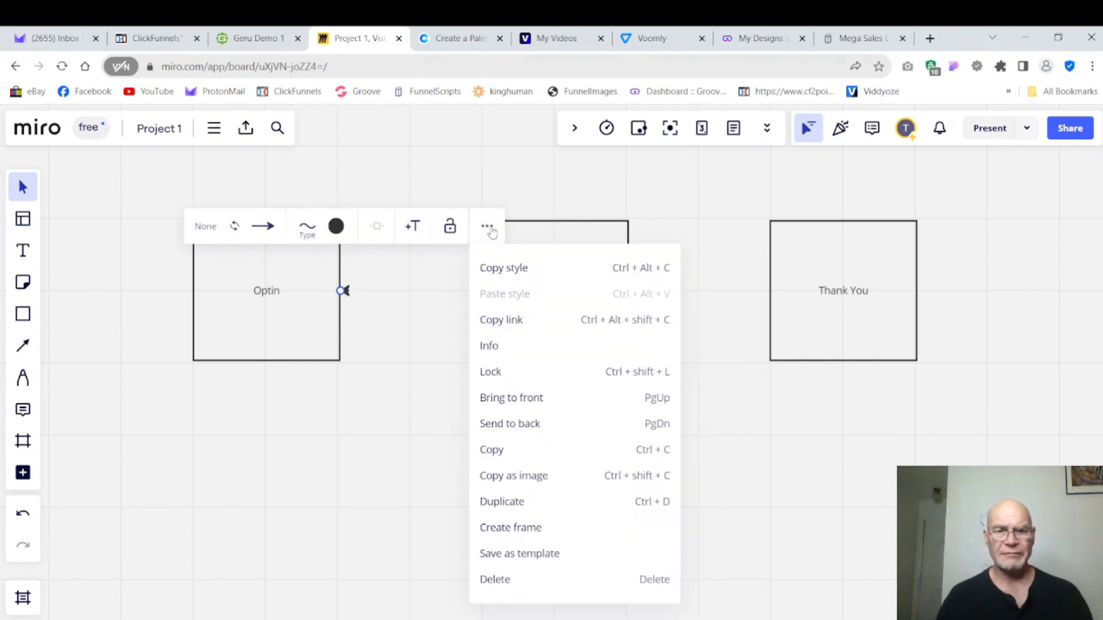
mouse_move(495, 582)
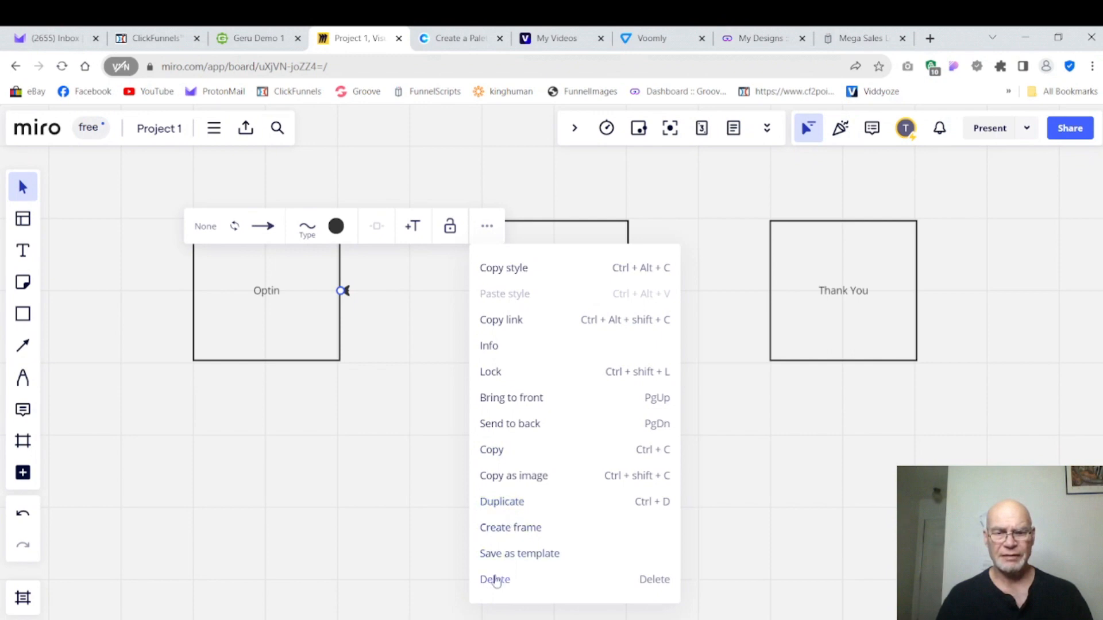
Draw a connection arrow from Popup's right edge to Thank You
left_click(494, 579)
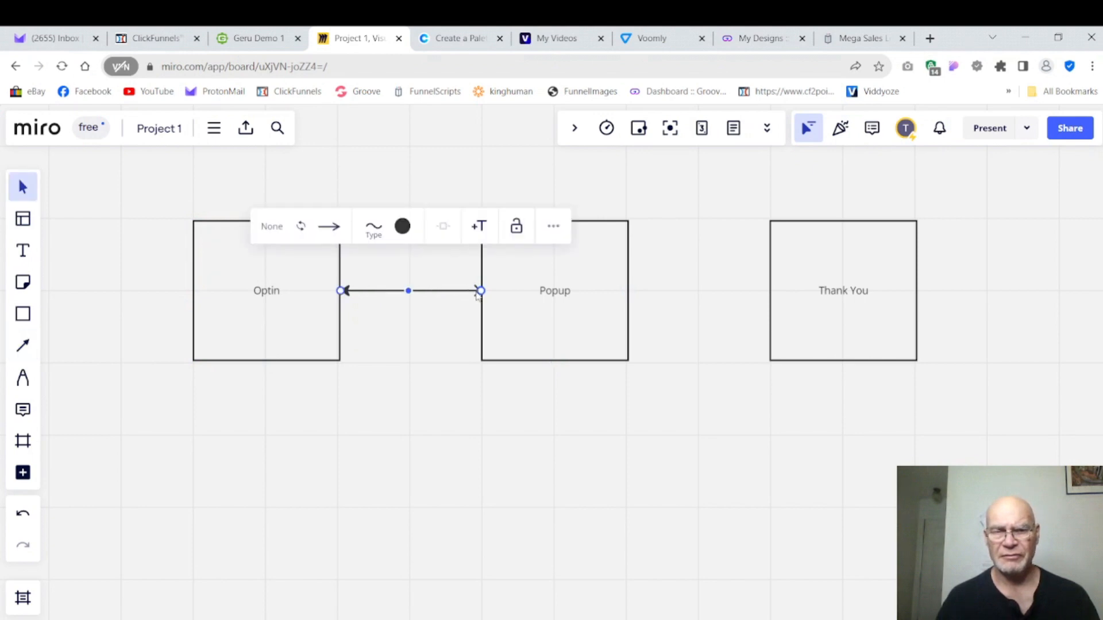
left_click(555, 291)
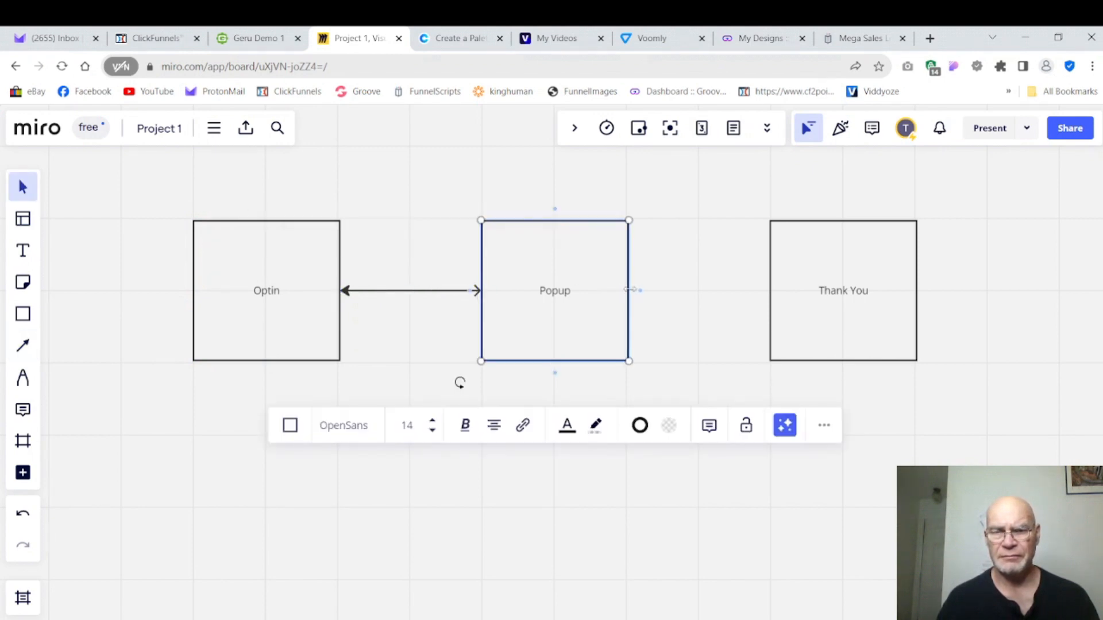
mouse_move(602, 299)
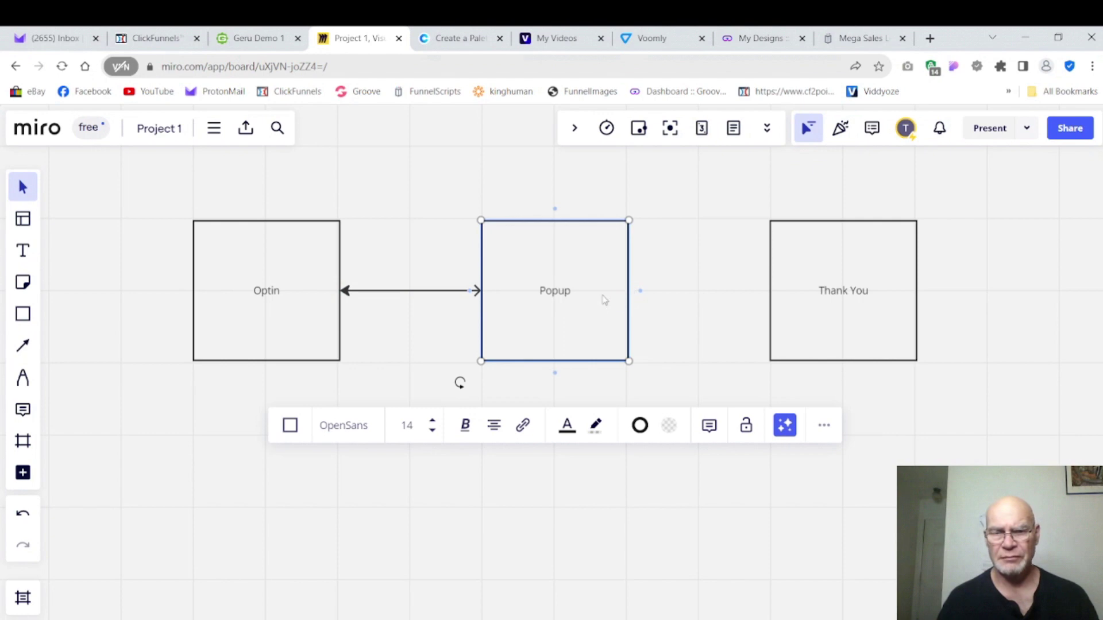
mouse_move(326, 388)
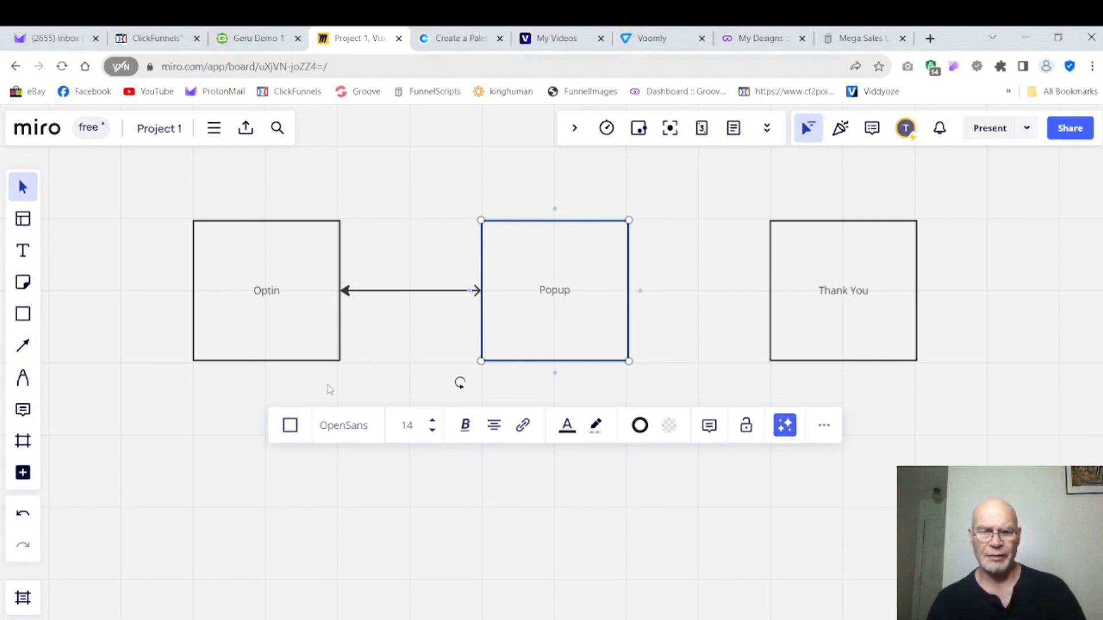
left_click(22, 345)
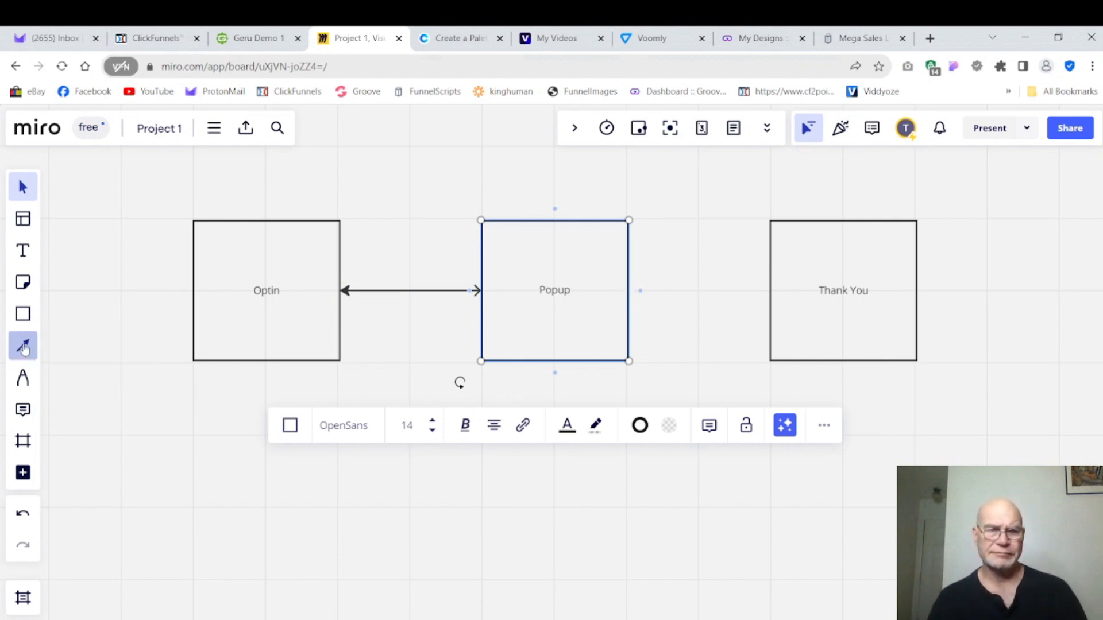
left_click(23, 344)
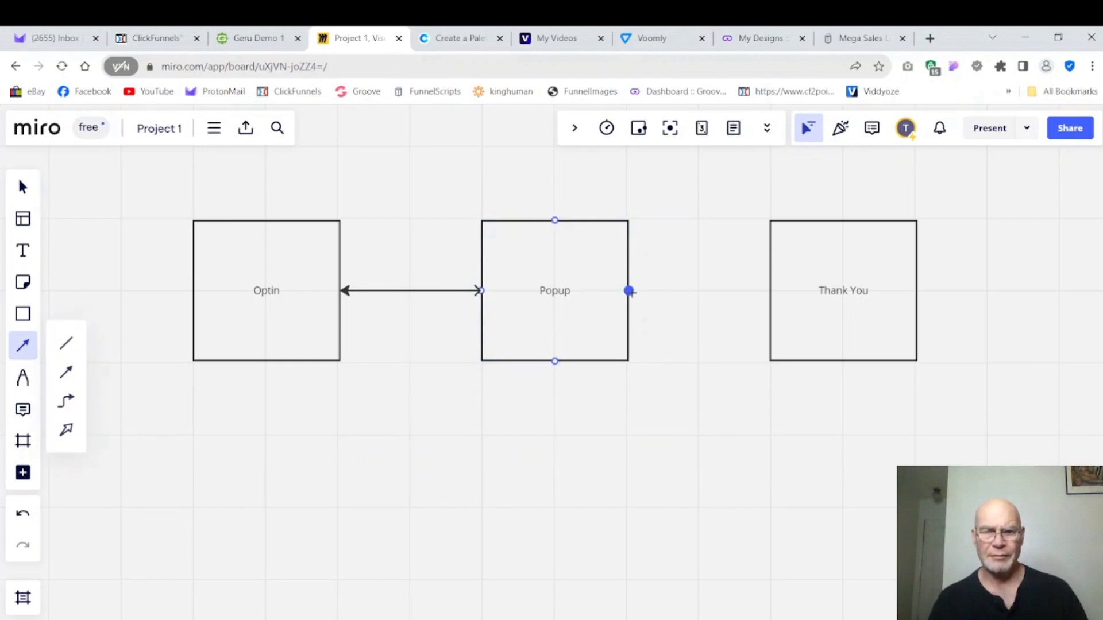
left_click_drag(630, 291, 735, 291)
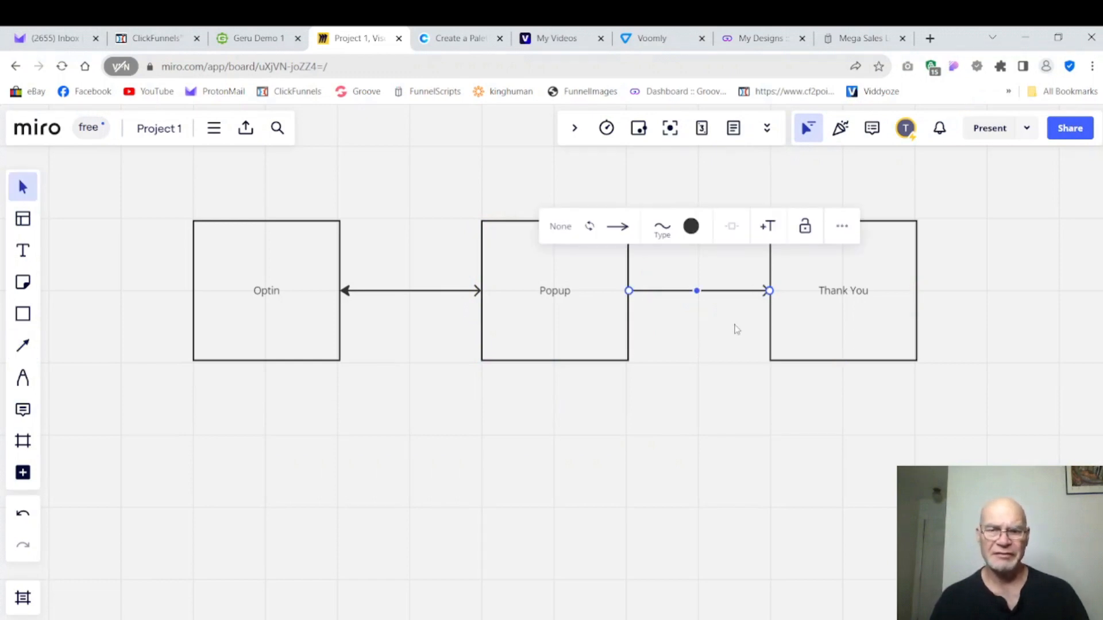
left_click(735, 329)
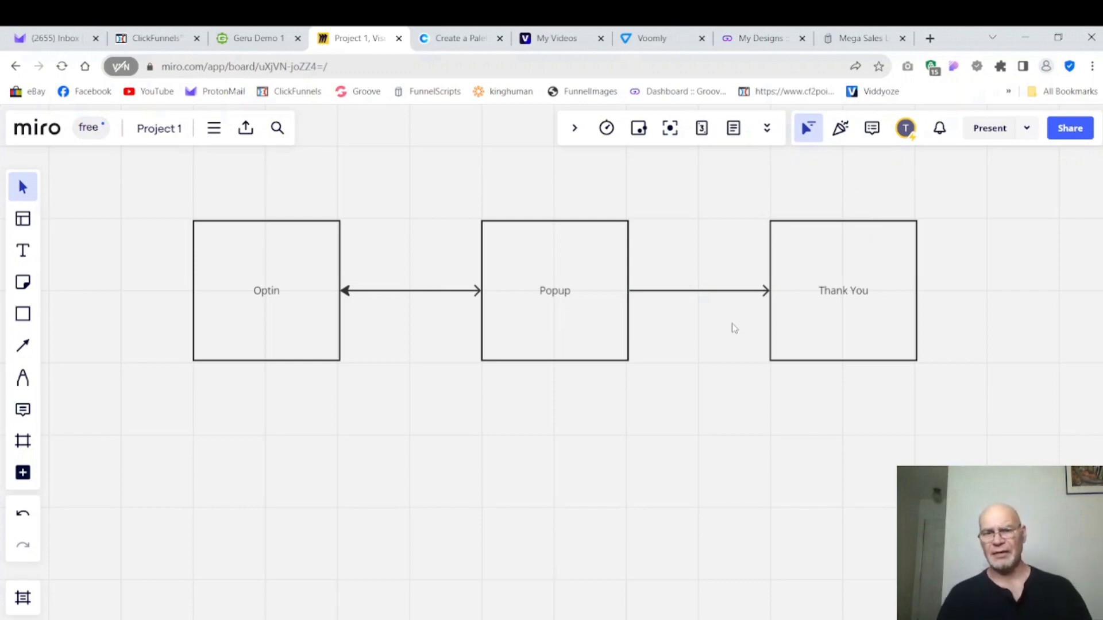
mouse_move(542, 333)
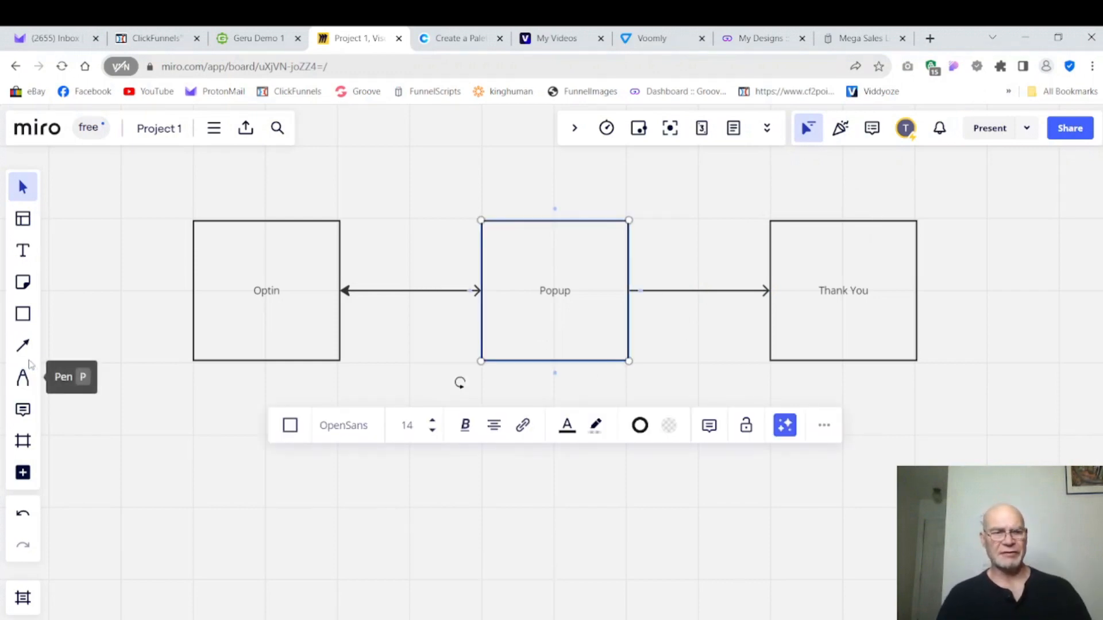
left_click(21, 345)
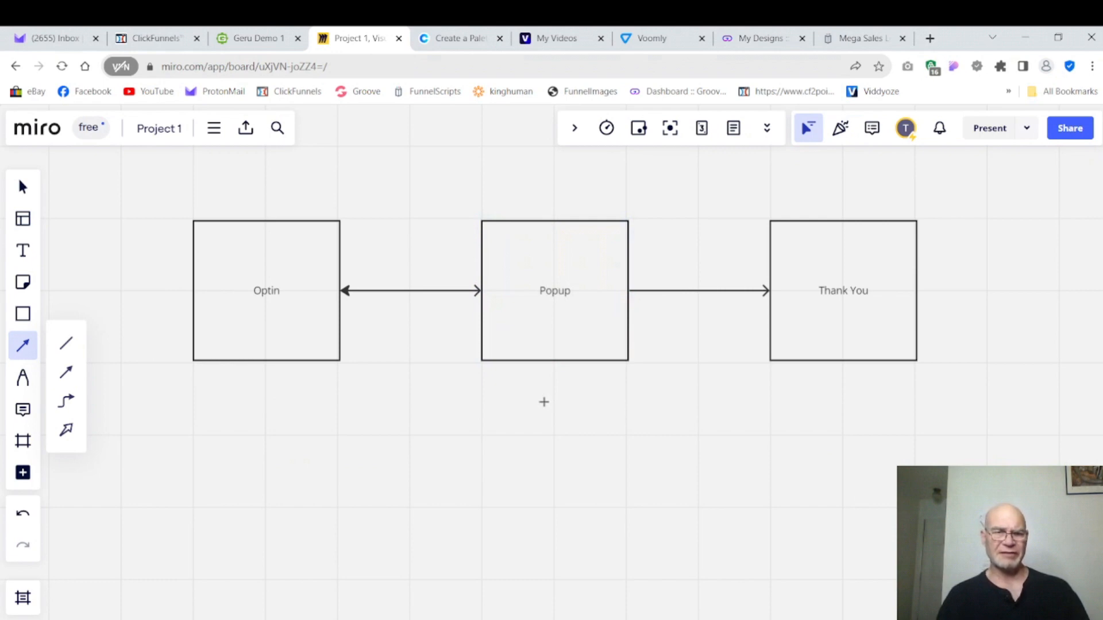
left_click(267, 291)
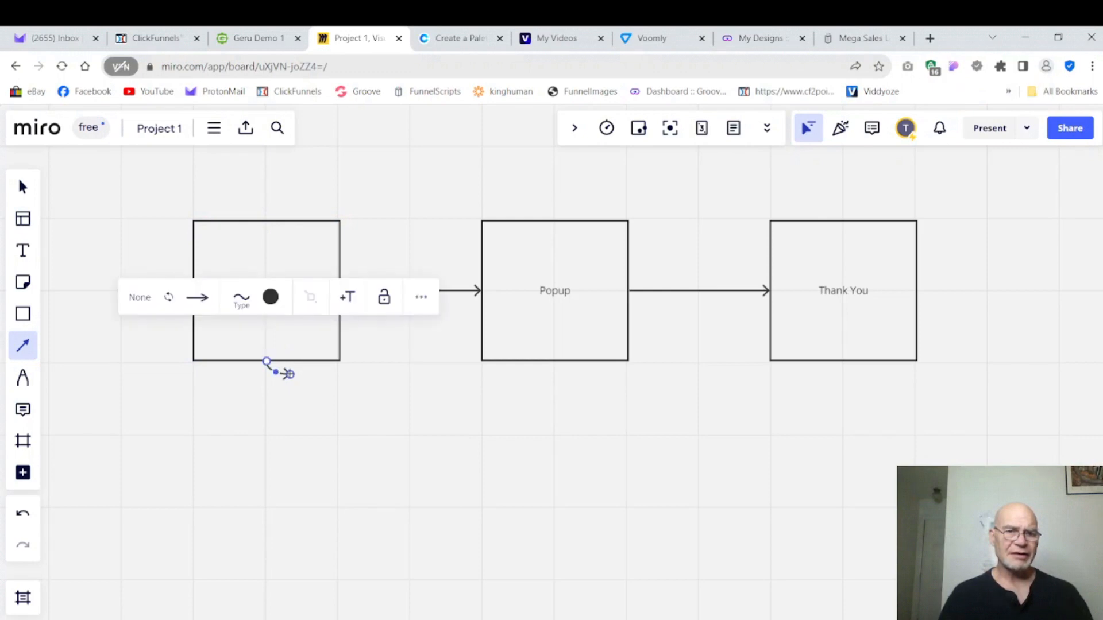
left_click(420, 297)
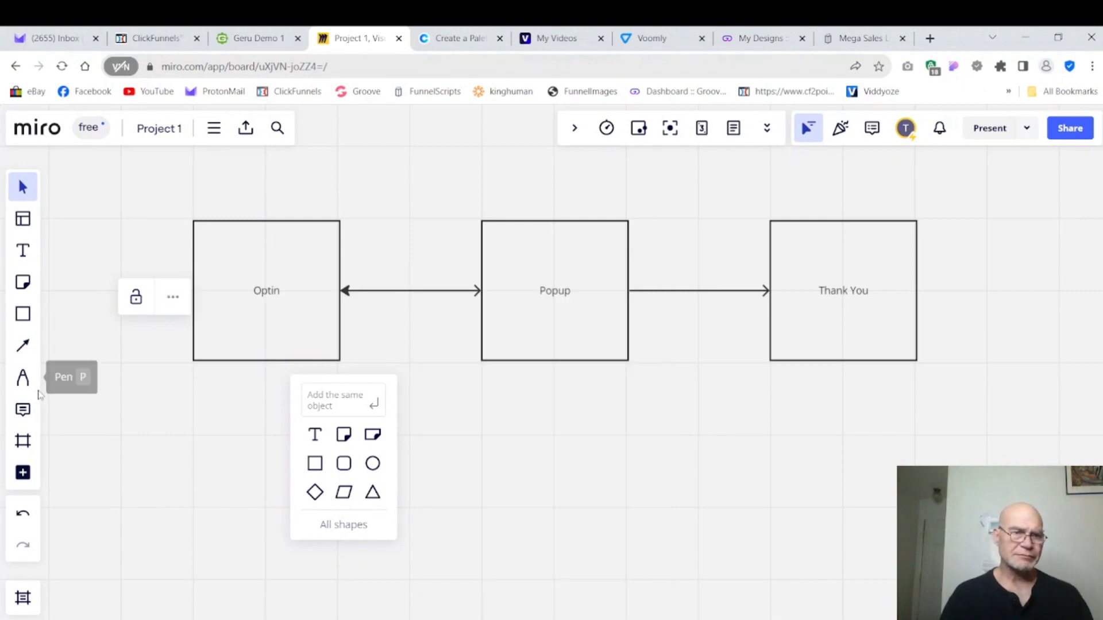
mouse_move(22, 317)
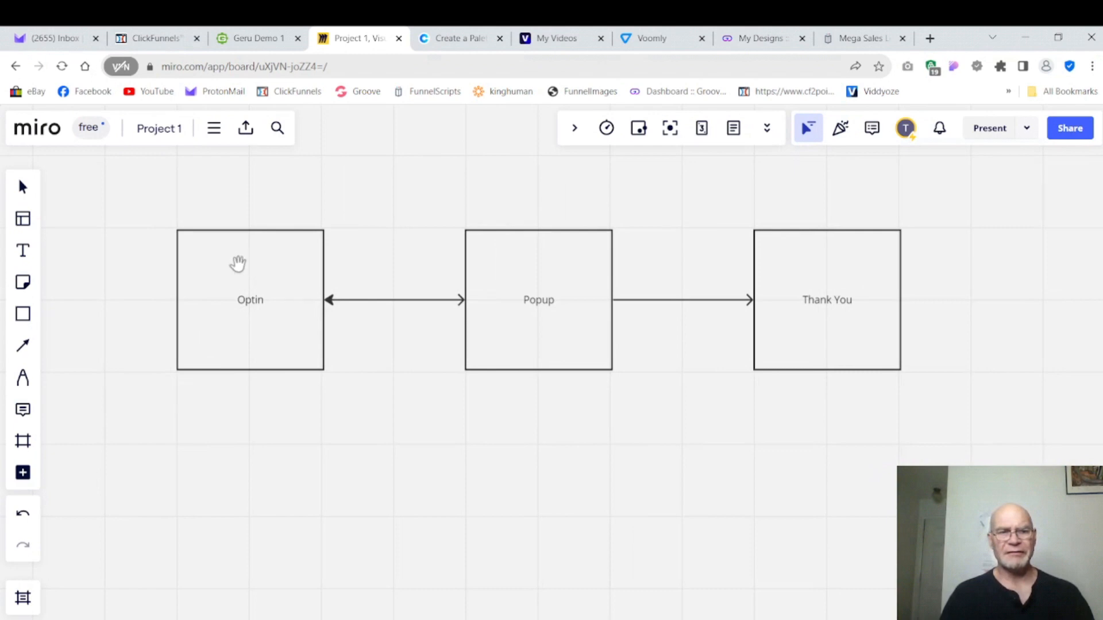
left_click_drag(238, 265, 516, 330)
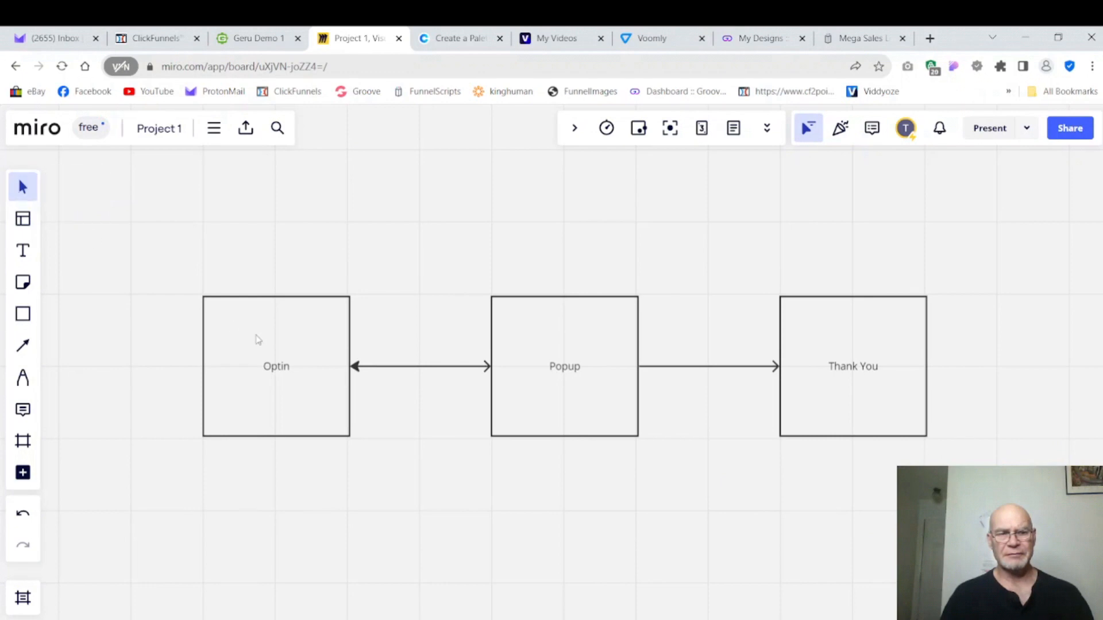
mouse_move(294, 314)
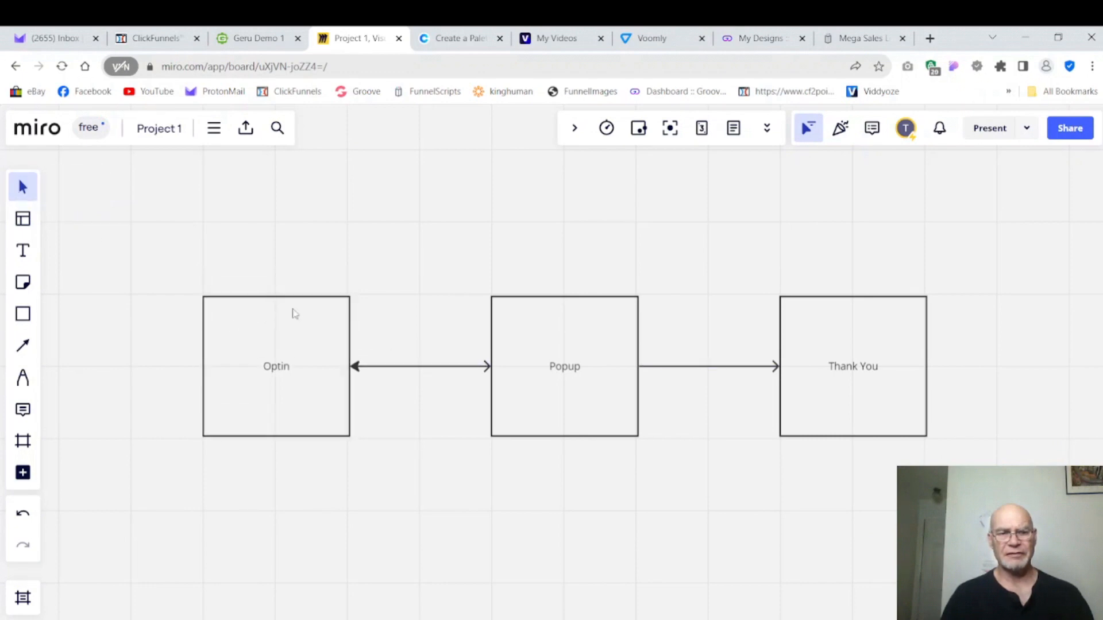
mouse_move(201, 351)
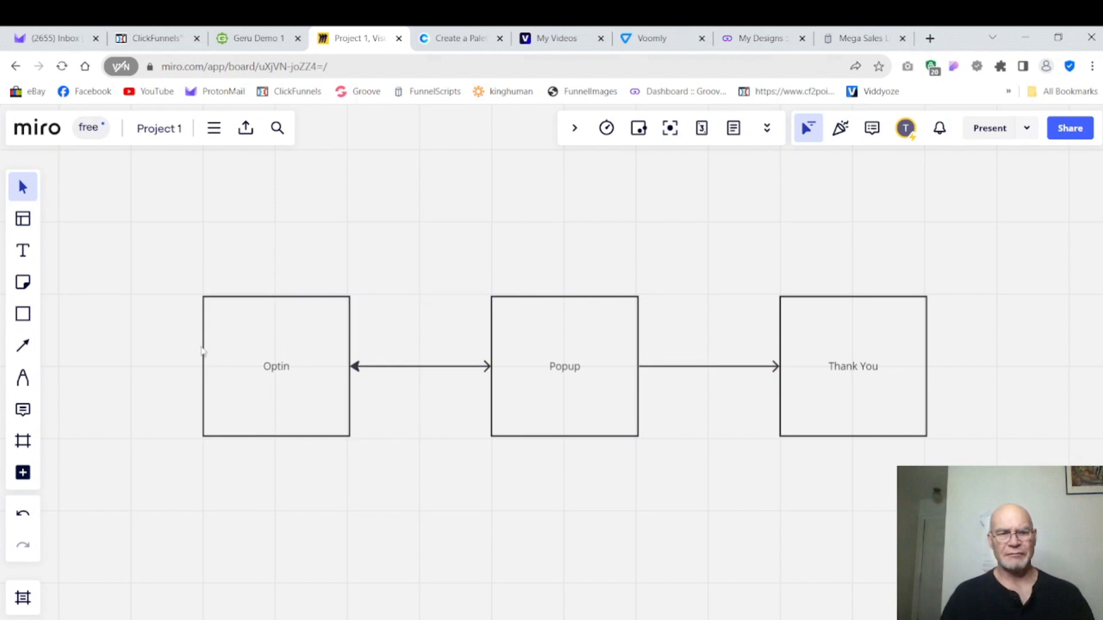
mouse_move(286, 350)
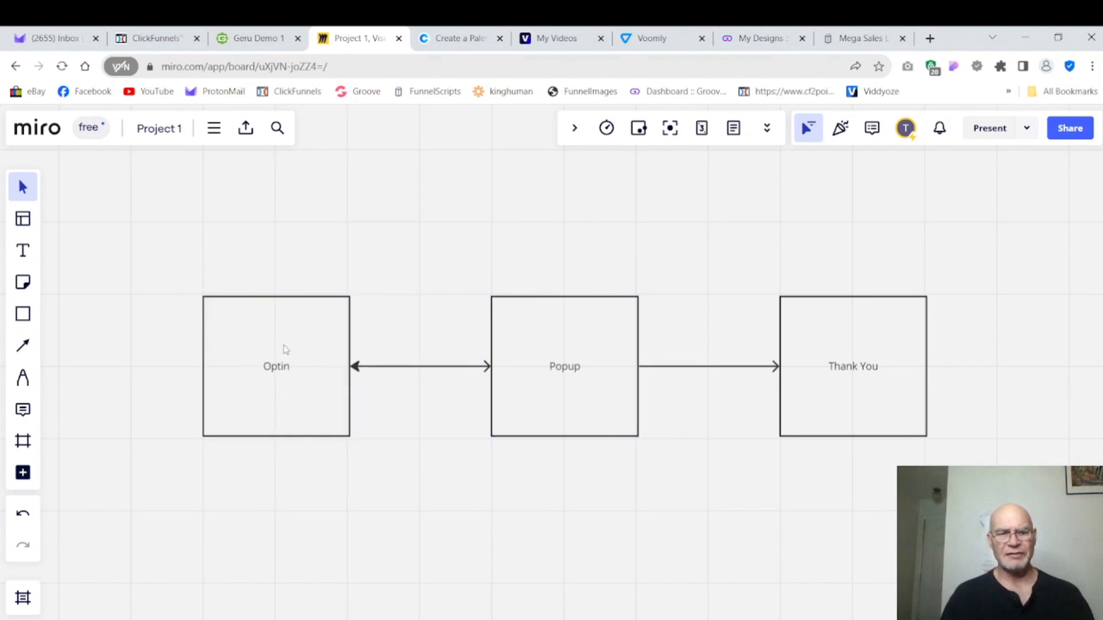
mouse_move(298, 347)
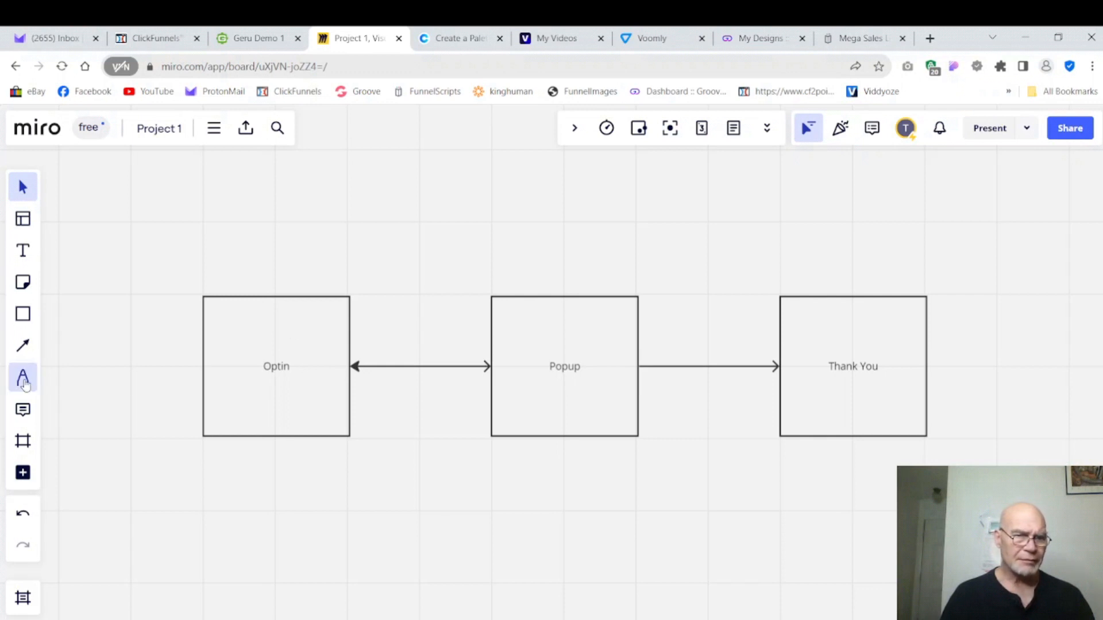
mouse_move(22, 440)
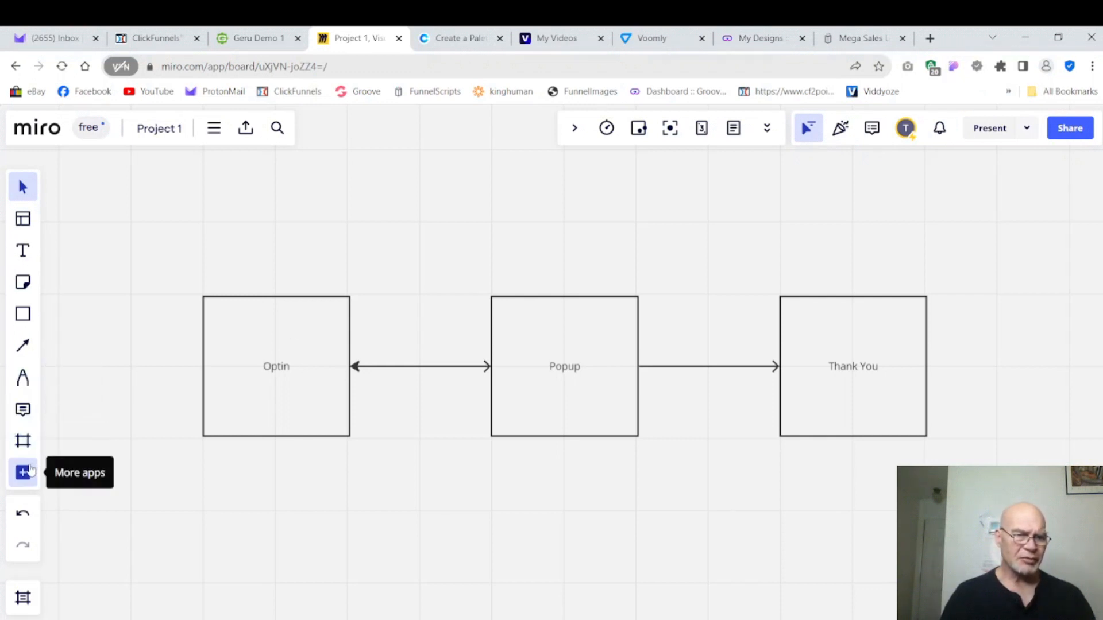
mouse_move(21, 342)
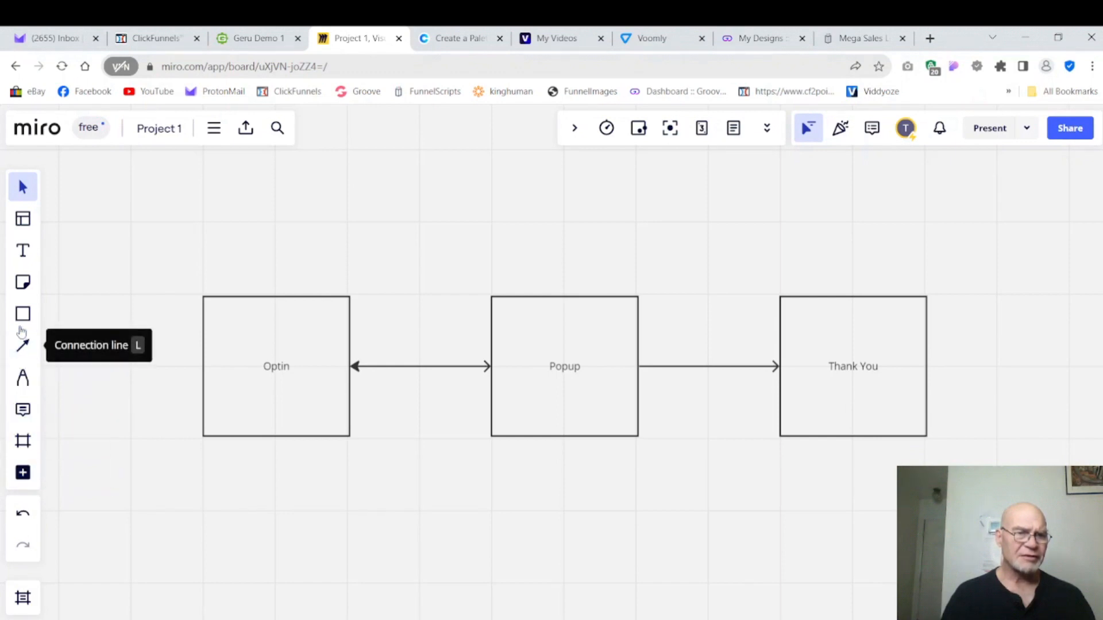
mouse_move(23, 218)
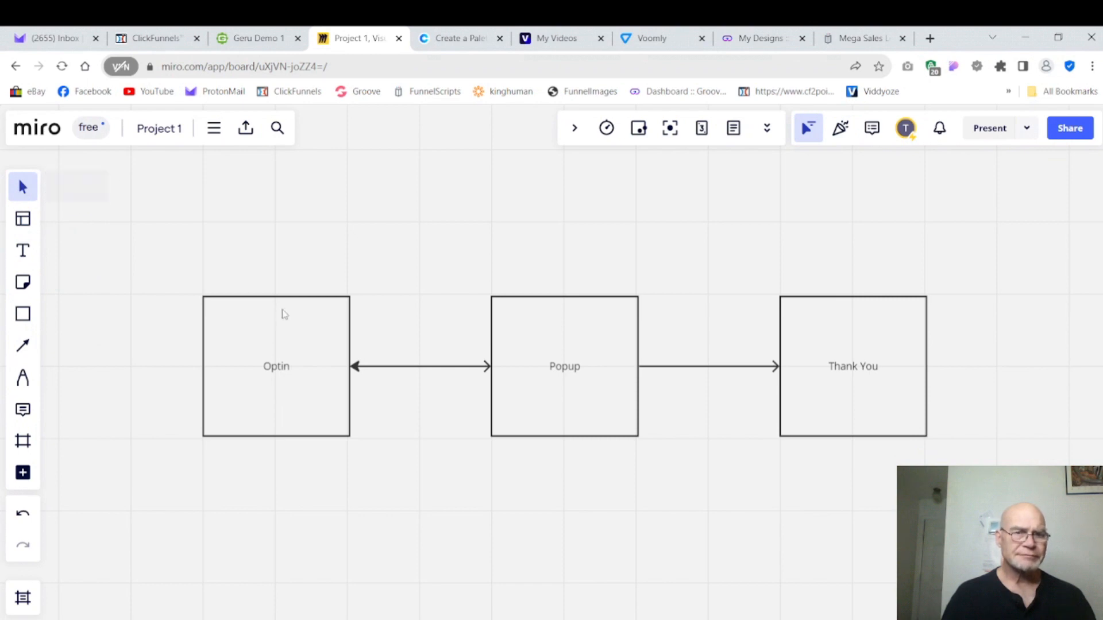
Style the Optin box with a red border colour and a light grey fill
right_click(285, 315)
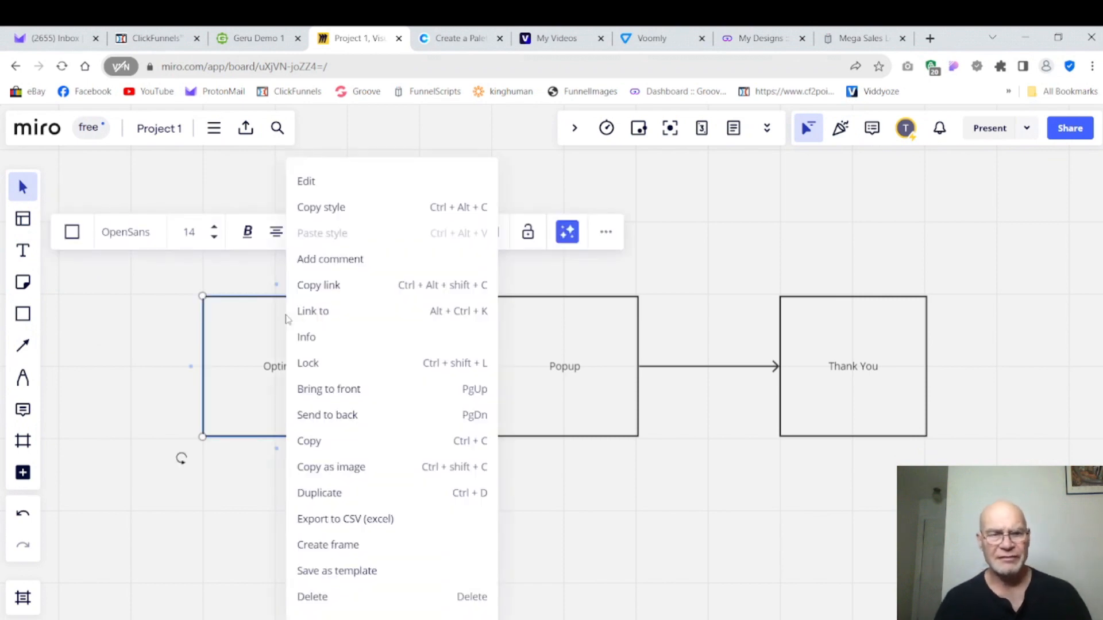
mouse_move(190, 235)
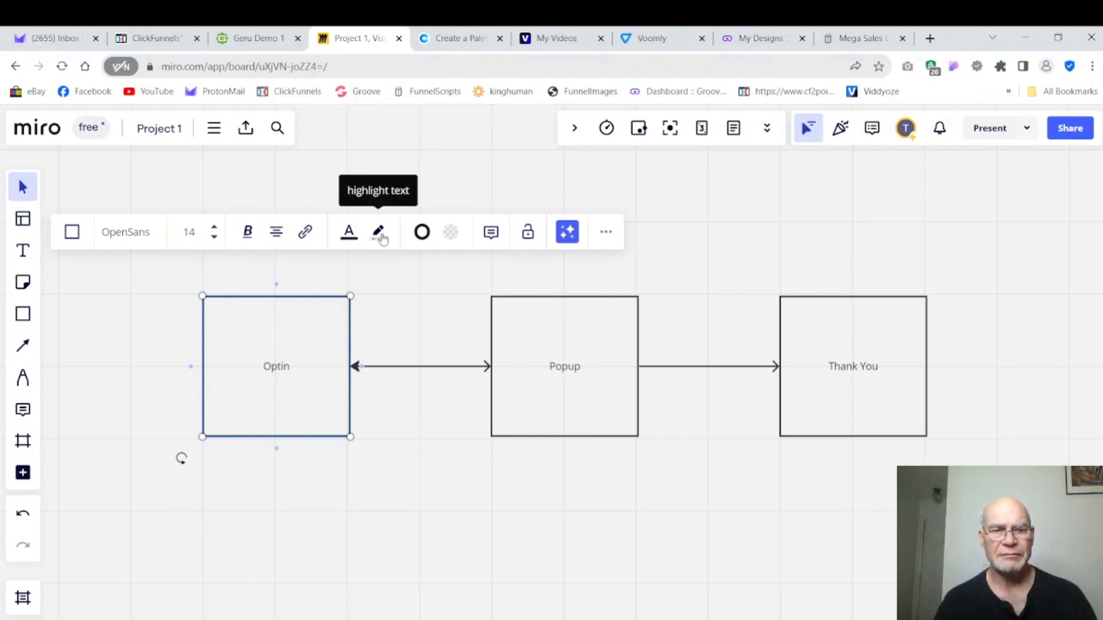
mouse_move(420, 232)
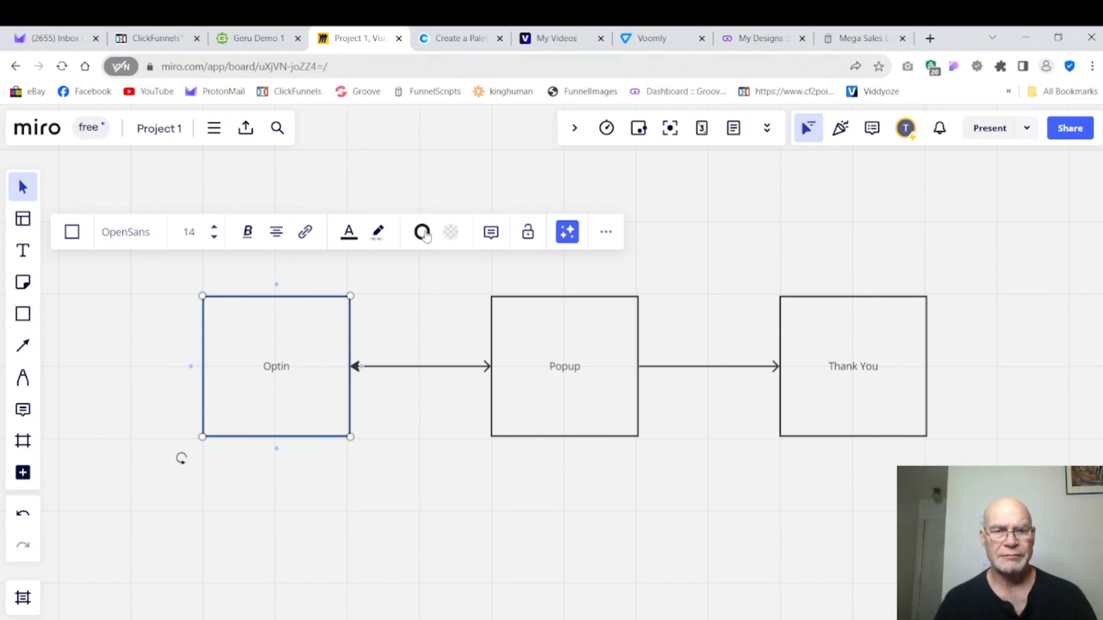
left_click(422, 233)
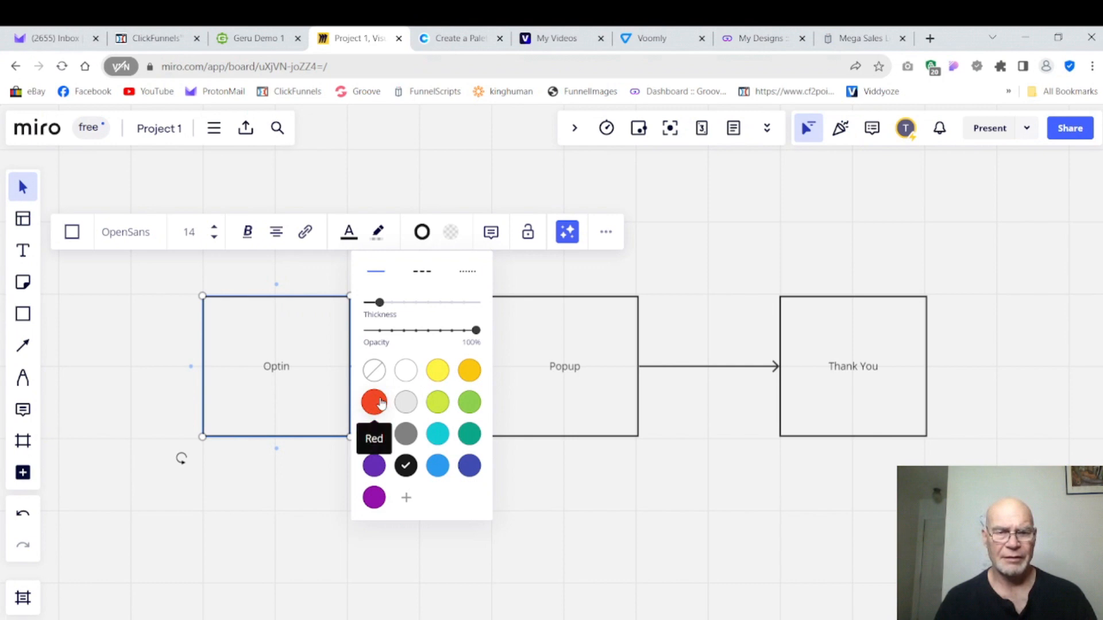
left_click(374, 402)
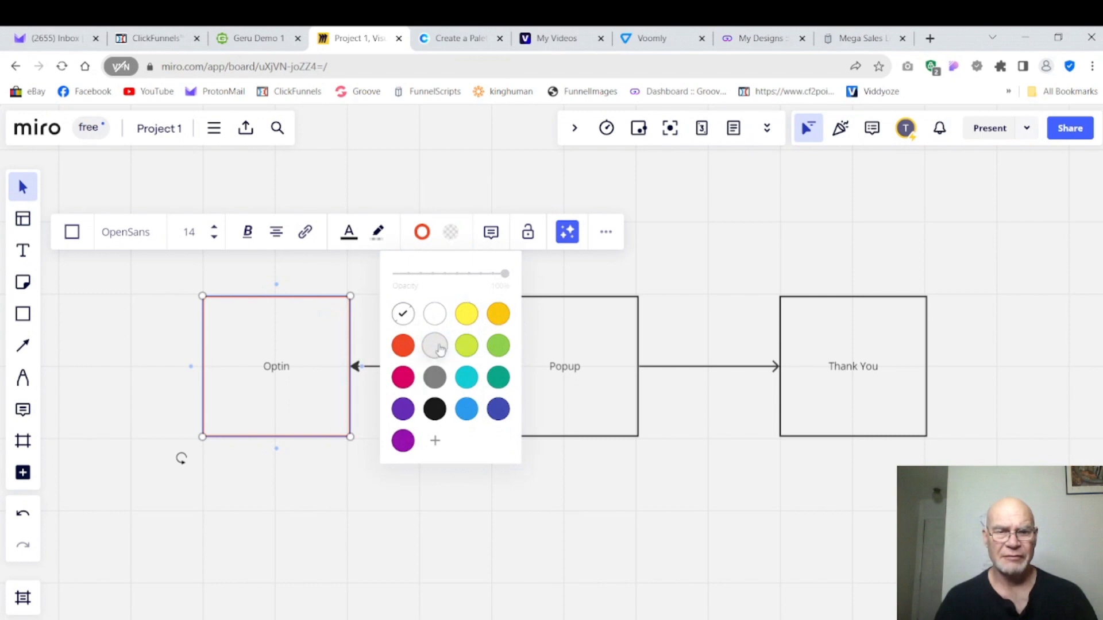
left_click(434, 346)
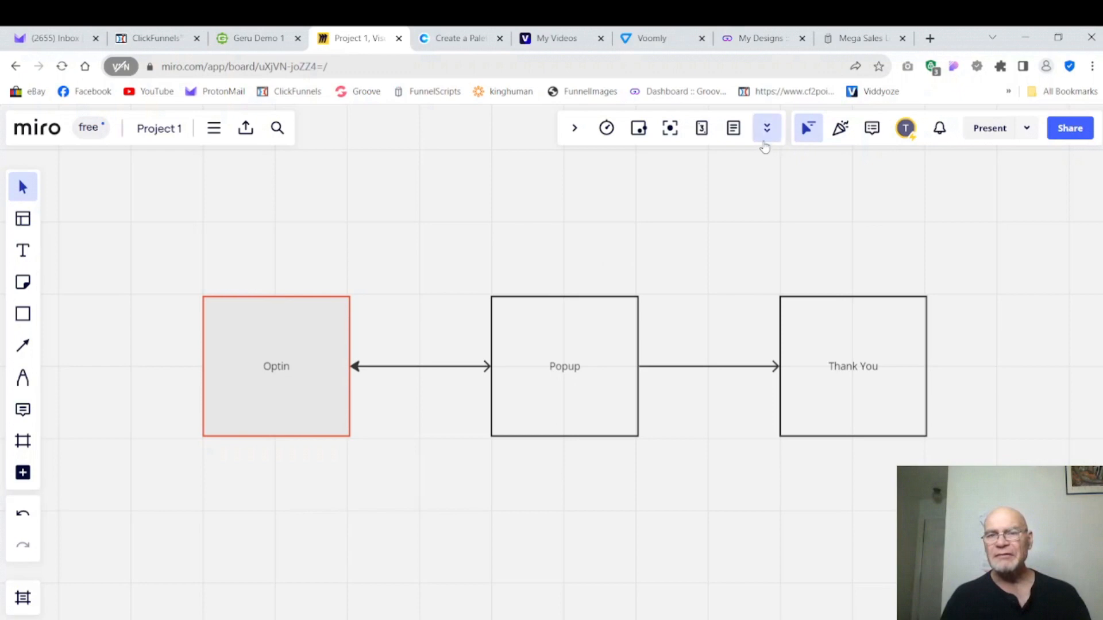
mouse_move(807, 127)
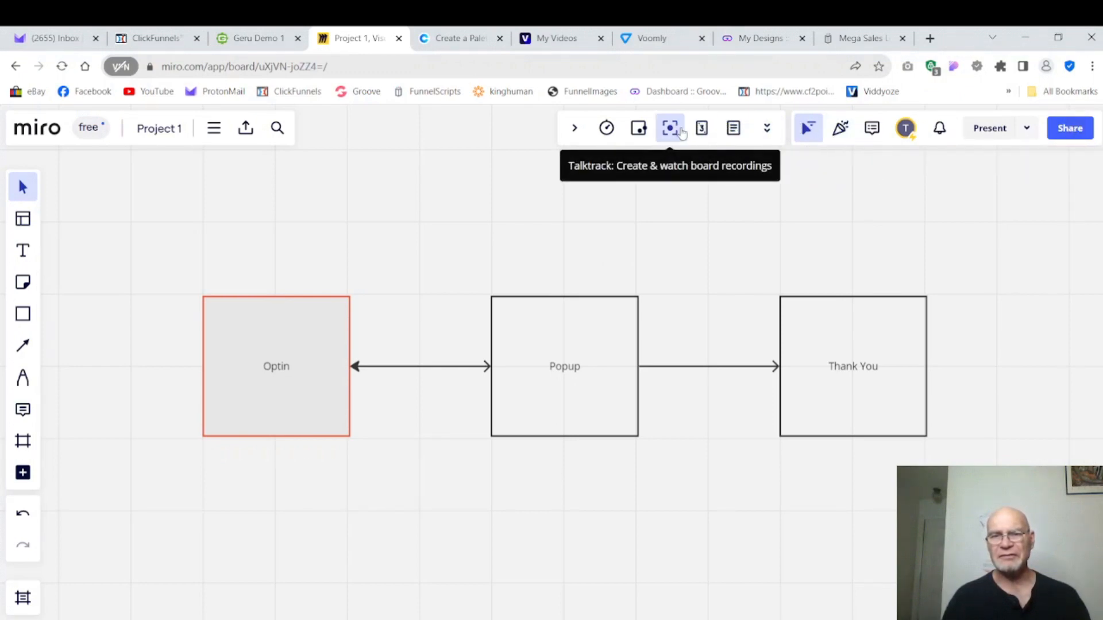
mouse_move(607, 127)
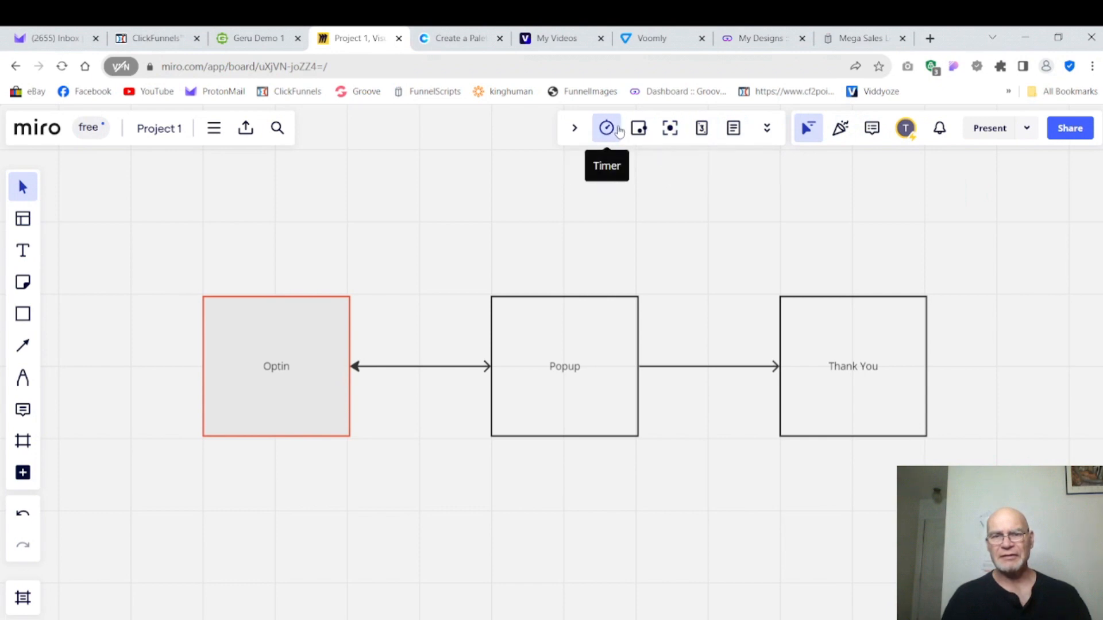
mouse_move(477, 142)
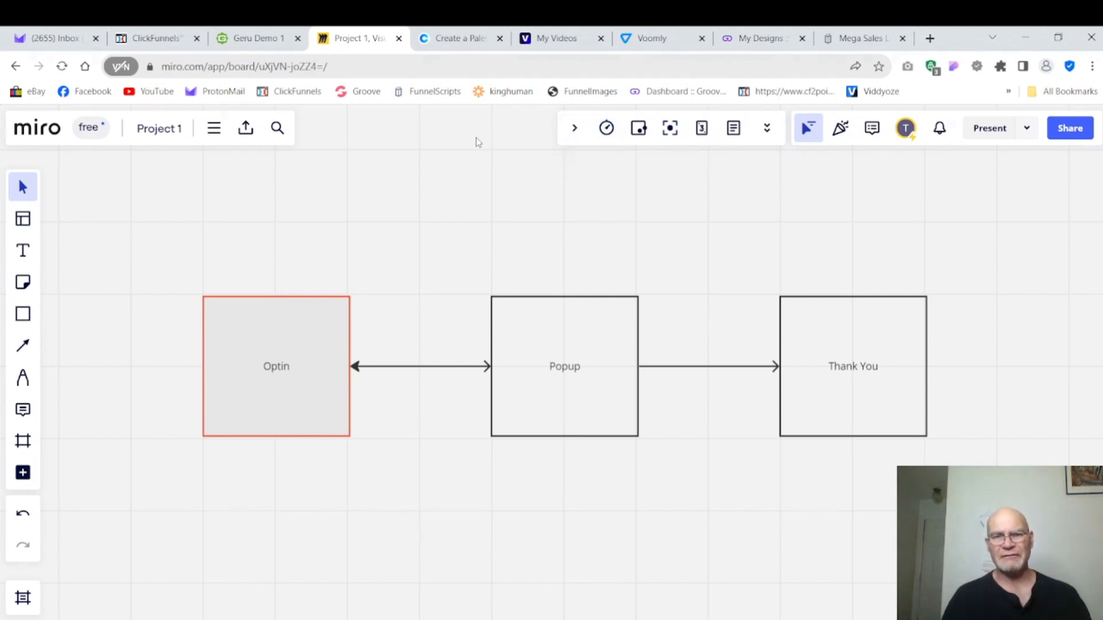